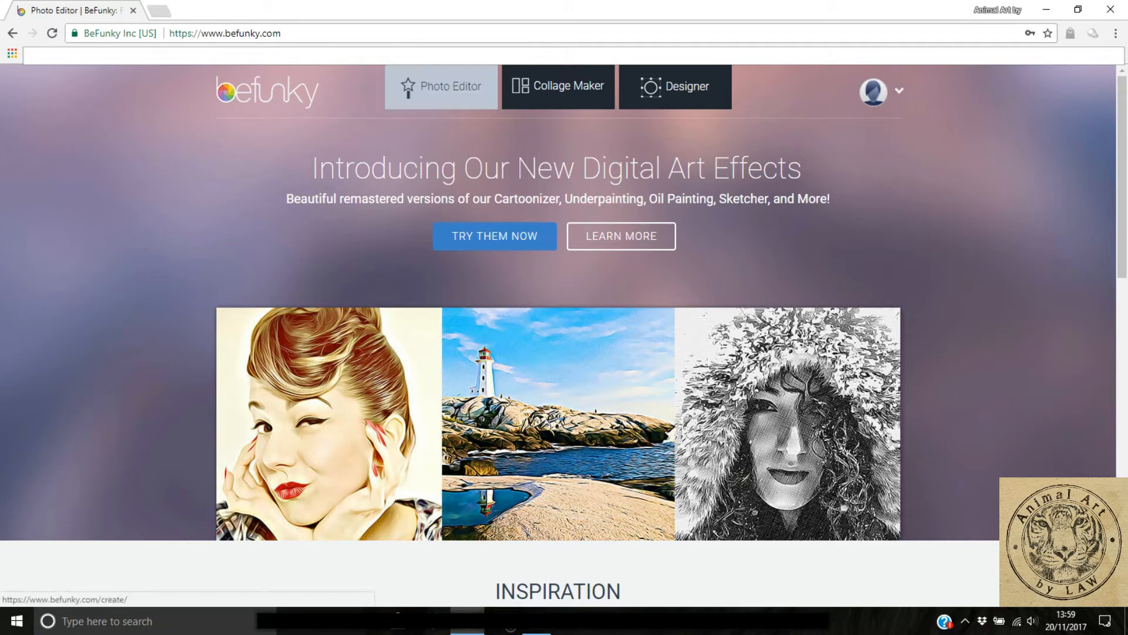
{"action": "mouse_move", "coordinate": [557, 86]}
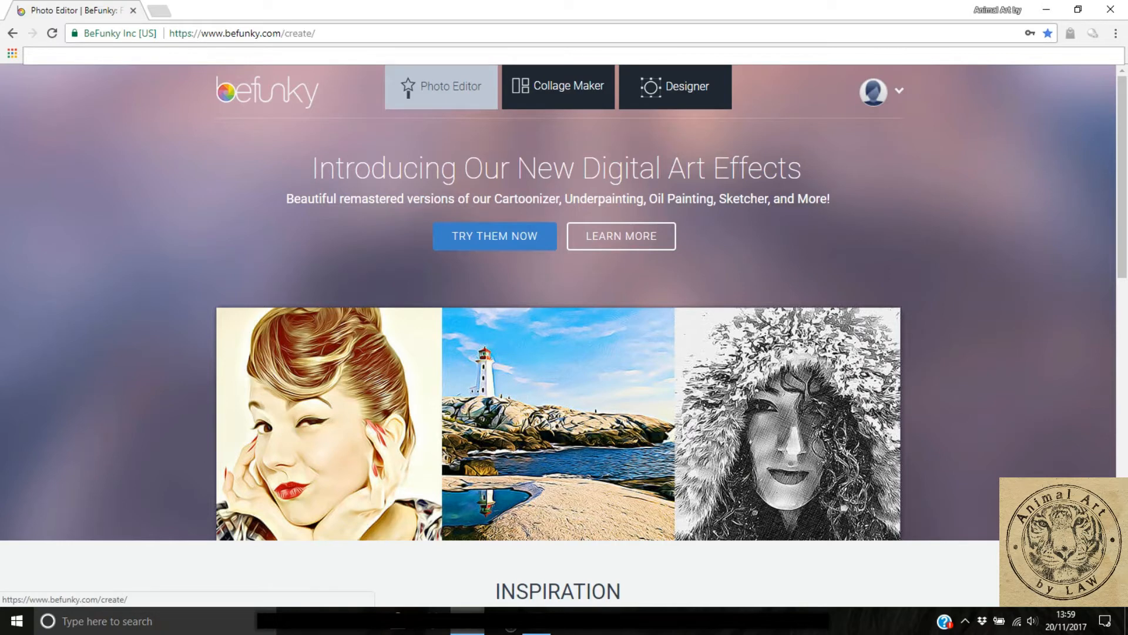
Step: Launch the Photo Editor from the BeFunky home page
{"action": "left_click", "coordinate": [441, 87]}
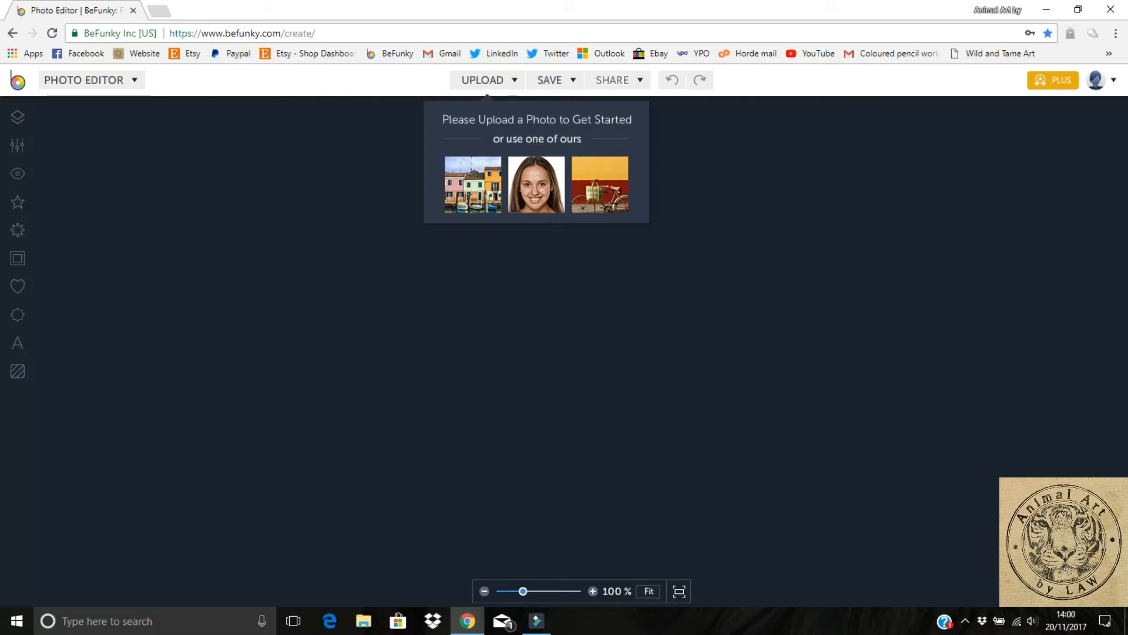
{"action": "mouse_move", "coordinate": [17, 174]}
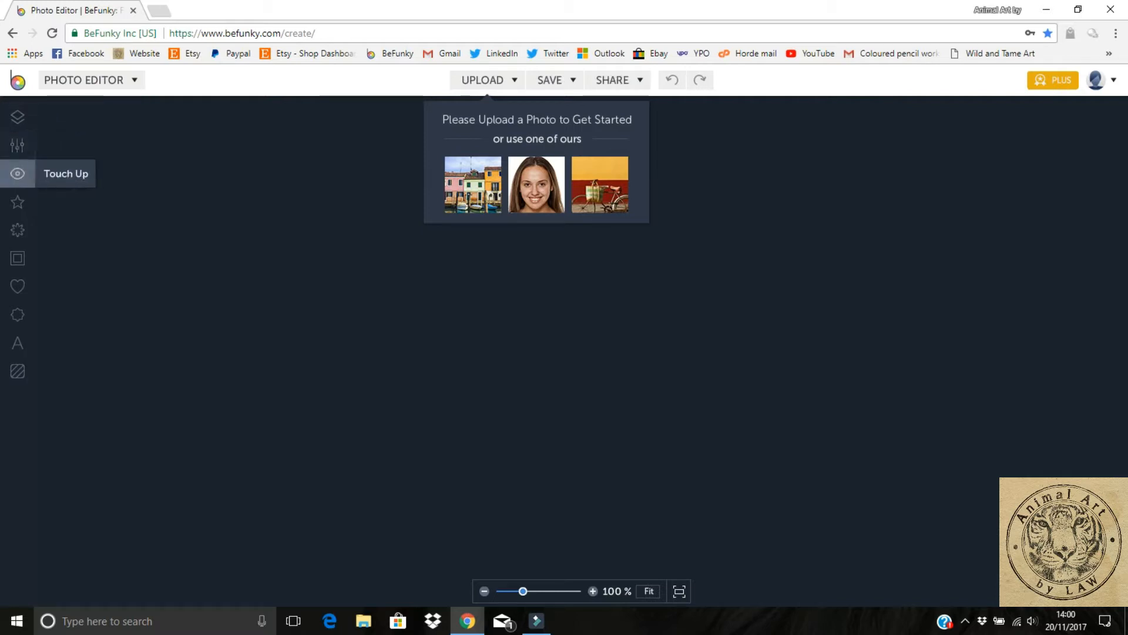
{"action": "mouse_move", "coordinate": [18, 201]}
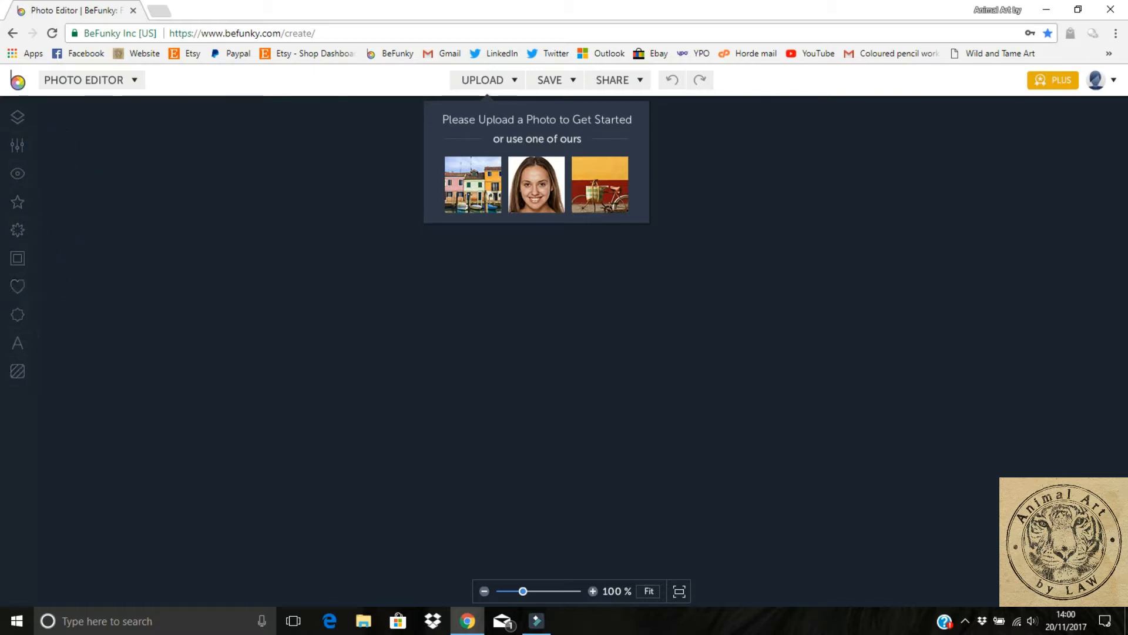
Step: Upload DSC03069.JPG, the Highland cow photo, from the computer into the editor
{"action": "left_click", "coordinate": [483, 79]}
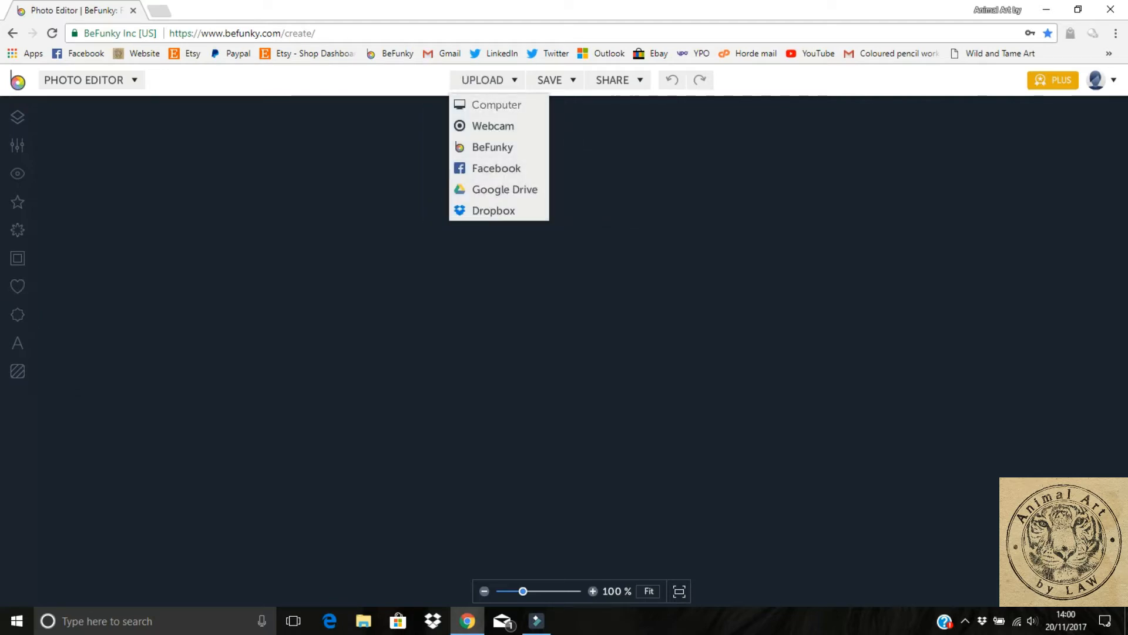
{"action": "left_click", "coordinate": [494, 105]}
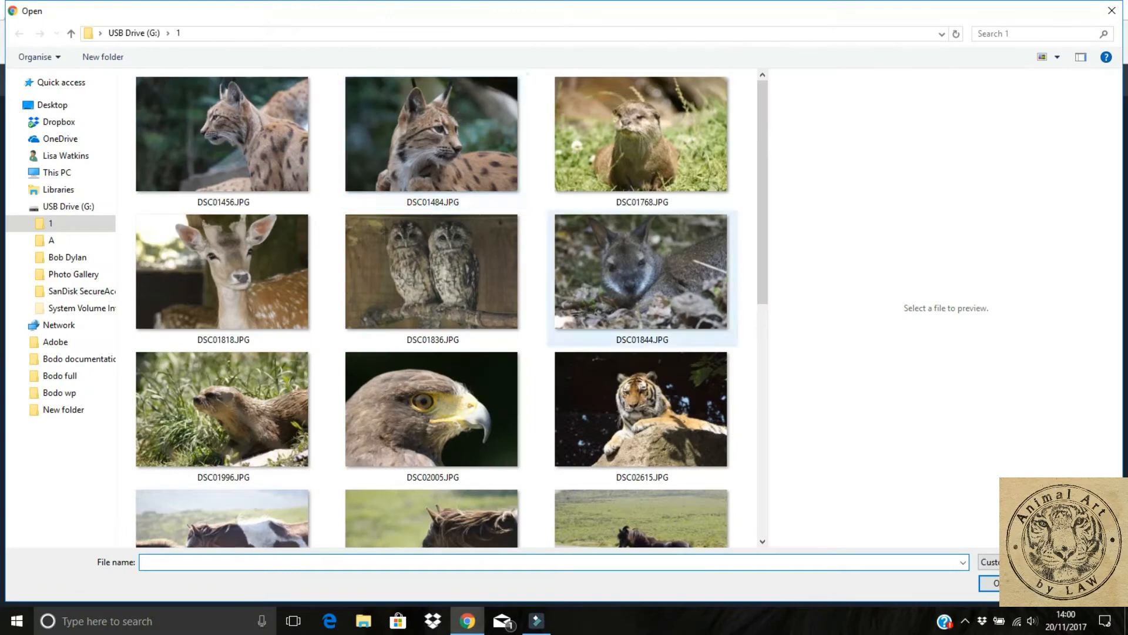
{"action": "scroll", "scroll_direction": "down", "scroll_amount": 3}
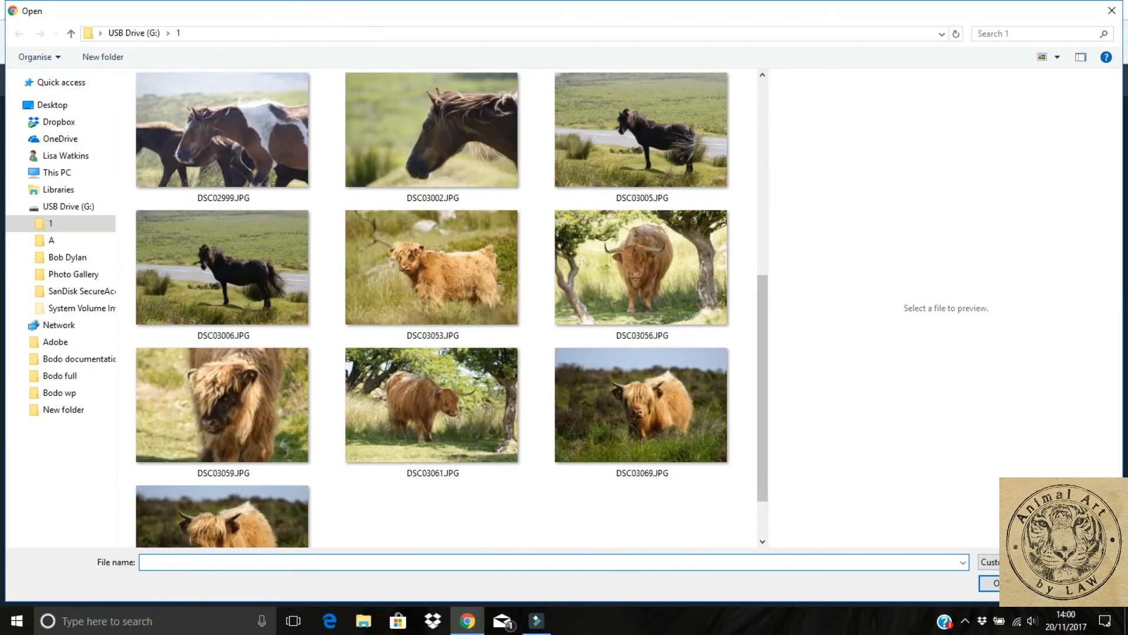
{"action": "mouse_move", "coordinate": [641, 403]}
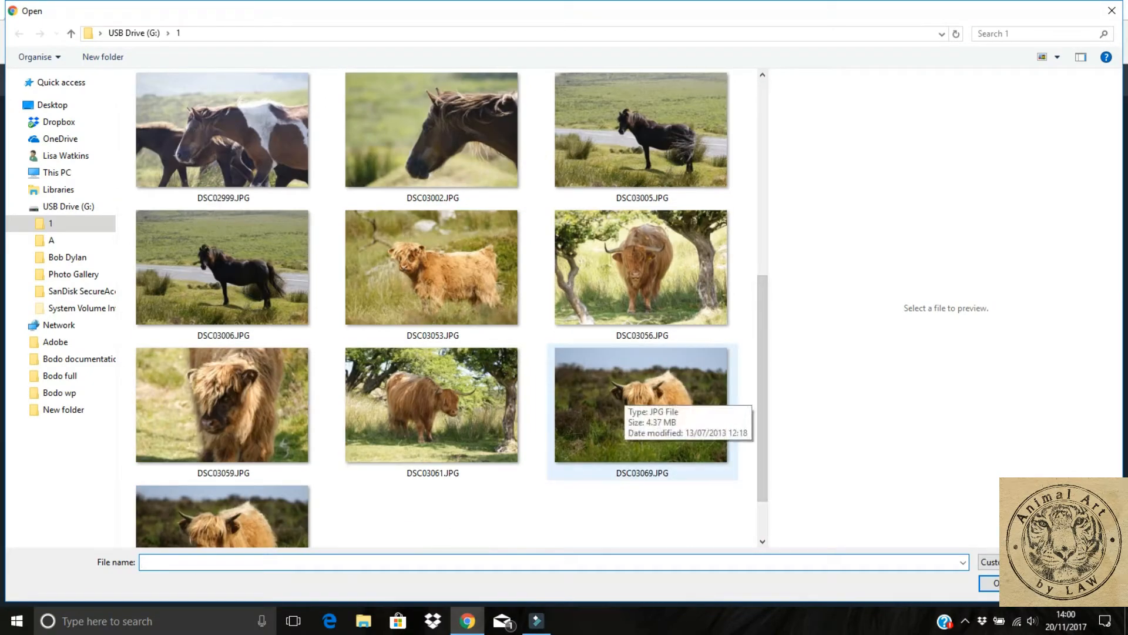
{"action": "double_click", "coordinate": [641, 404]}
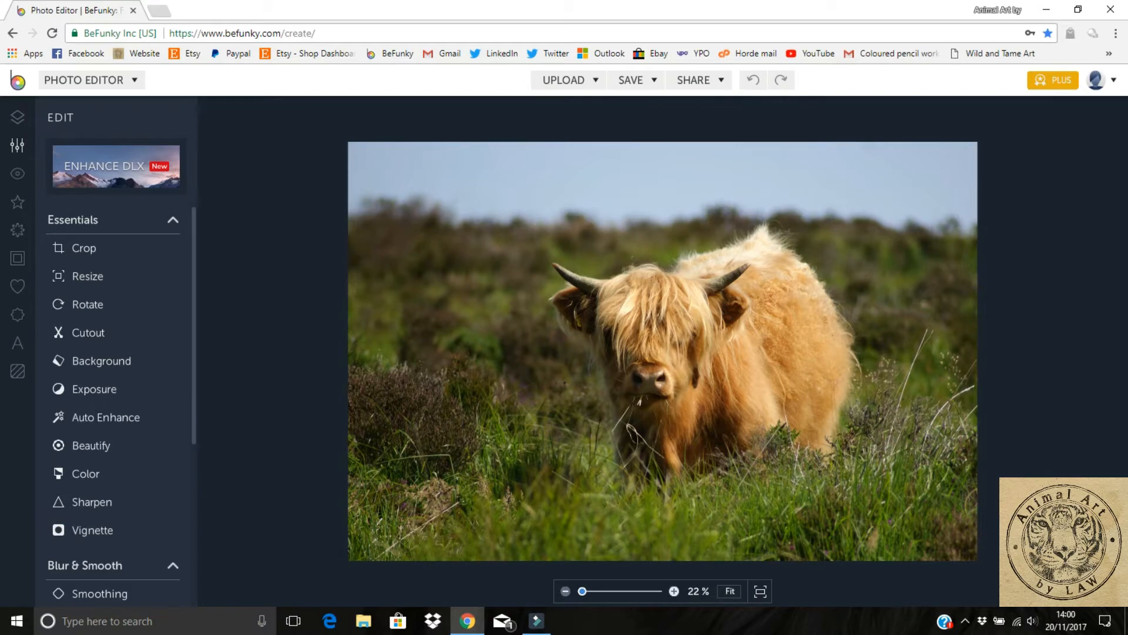
{"action": "left_click", "coordinate": [674, 591]}
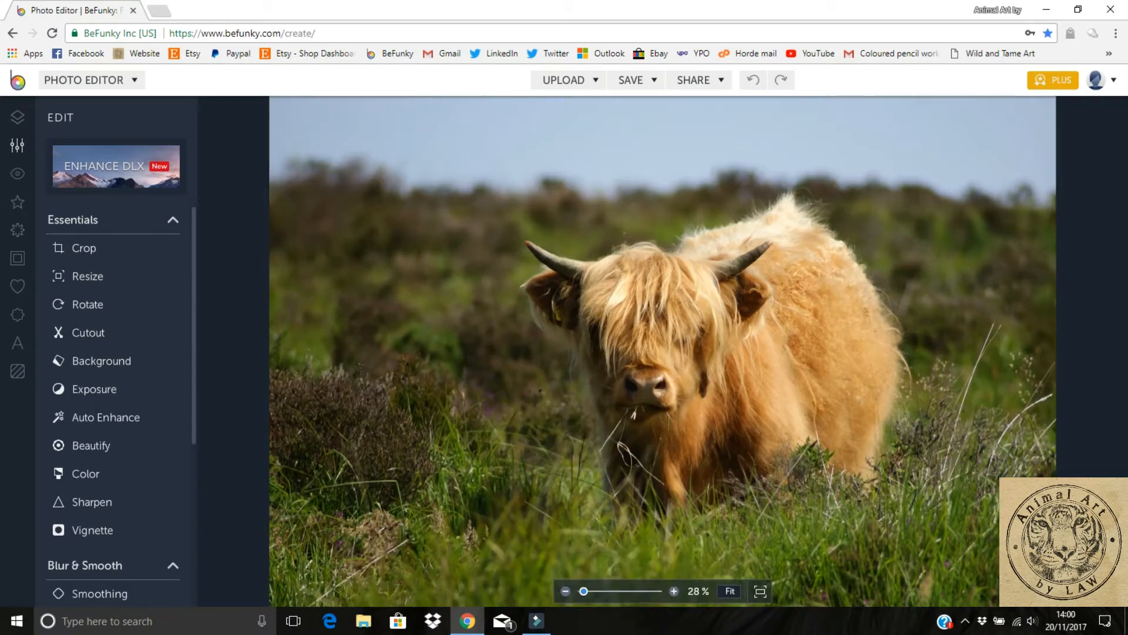
{"action": "left_click", "coordinate": [673, 590]}
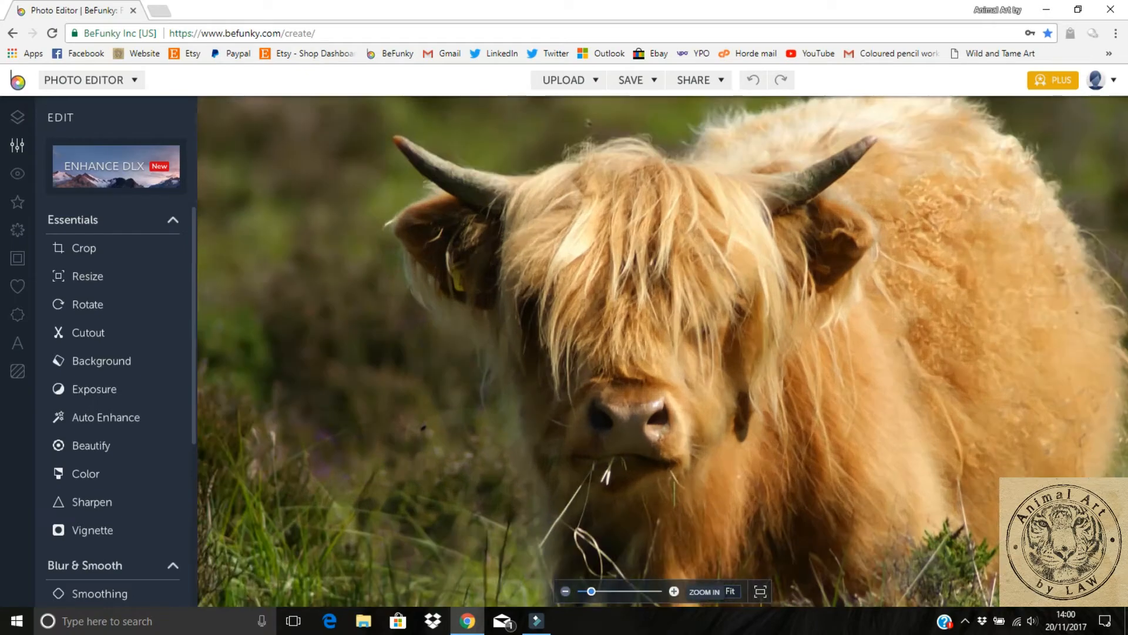
{"action": "left_click", "coordinate": [673, 590]}
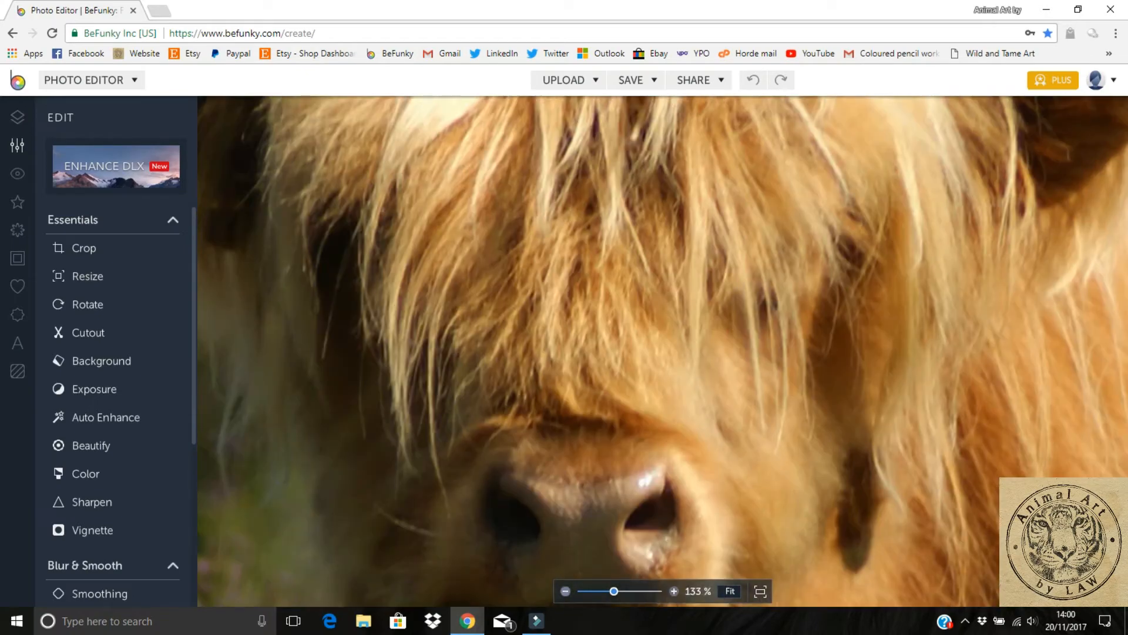
{"action": "left_click", "coordinate": [565, 590]}
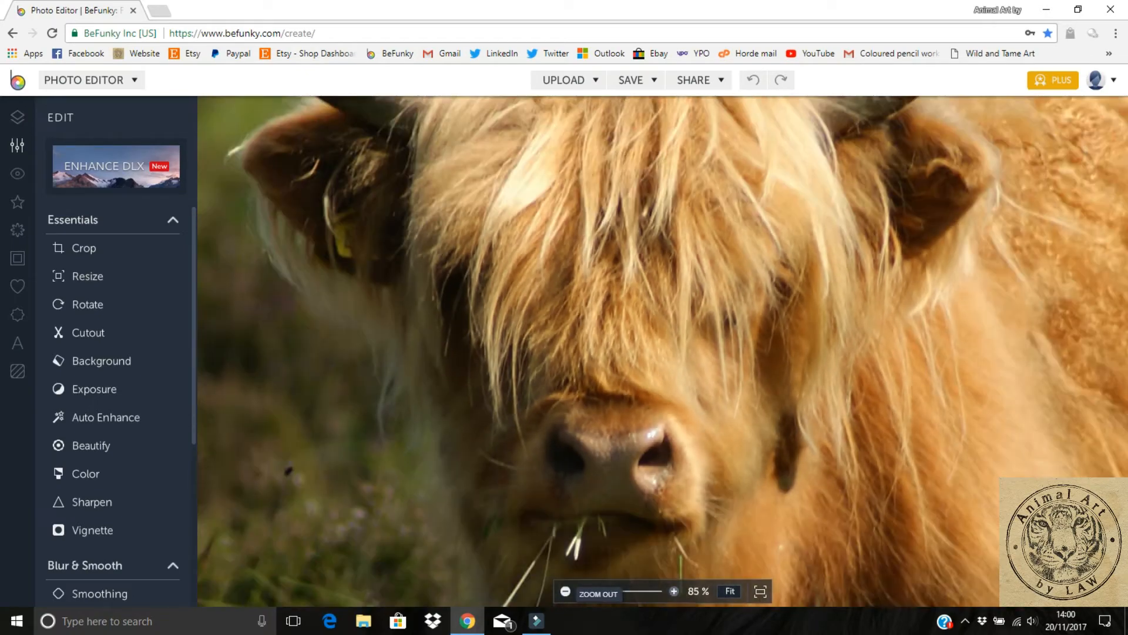
{"action": "left_click", "coordinate": [674, 591]}
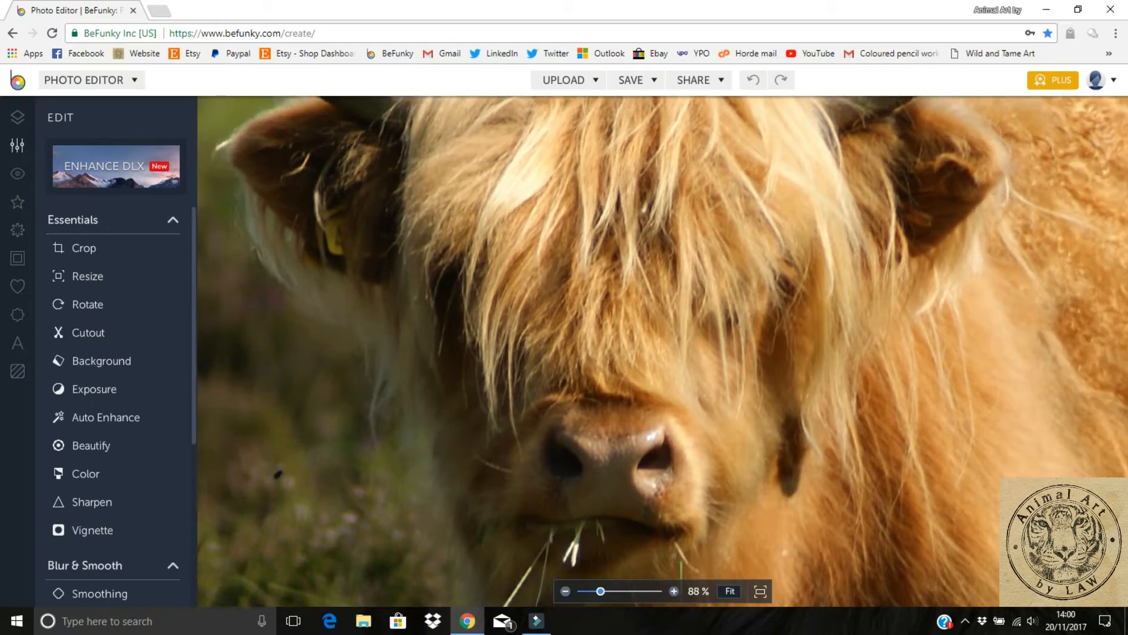
{"action": "left_click", "coordinate": [674, 590]}
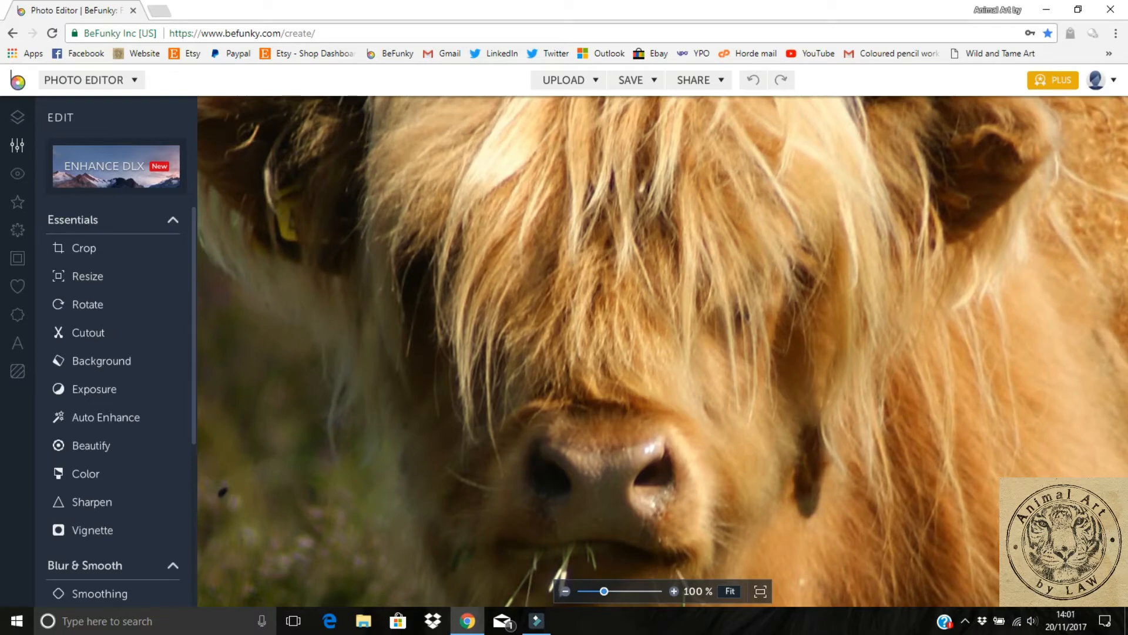
{"action": "left_click", "coordinate": [729, 590]}
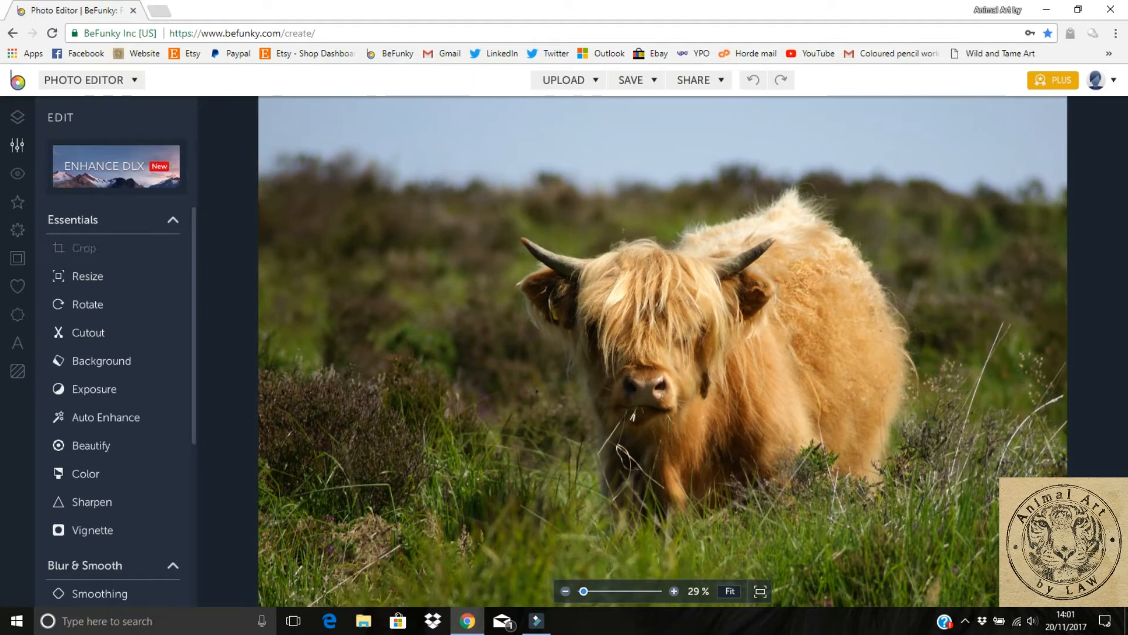
Step: Crop the cow photo to a Square 1x1 box around its face
{"action": "left_click", "coordinate": [84, 248]}
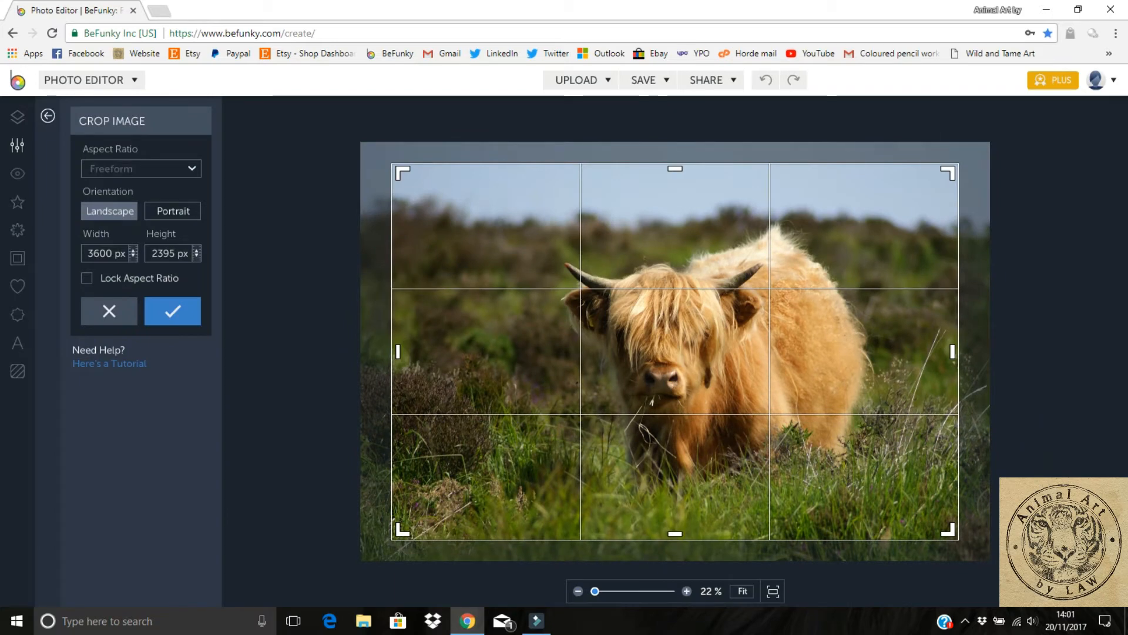
{"action": "left_click", "coordinate": [141, 169]}
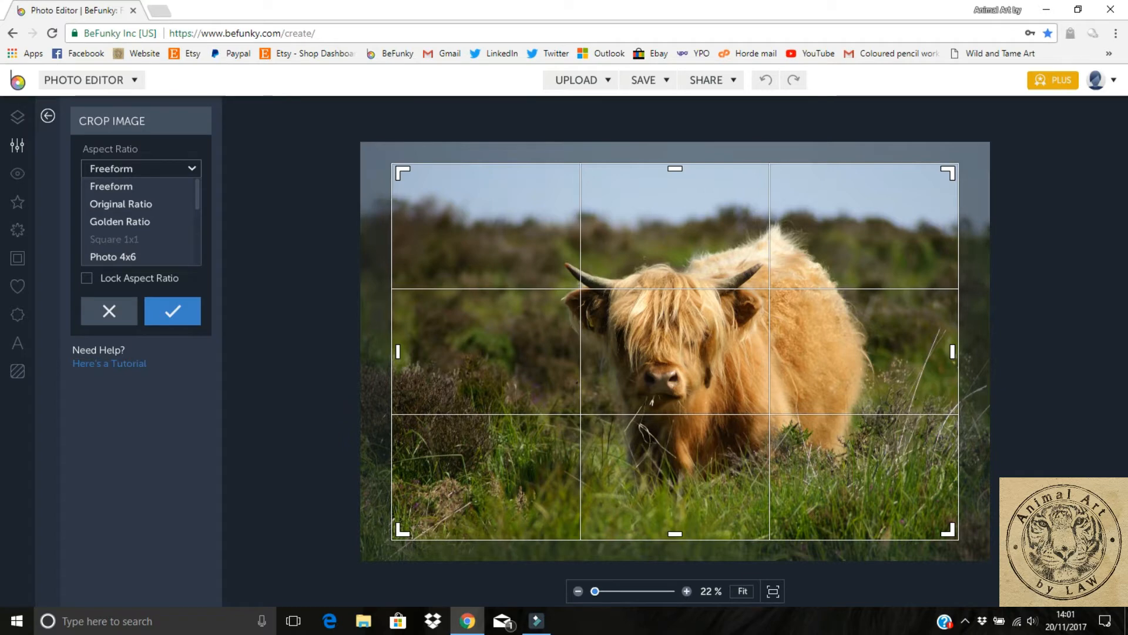
{"action": "left_click", "coordinate": [114, 239]}
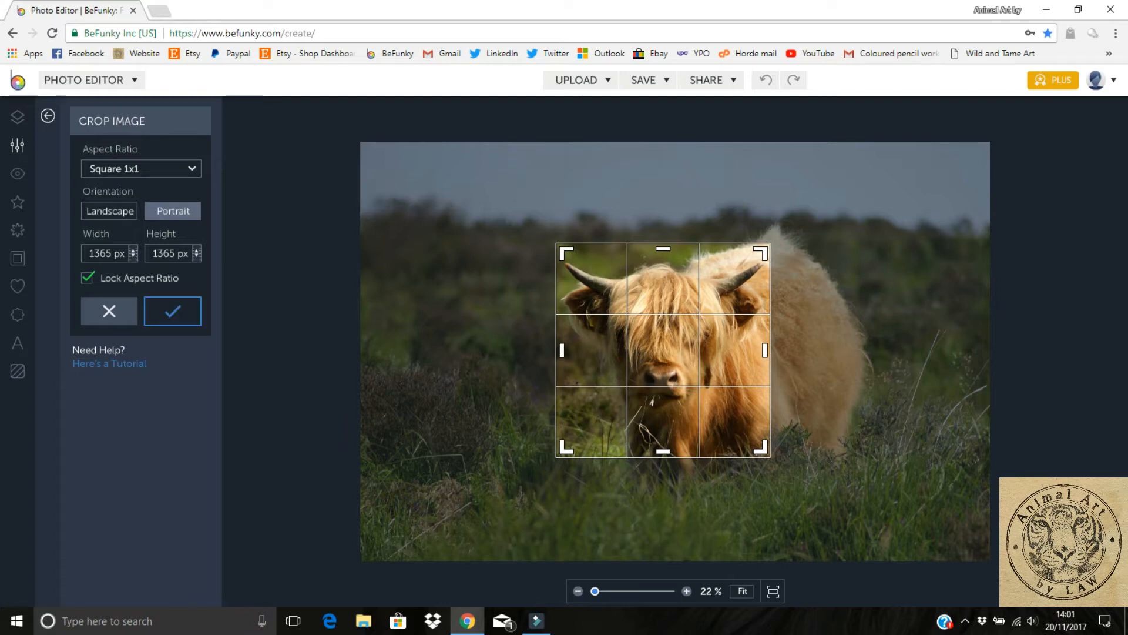
{"action": "left_click", "coordinate": [173, 311]}
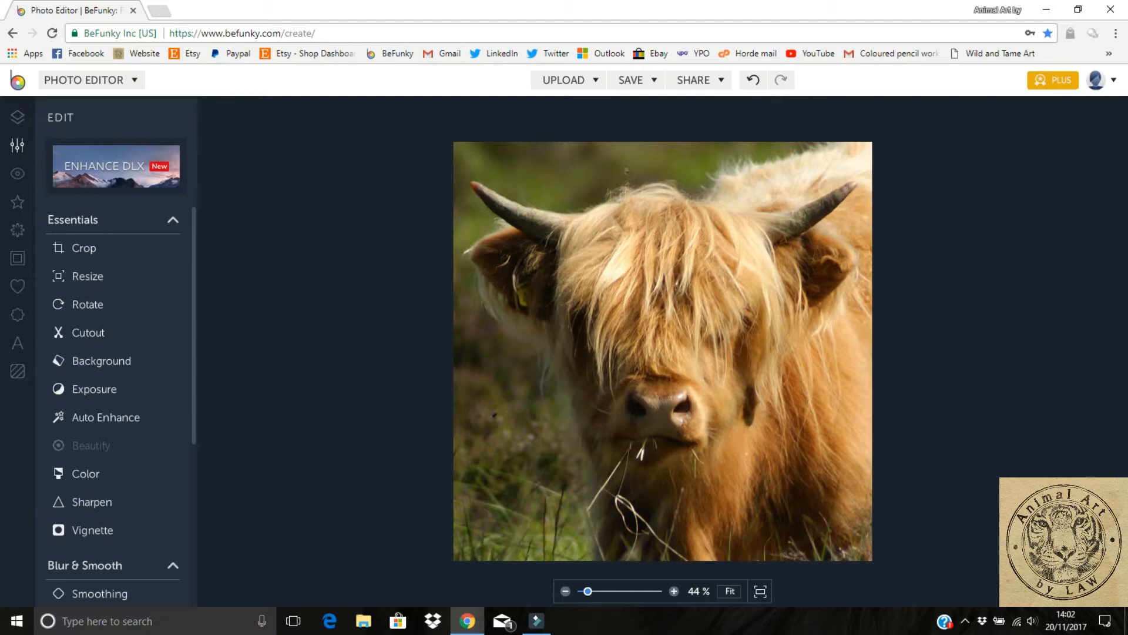
Step: Apply Beautify to the cropped photo with Amount lowered to about 22
{"action": "left_click", "coordinate": [90, 445]}
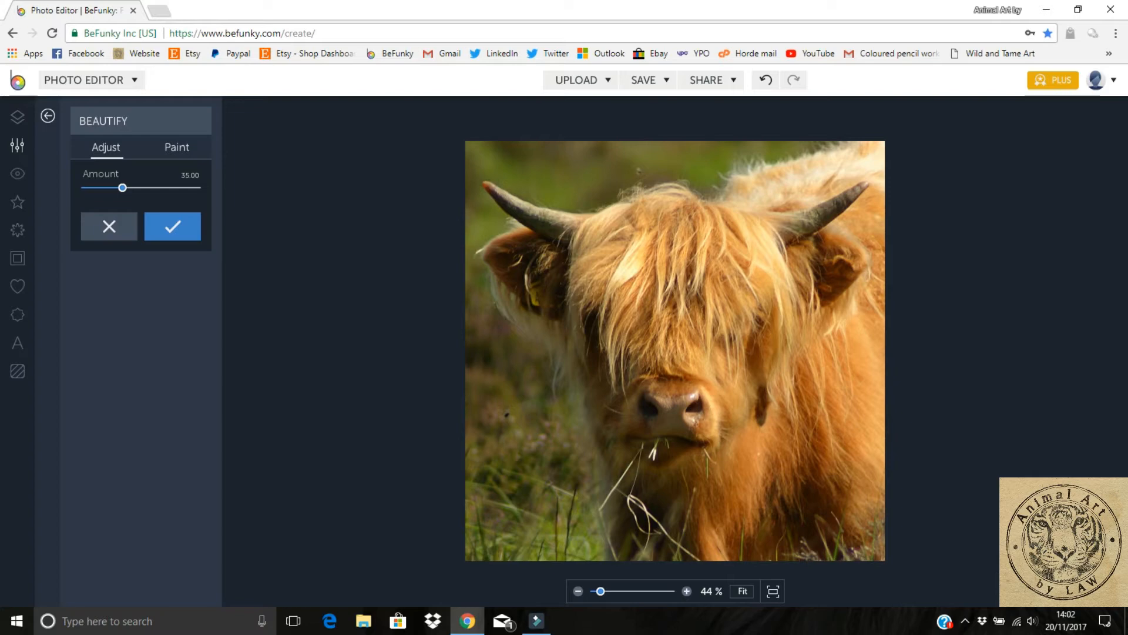
{"action": "left_click_drag", "start_coordinate": [122, 188], "coordinate": [106, 188]}
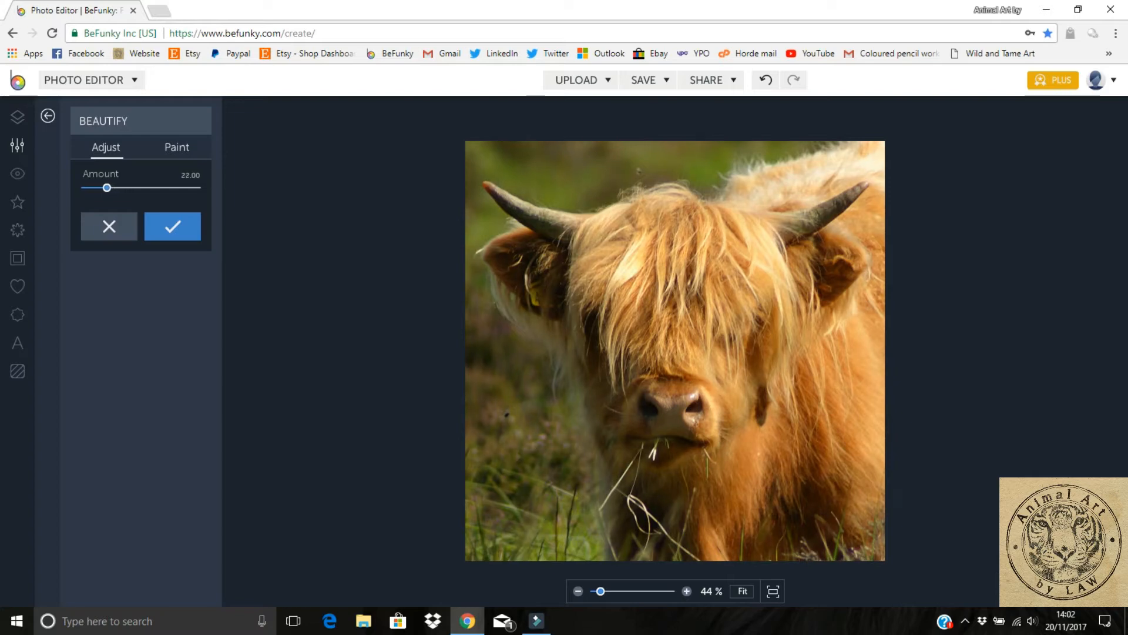
{"action": "left_click_drag", "start_coordinate": [107, 188], "coordinate": [101, 188]}
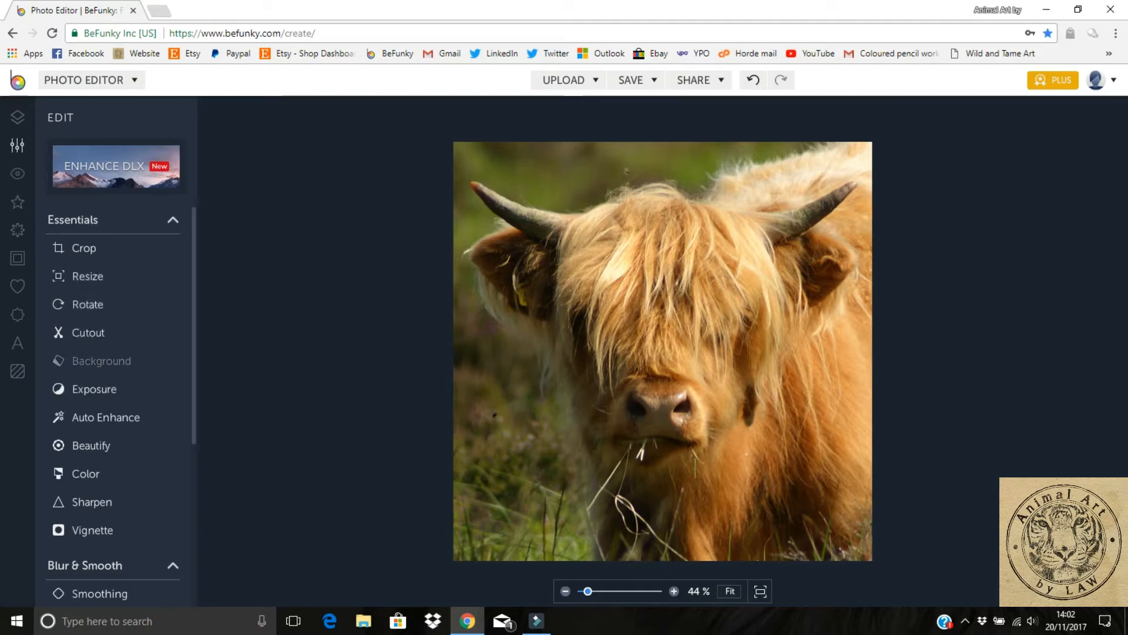
Step: Apply an Exposure adjustment with the Highlights slider raised slightly
{"action": "left_click", "coordinate": [93, 388]}
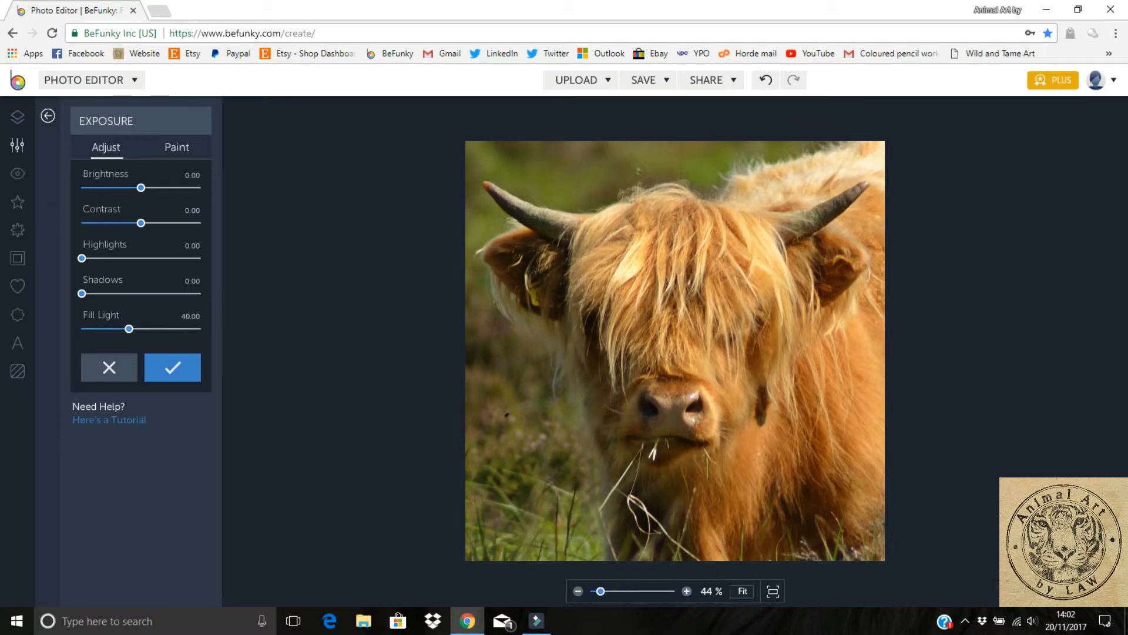
{"action": "left_click", "coordinate": [172, 366]}
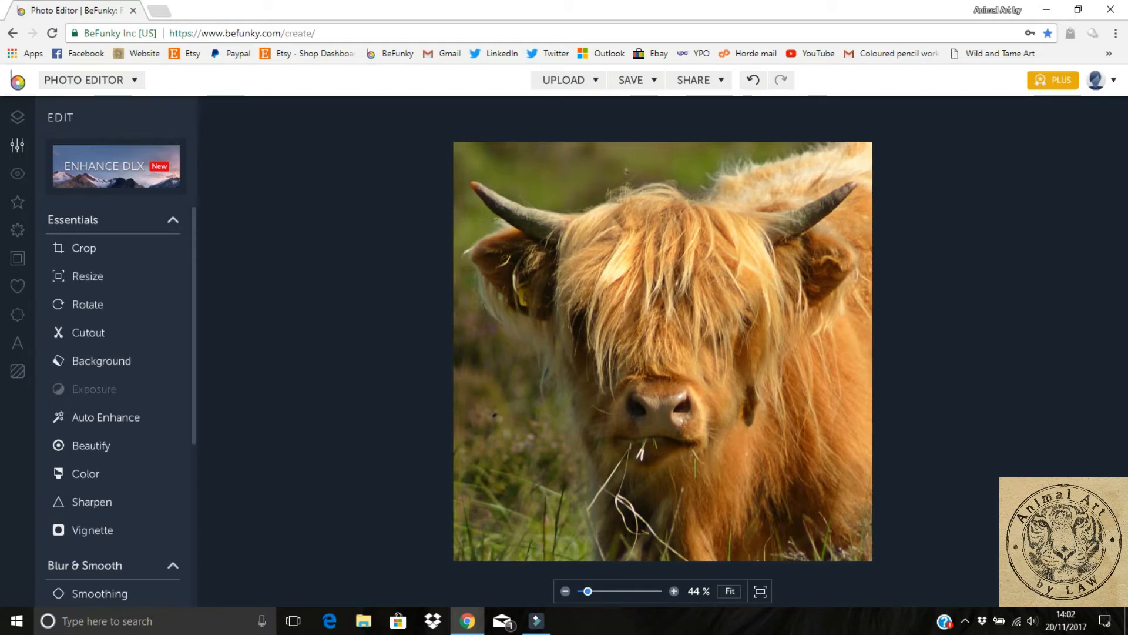
{"action": "left_click", "coordinate": [94, 389]}
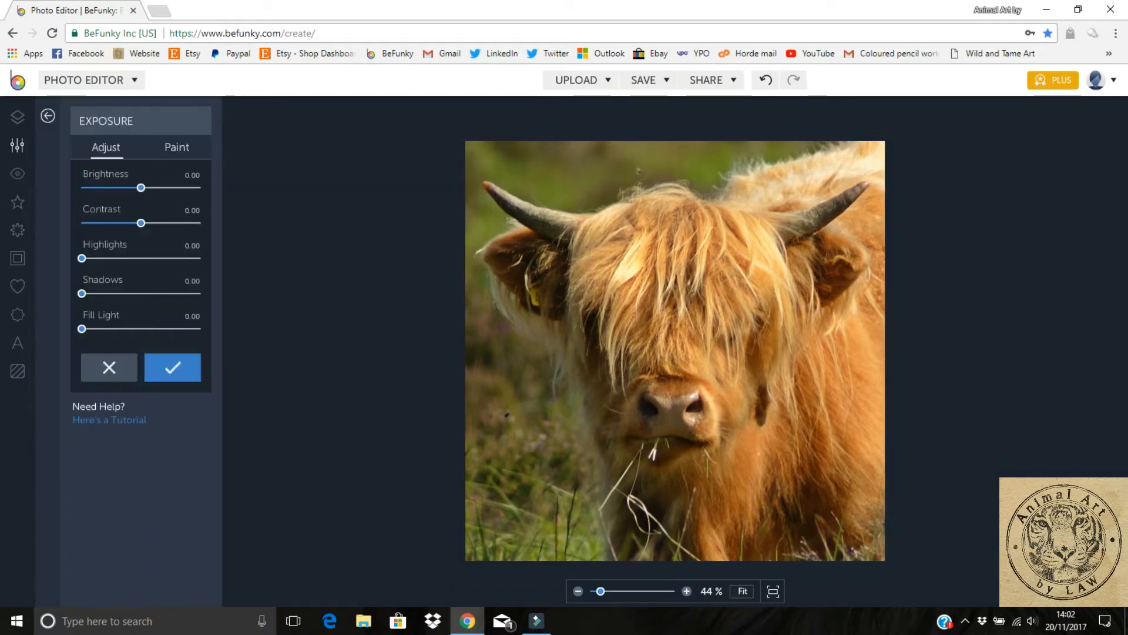
{"action": "left_click_drag", "start_coordinate": [80, 258], "coordinate": [88, 258]}
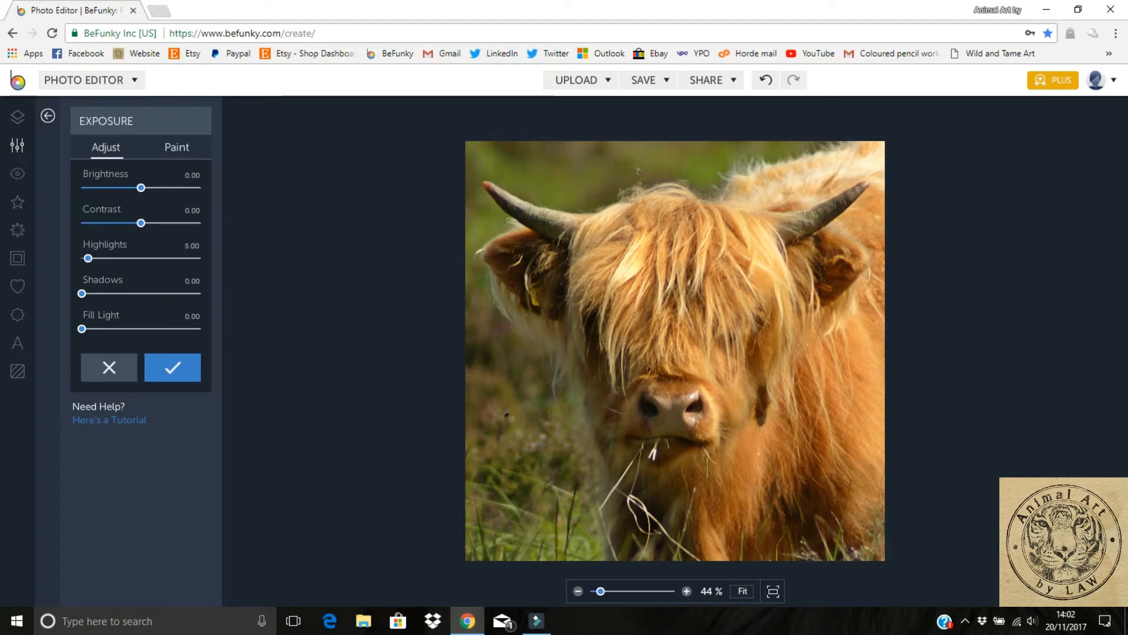
{"action": "left_click_drag", "start_coordinate": [87, 257], "coordinate": [92, 257]}
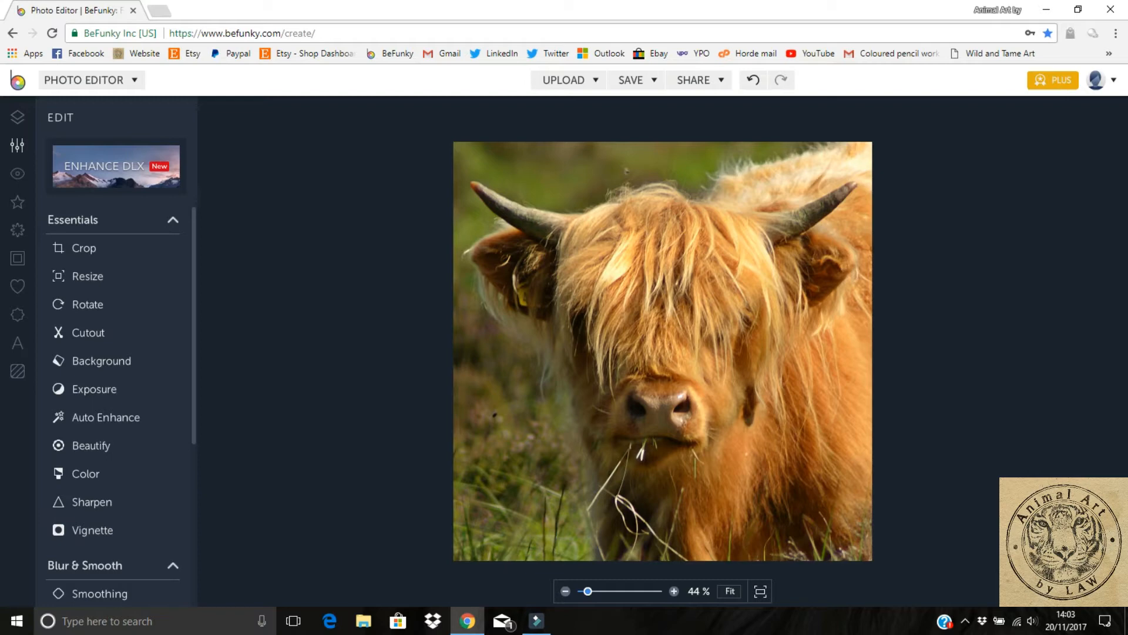
Step: Save the colour photo to the computer as JPG 'edited cow reference' at quality 99
{"action": "left_click", "coordinate": [629, 79]}
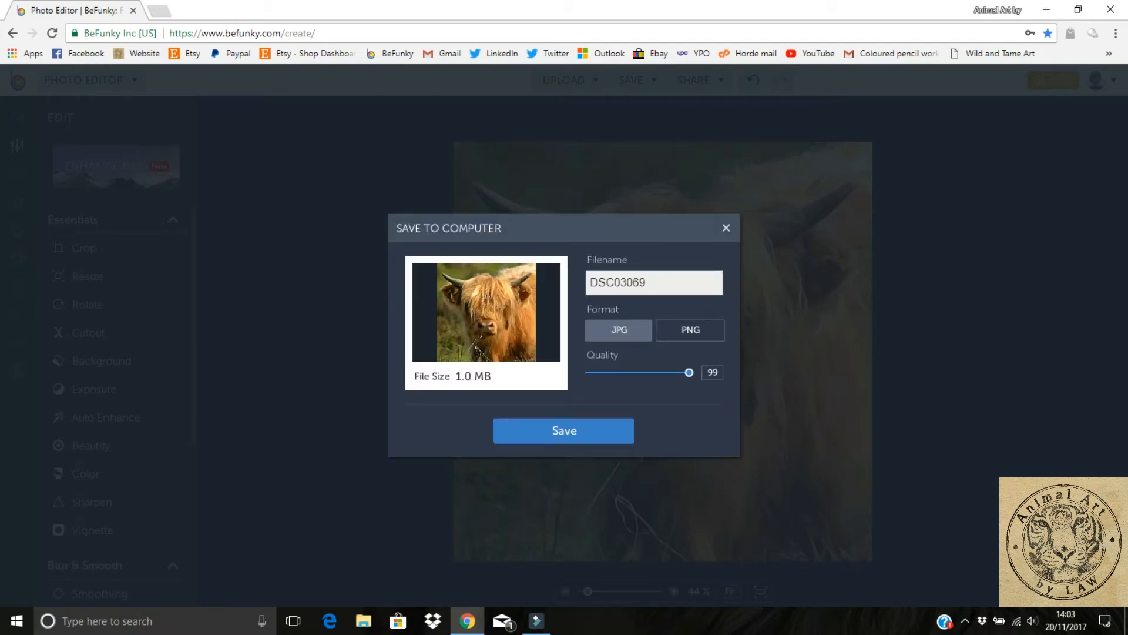
{"action": "triple_click", "coordinate": [652, 282]}
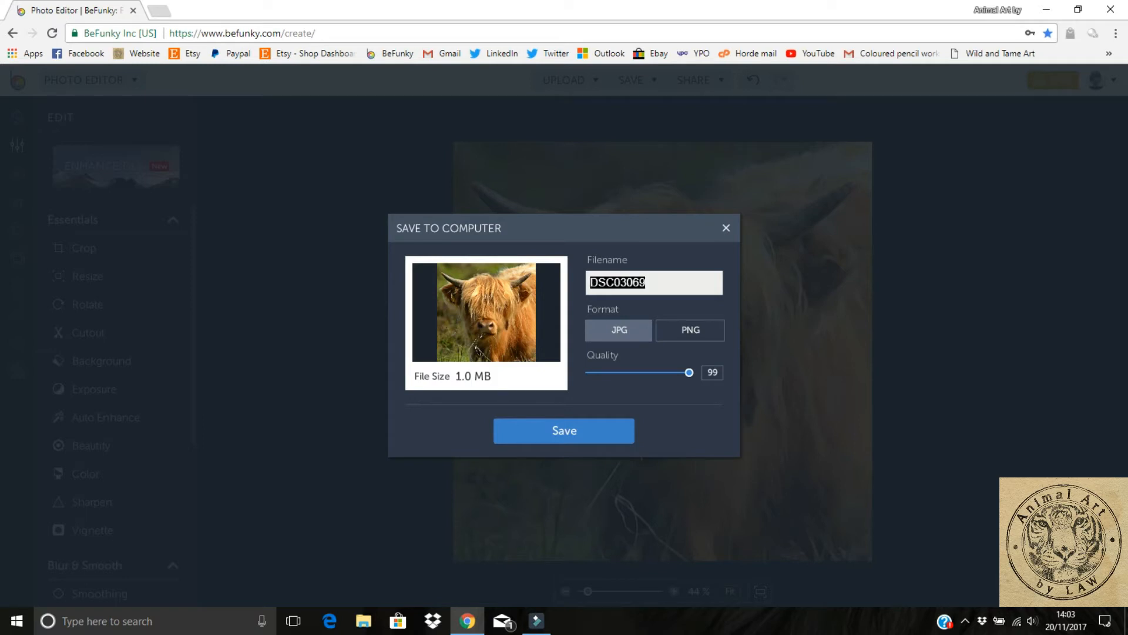
{"action": "type", "text": "edited"}
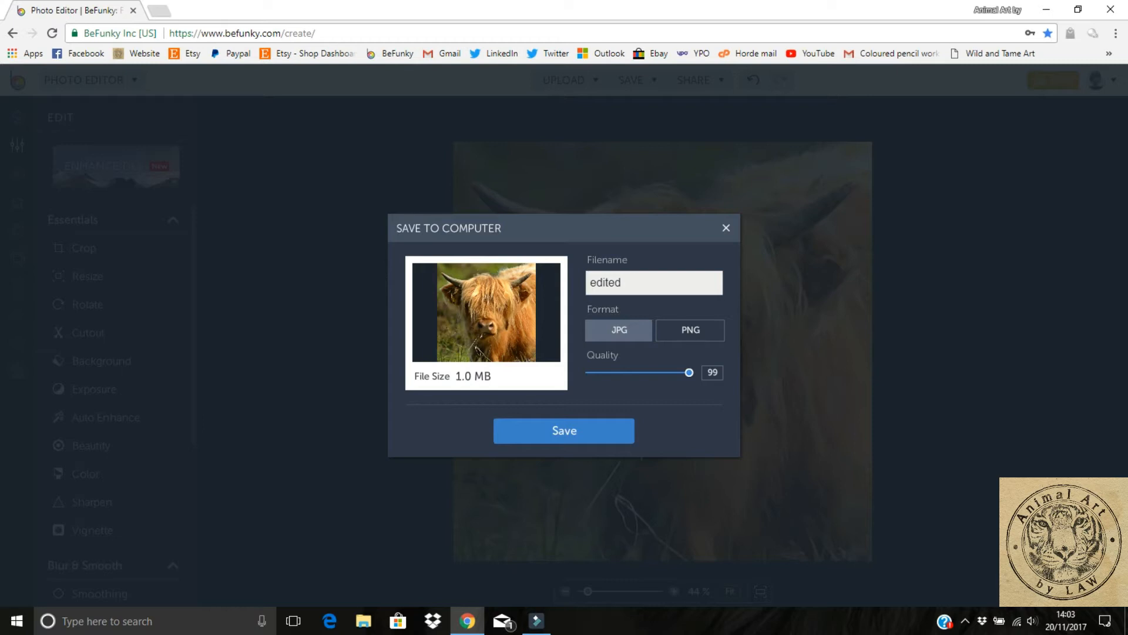
{"action": "type", "text": "t"}
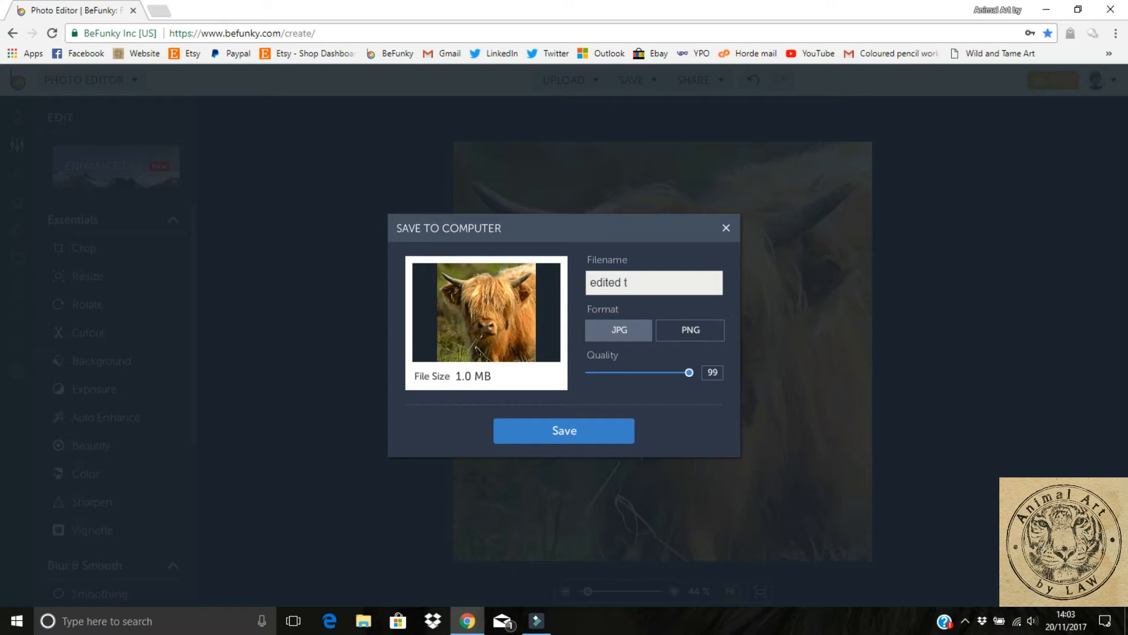
{"action": "type", "text": "c"}
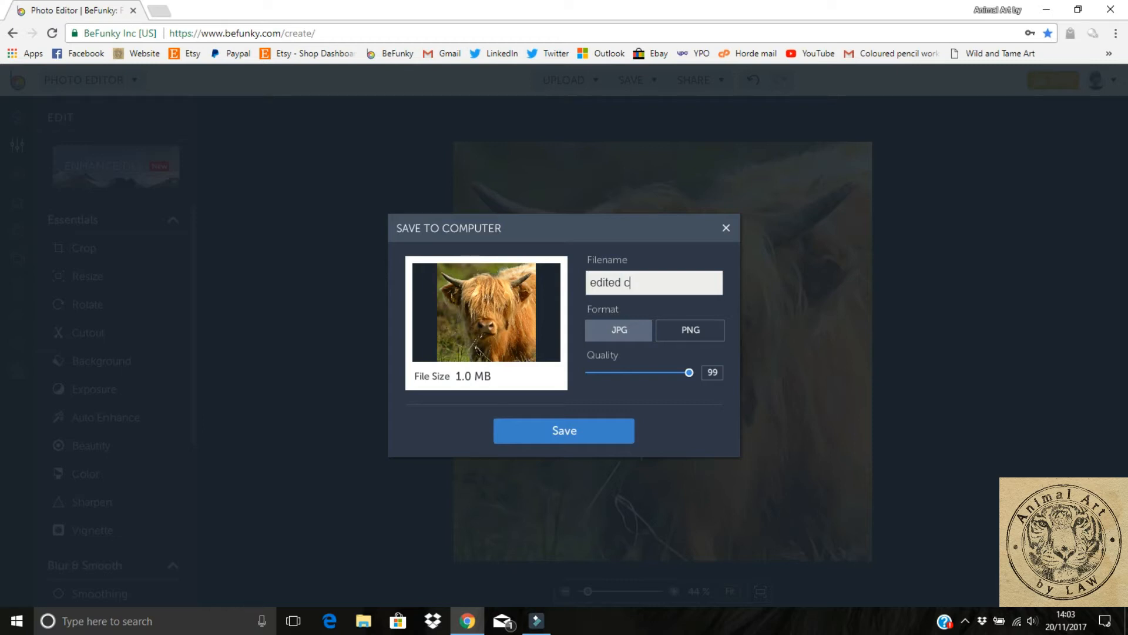
{"action": "type", "text": "ow reference"}
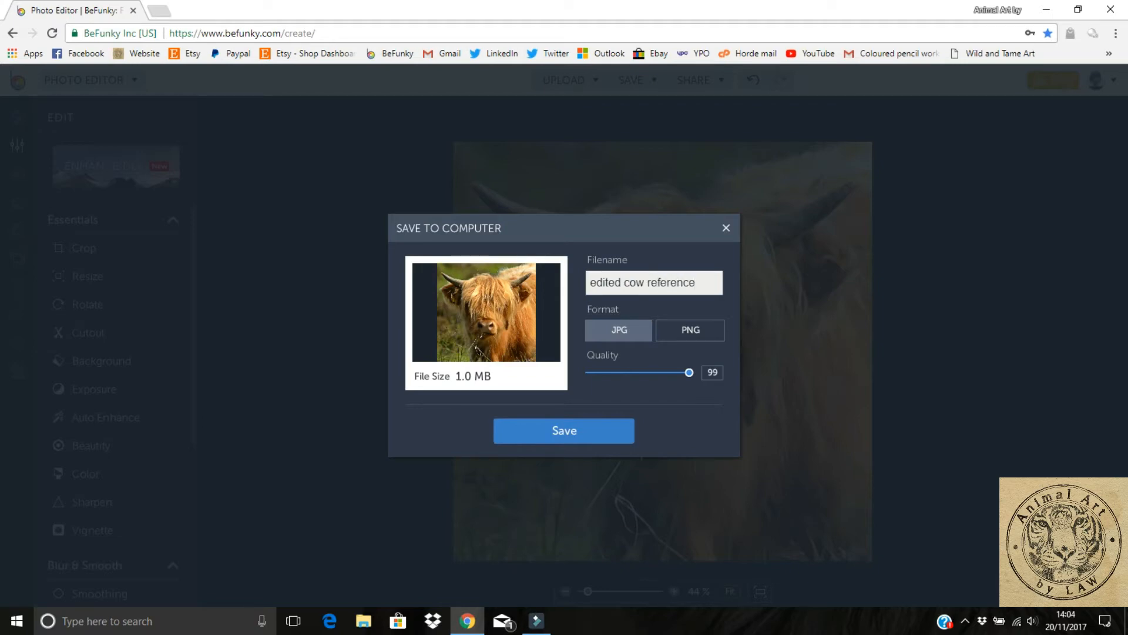
{"action": "left_click", "coordinate": [564, 429]}
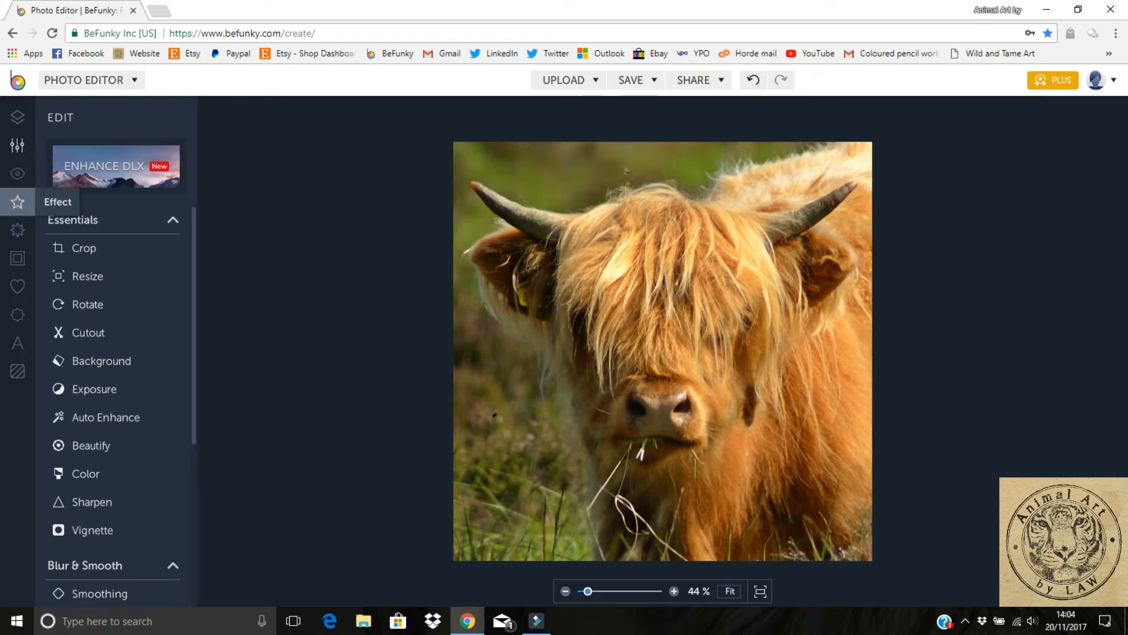
Step: Preview Black & White 1 and Black & White 4 effects, then discard them
{"action": "left_click", "coordinate": [17, 202]}
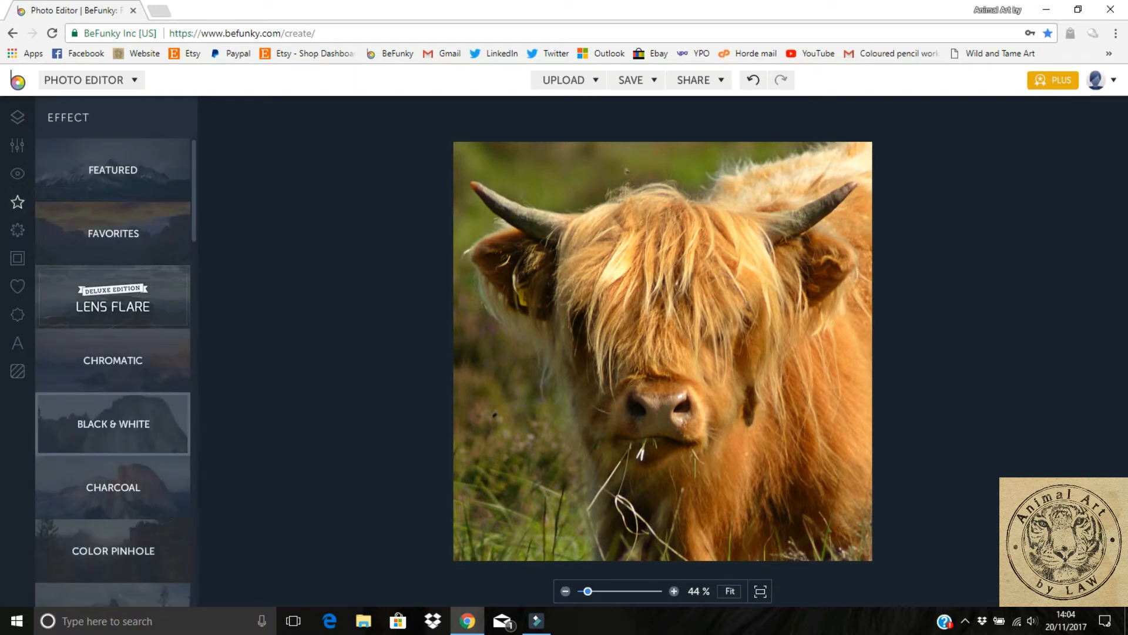
{"action": "left_click", "coordinate": [113, 424]}
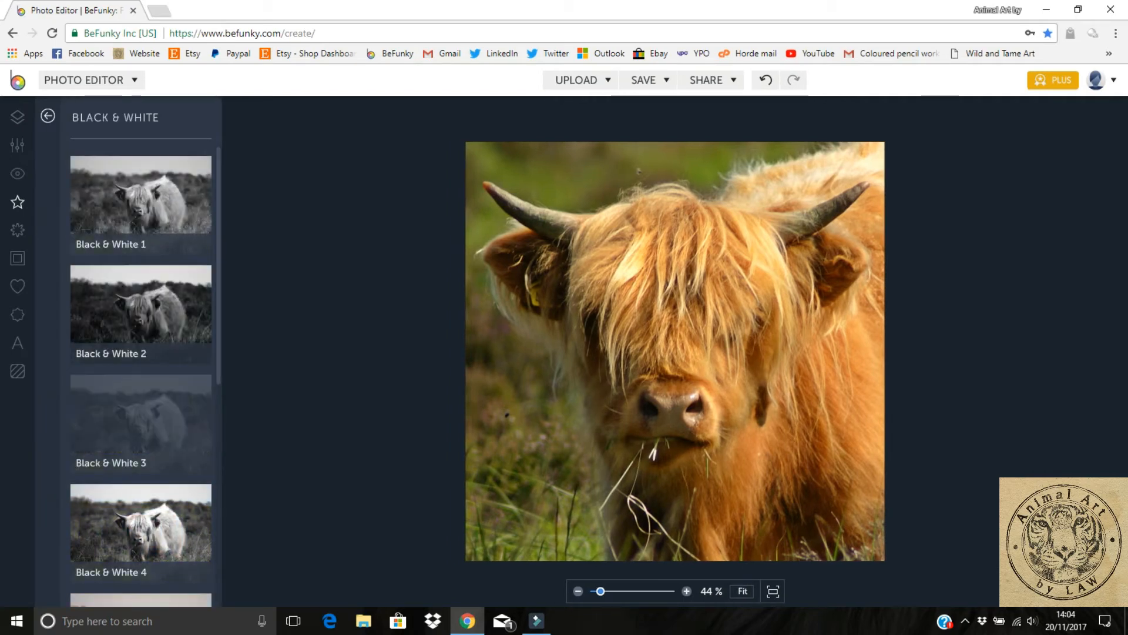
{"action": "left_click", "coordinate": [140, 195]}
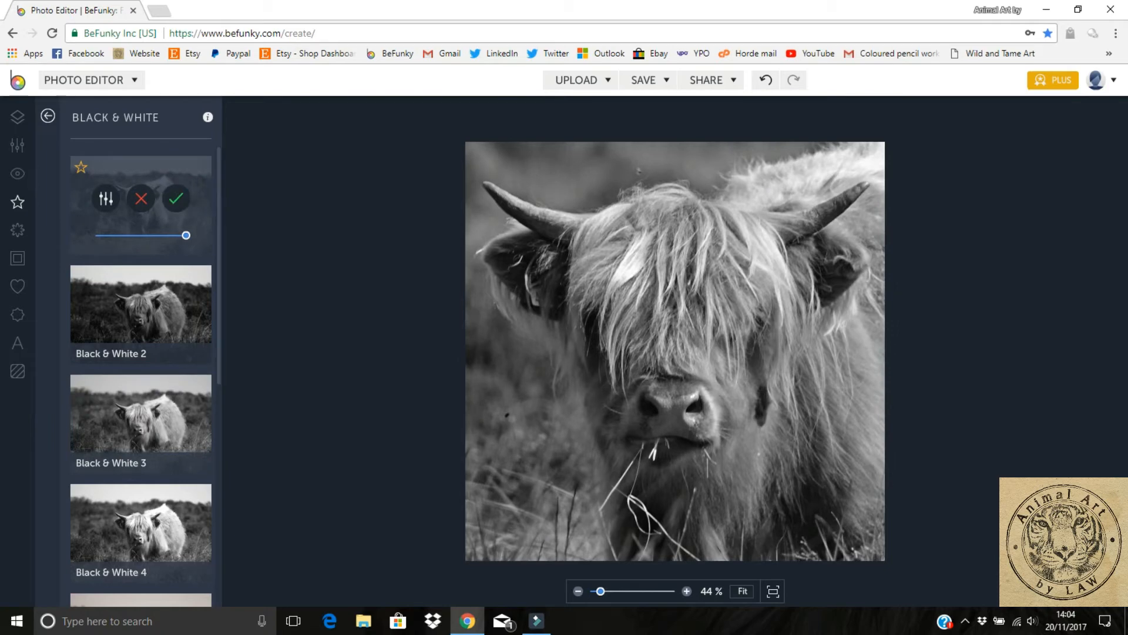
{"action": "scroll", "scroll_direction": "down", "scroll_amount": 3}
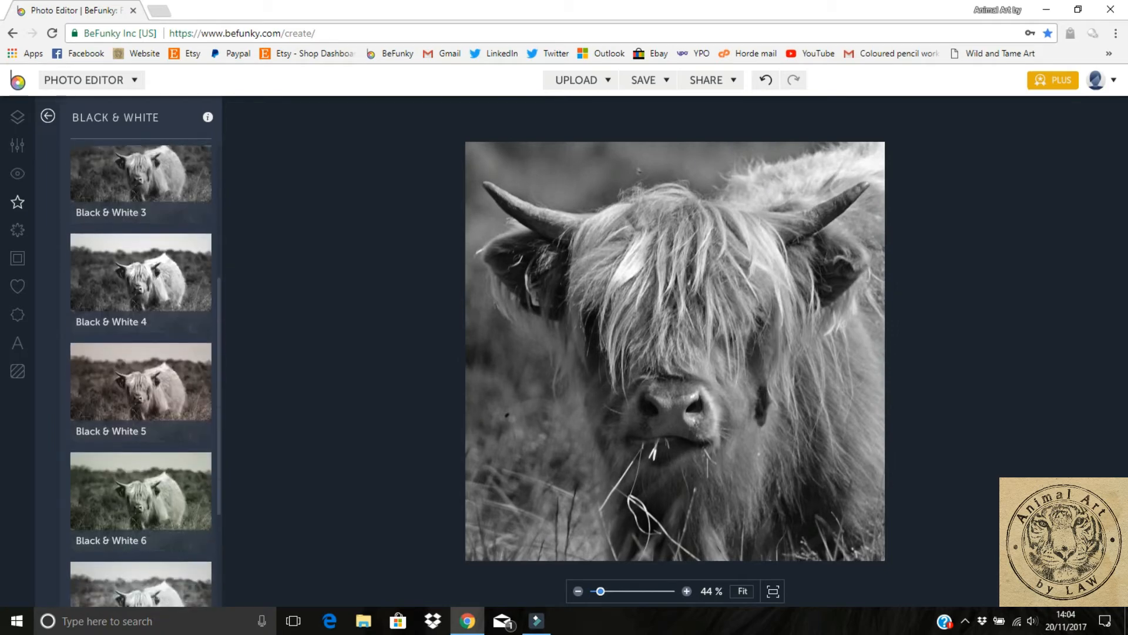
{"action": "scroll", "scroll_direction": "down", "scroll_amount": 3}
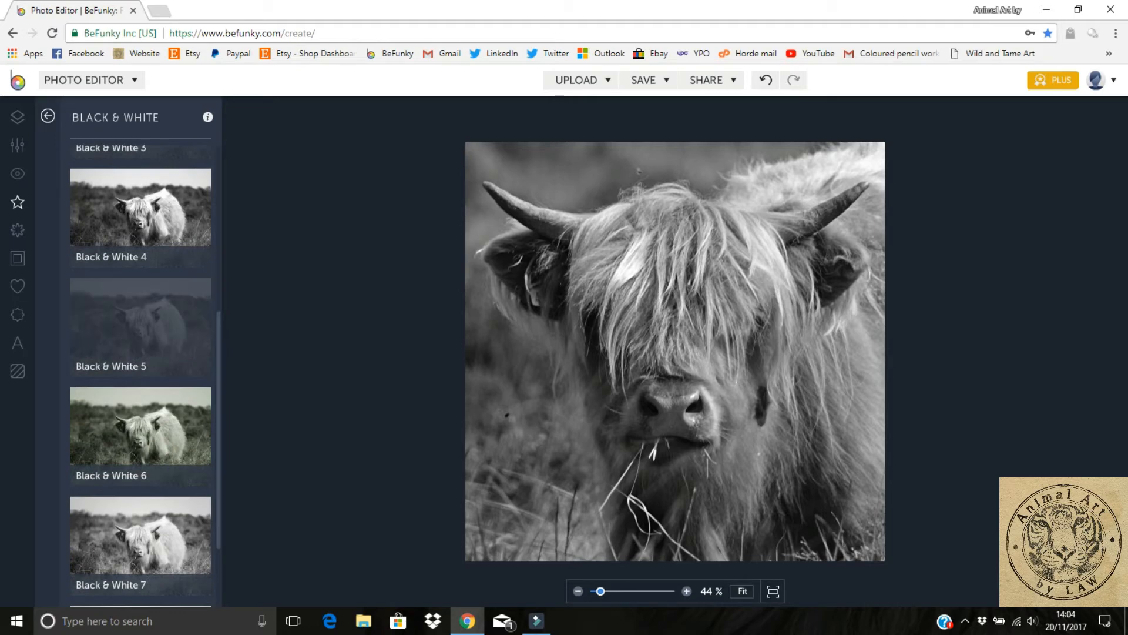
{"action": "left_click", "coordinate": [141, 426]}
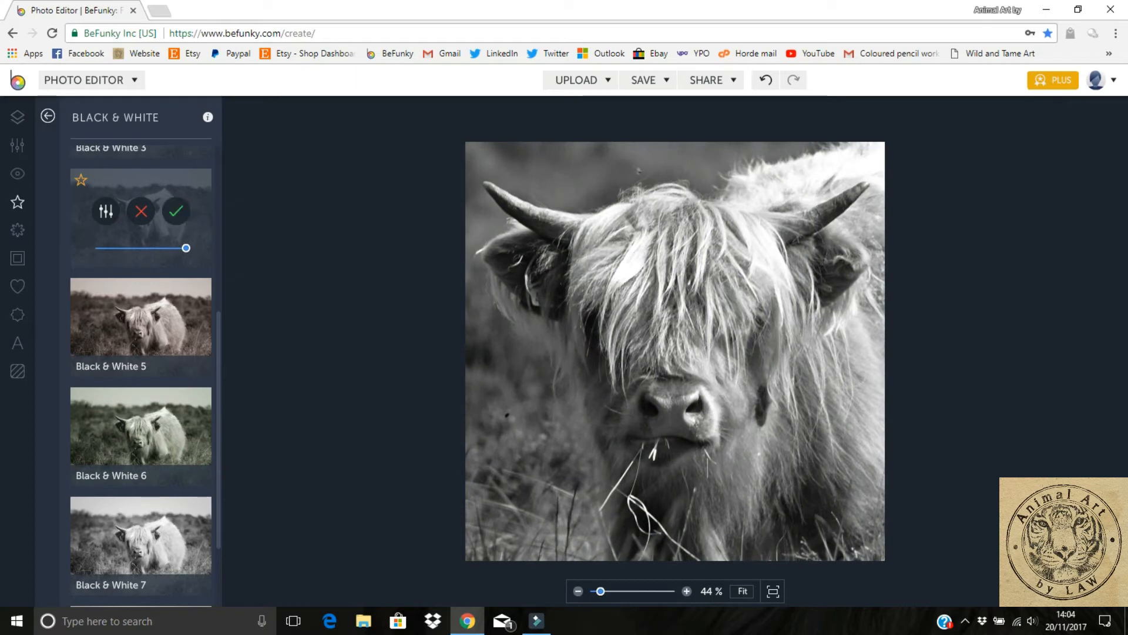
{"action": "scroll", "scroll_direction": "up", "scroll_amount": 3}
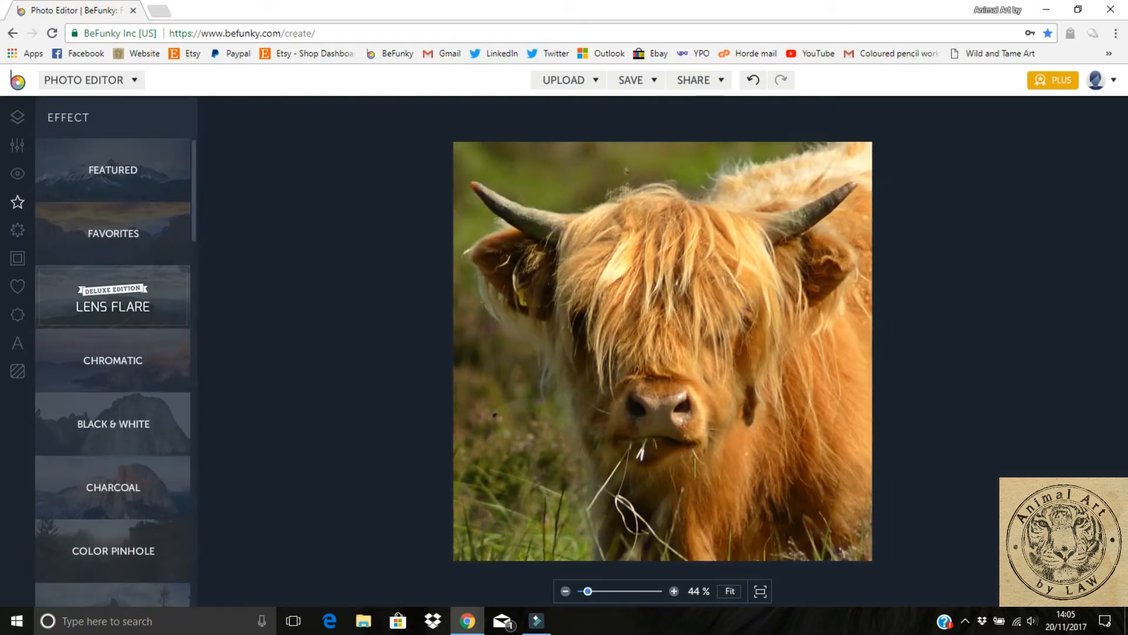
Step: Switch on the Color Mixer's Black & White toggle to desaturate the photo
{"action": "left_click", "coordinate": [17, 146]}
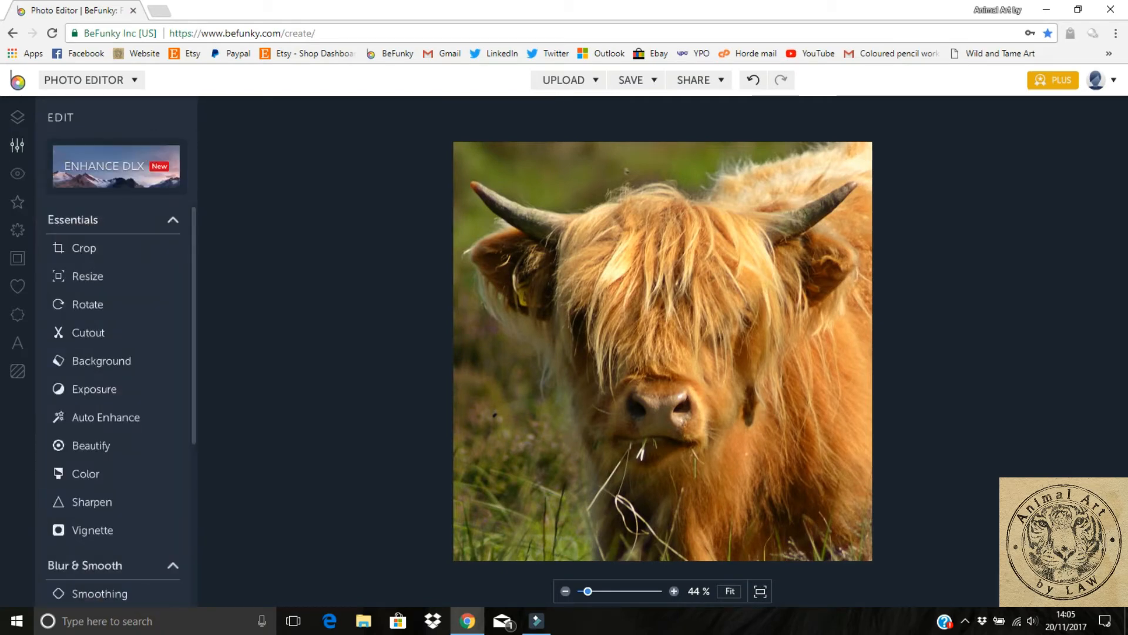
{"action": "scroll", "scroll_direction": "down", "scroll_amount": 3}
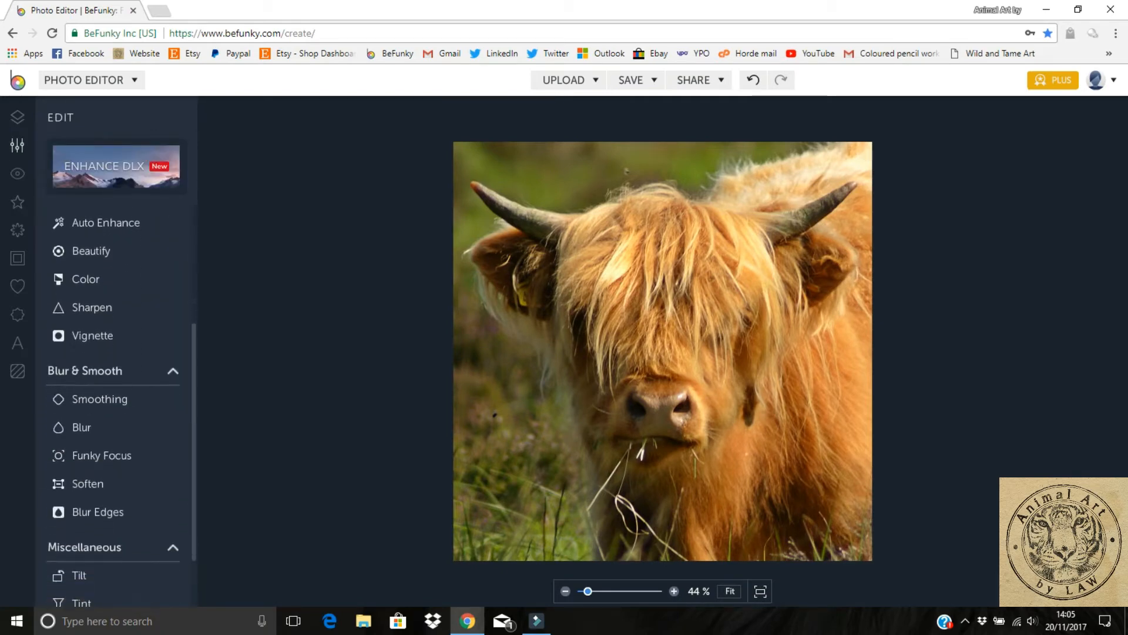
{"action": "left_click", "coordinate": [85, 279]}
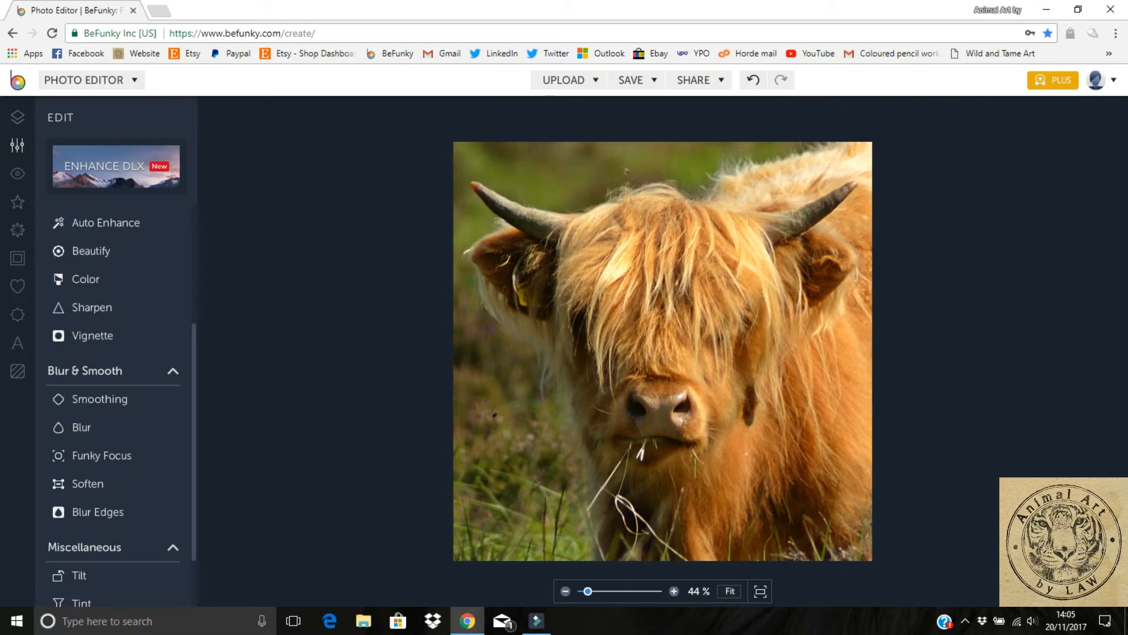
{"action": "scroll", "scroll_direction": "down", "scroll_amount": 3}
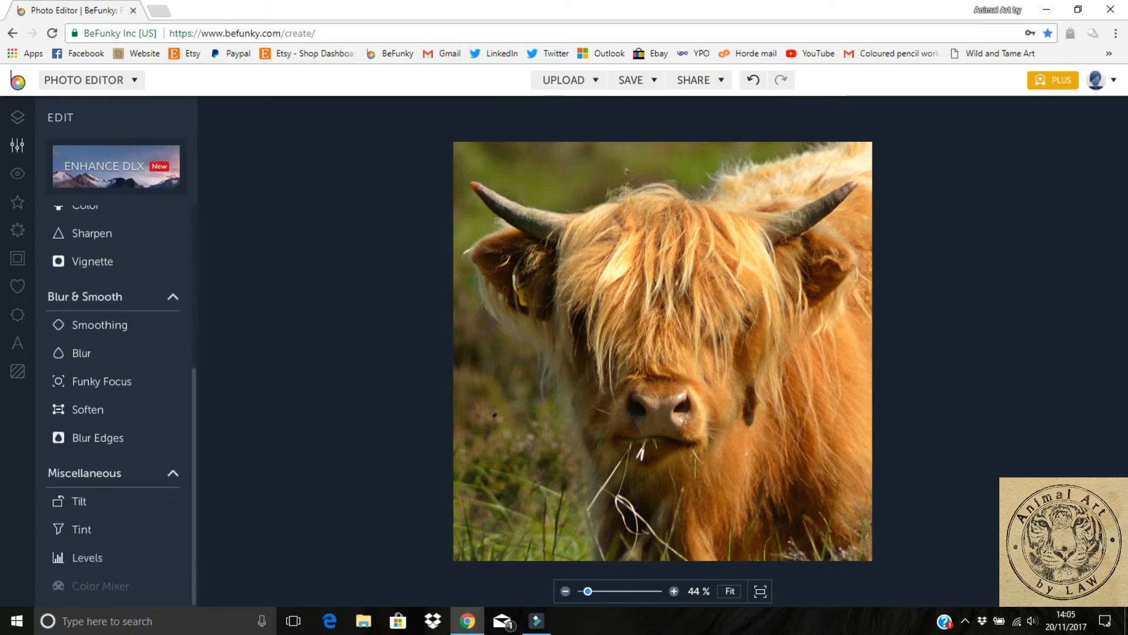
{"action": "left_click", "coordinate": [100, 585]}
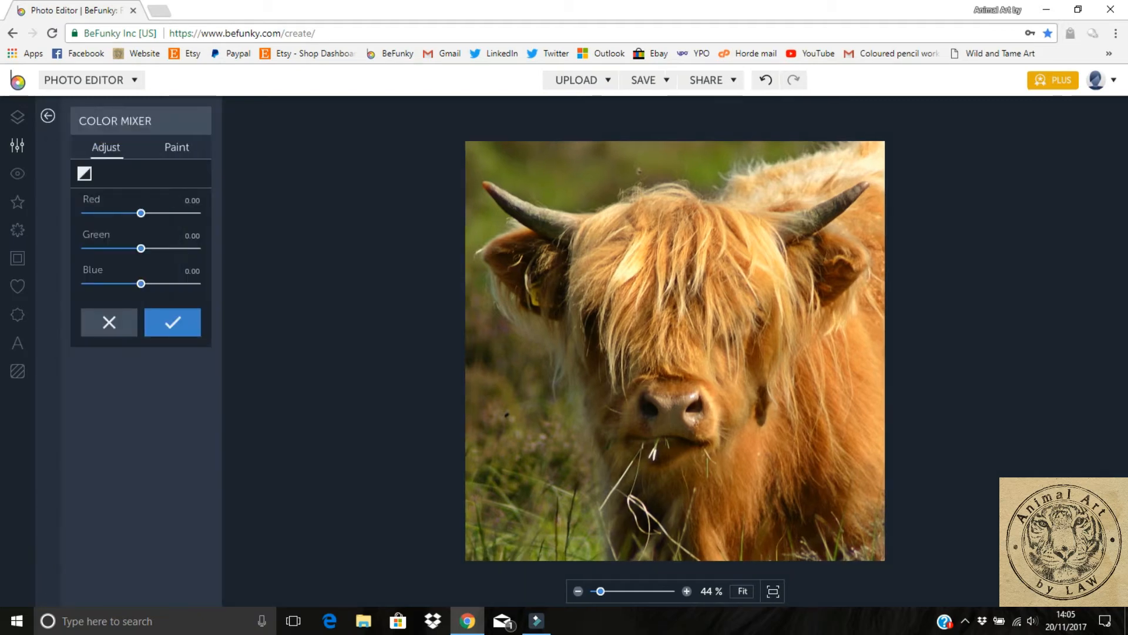
{"action": "mouse_move", "coordinate": [84, 177]}
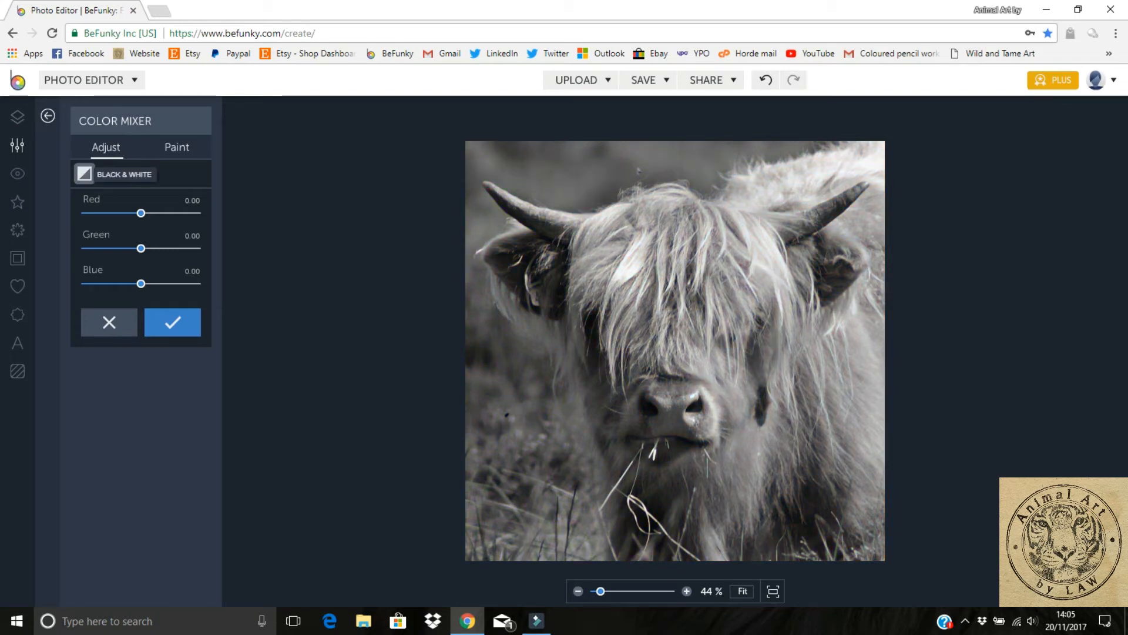
{"action": "left_click", "coordinate": [83, 174]}
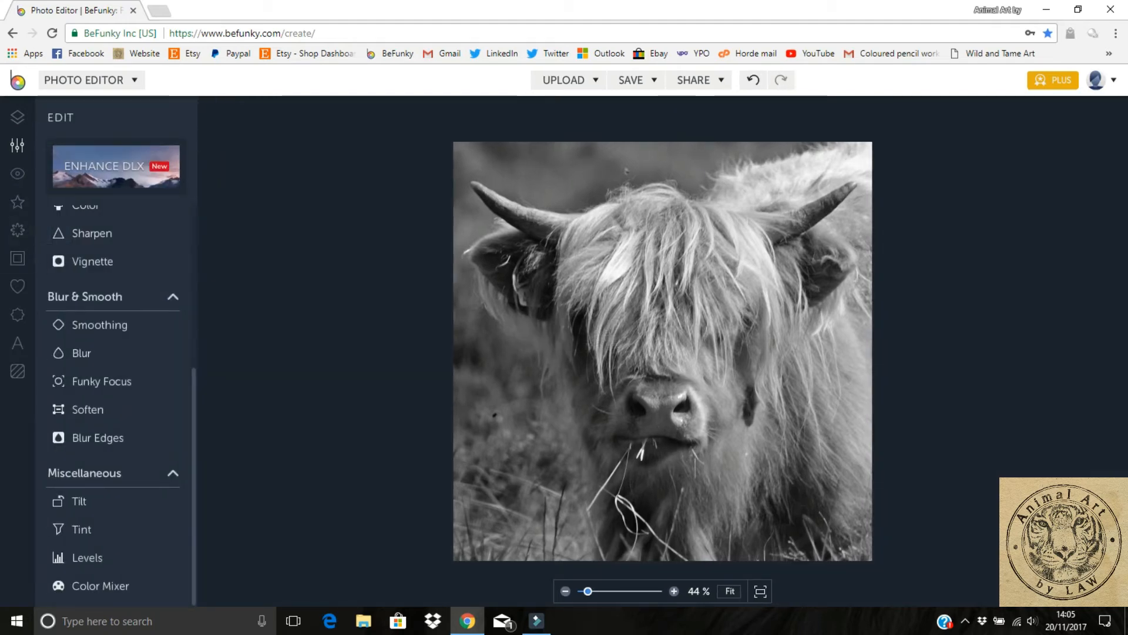
{"action": "scroll", "scroll_direction": "up", "scroll_amount": 3}
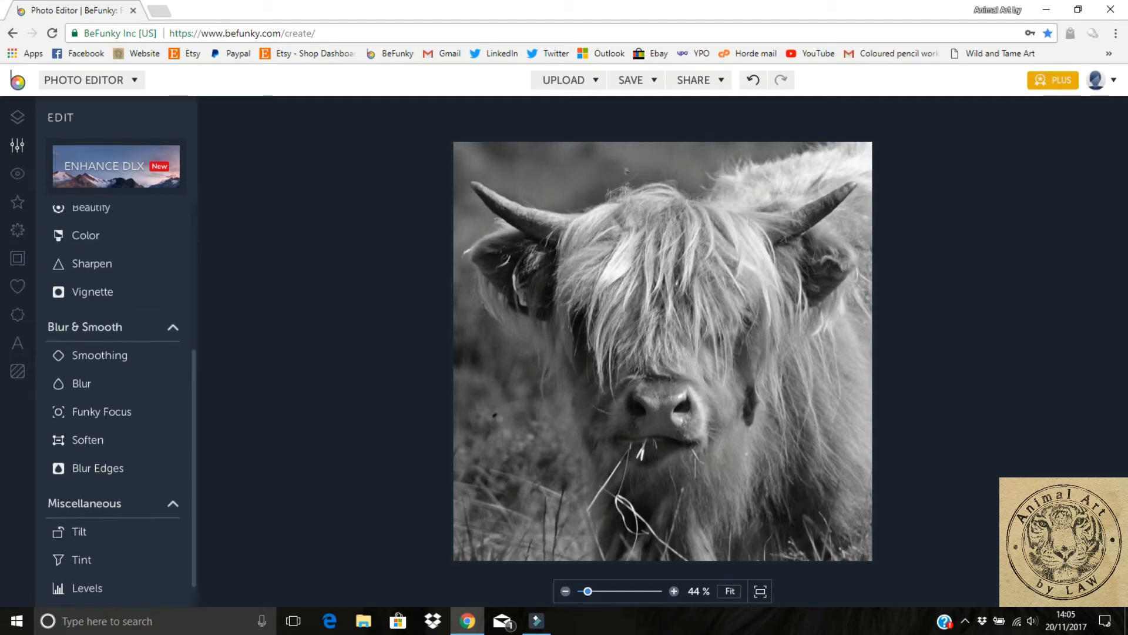
{"action": "scroll", "scroll_direction": "up", "scroll_amount": 3}
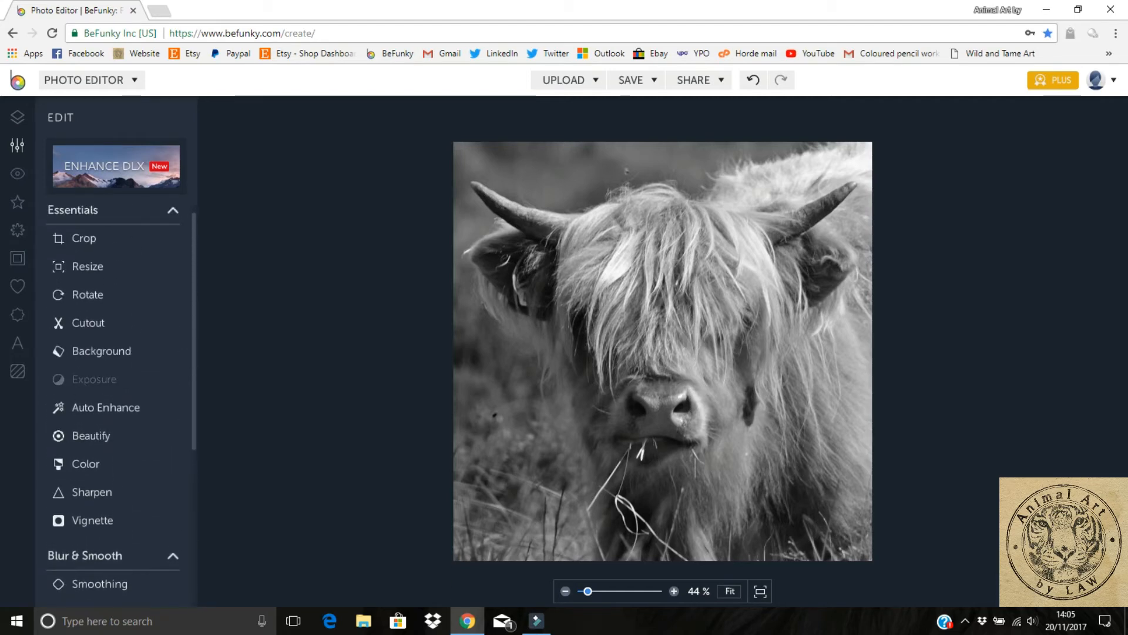
Step: Set Exposure Highlights to 8, Shadows to 4 and Contrast to 7
{"action": "left_click", "coordinate": [94, 379]}
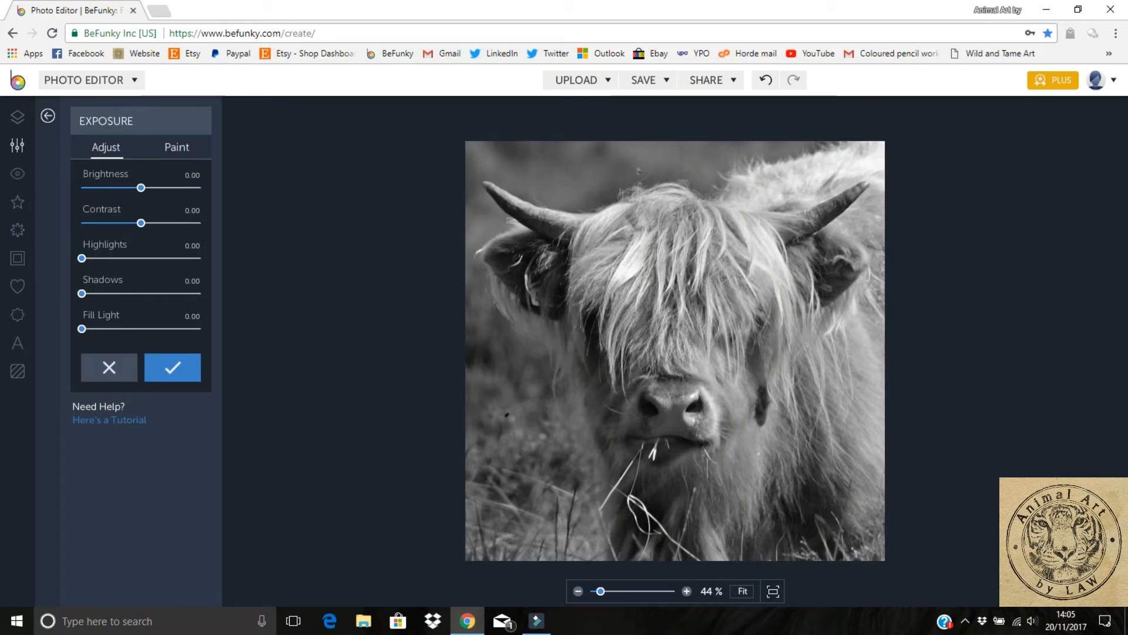
{"action": "left_click_drag", "start_coordinate": [81, 258], "coordinate": [93, 258]}
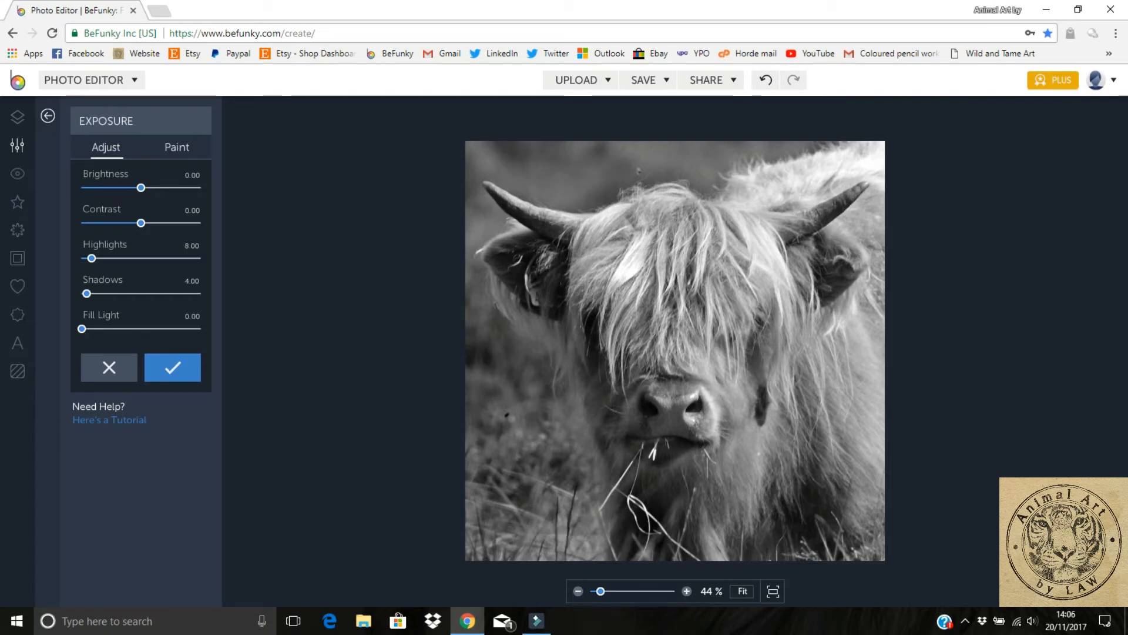
{"action": "left_click_drag", "start_coordinate": [141, 223], "coordinate": [144, 223]}
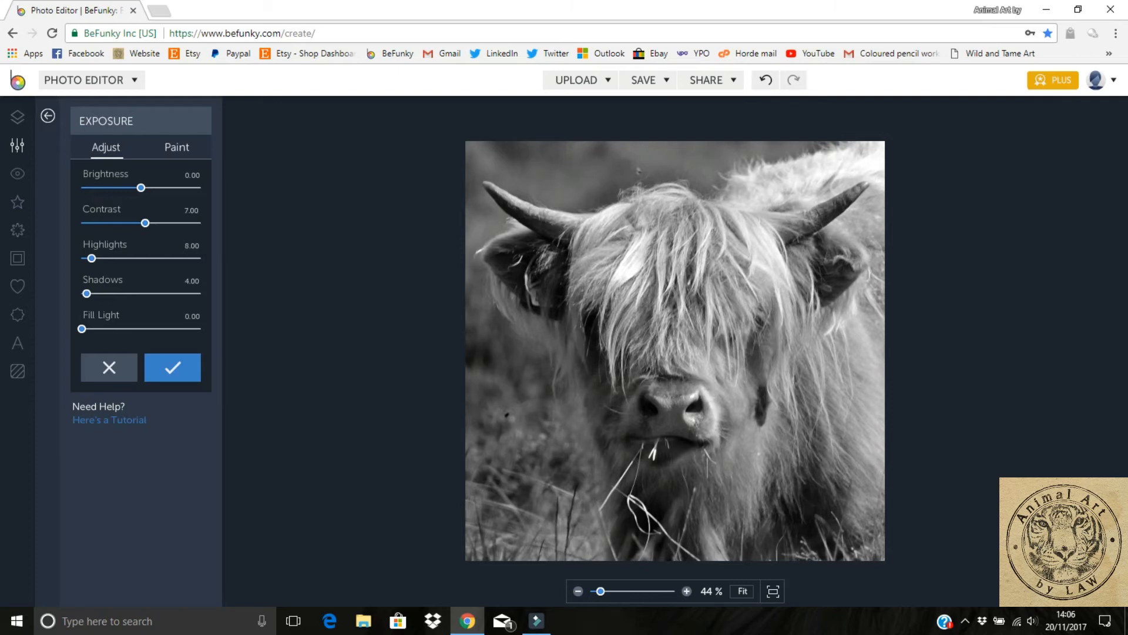
{"action": "left_click_drag", "start_coordinate": [144, 223], "coordinate": [141, 224]}
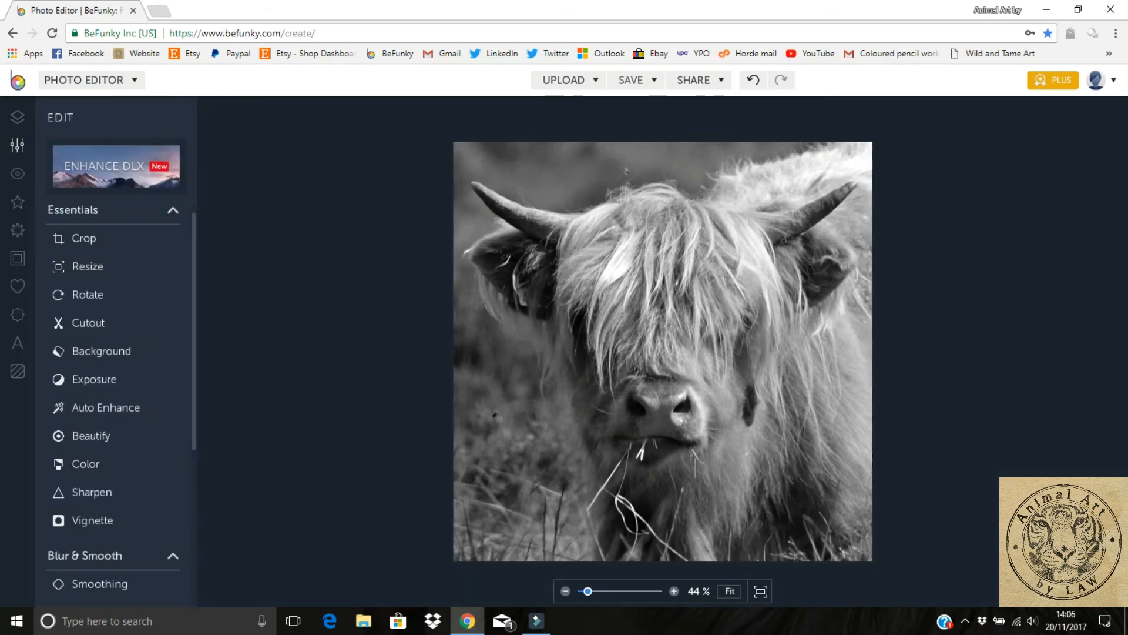
Step: Save as JPG 'edited cow reference black white' at quality 100
{"action": "left_click", "coordinate": [631, 80]}
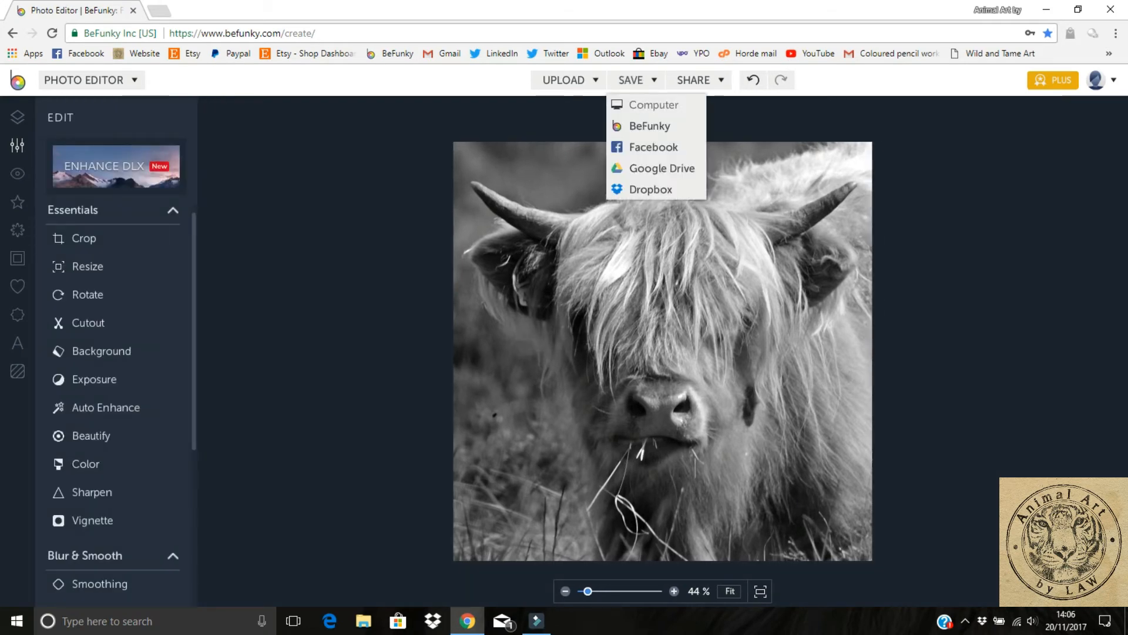
{"action": "left_click", "coordinate": [652, 104]}
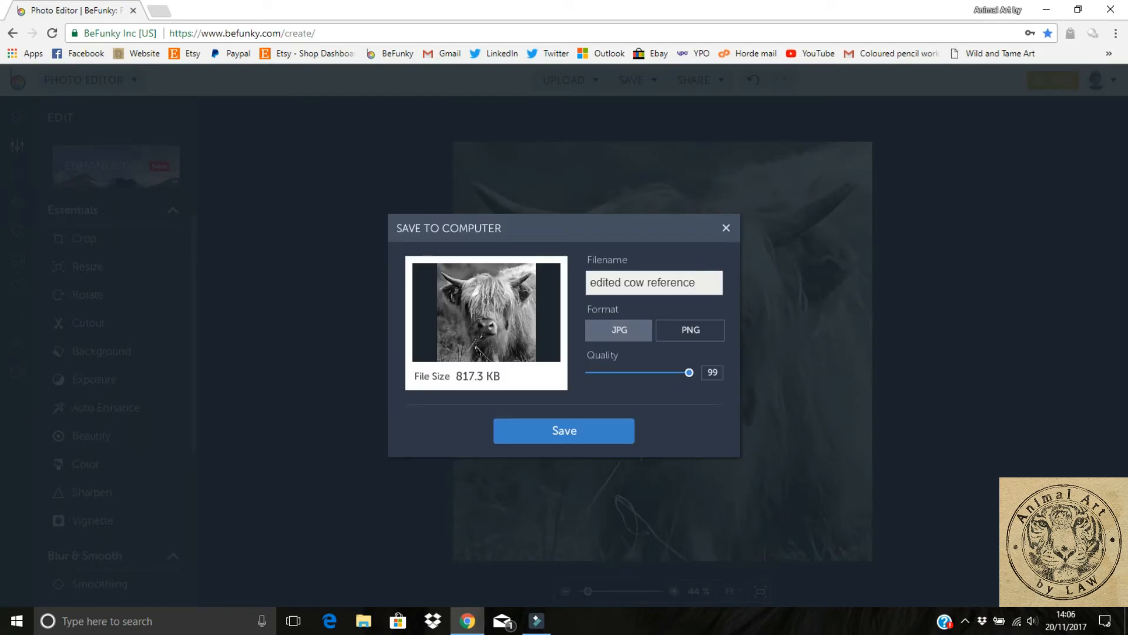
{"action": "type", "text": "black whit"}
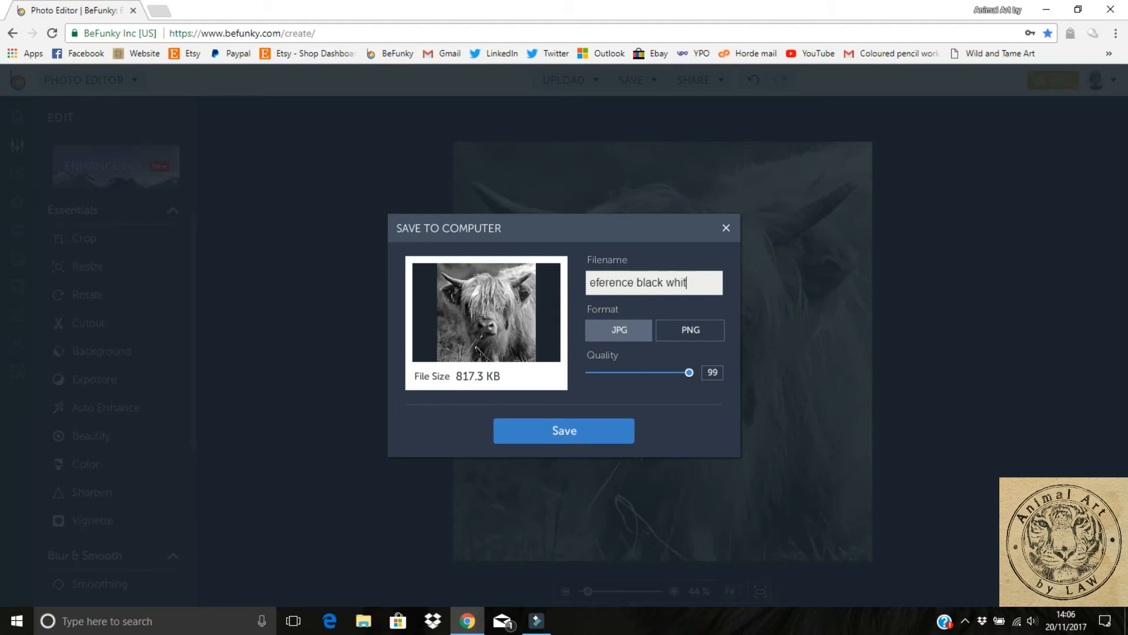
{"action": "type", "text": "e"}
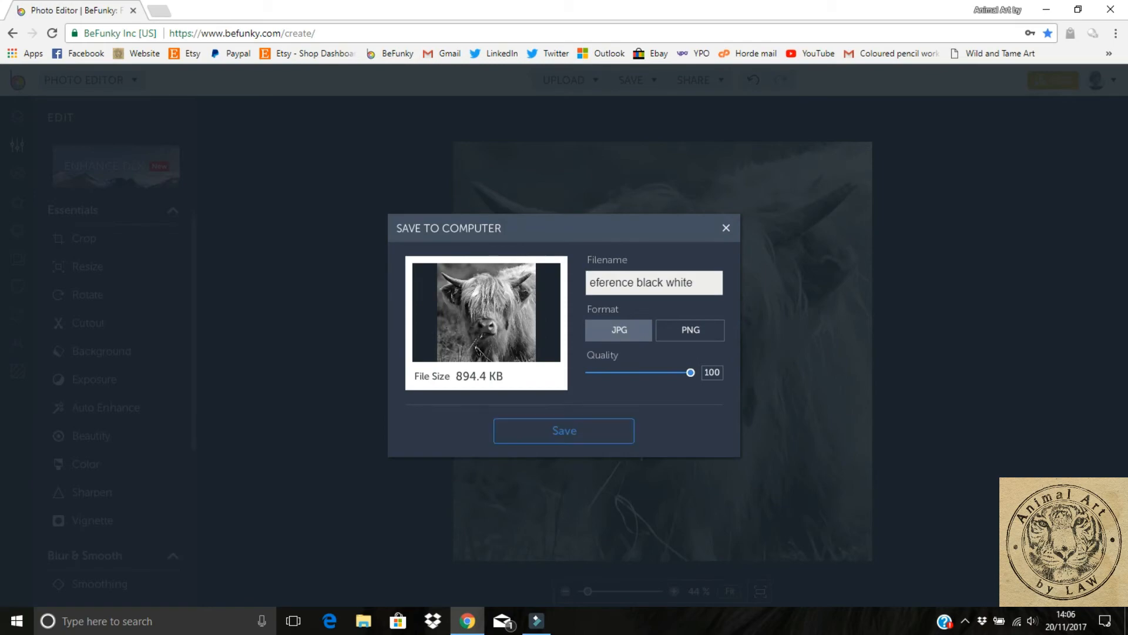
{"action": "left_click", "coordinate": [564, 430]}
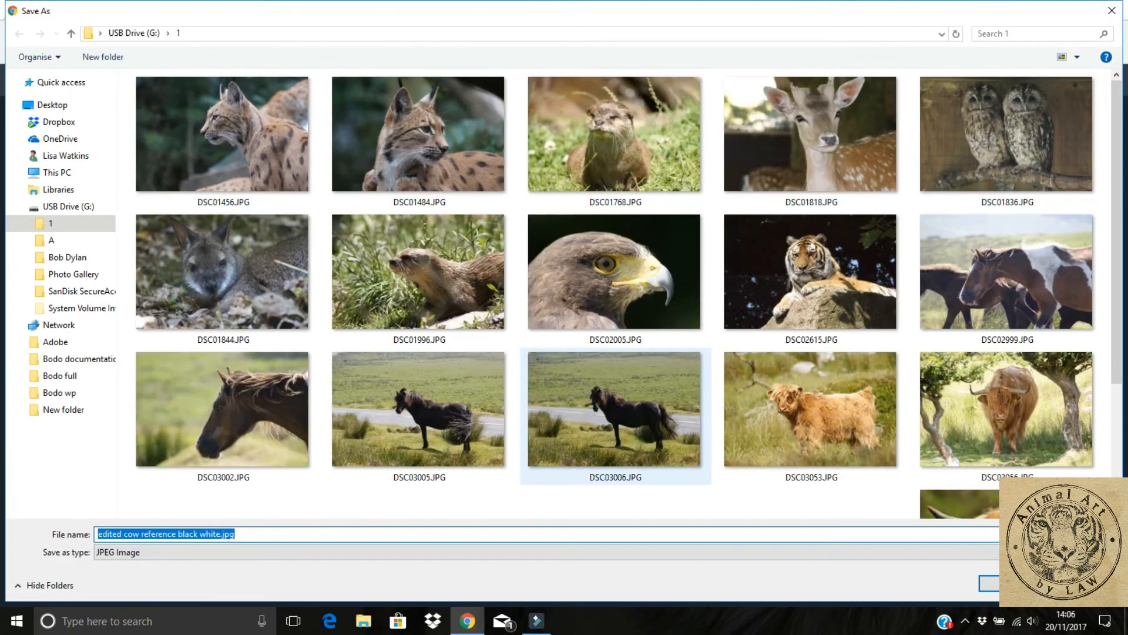
{"action": "left_click", "coordinate": [991, 583]}
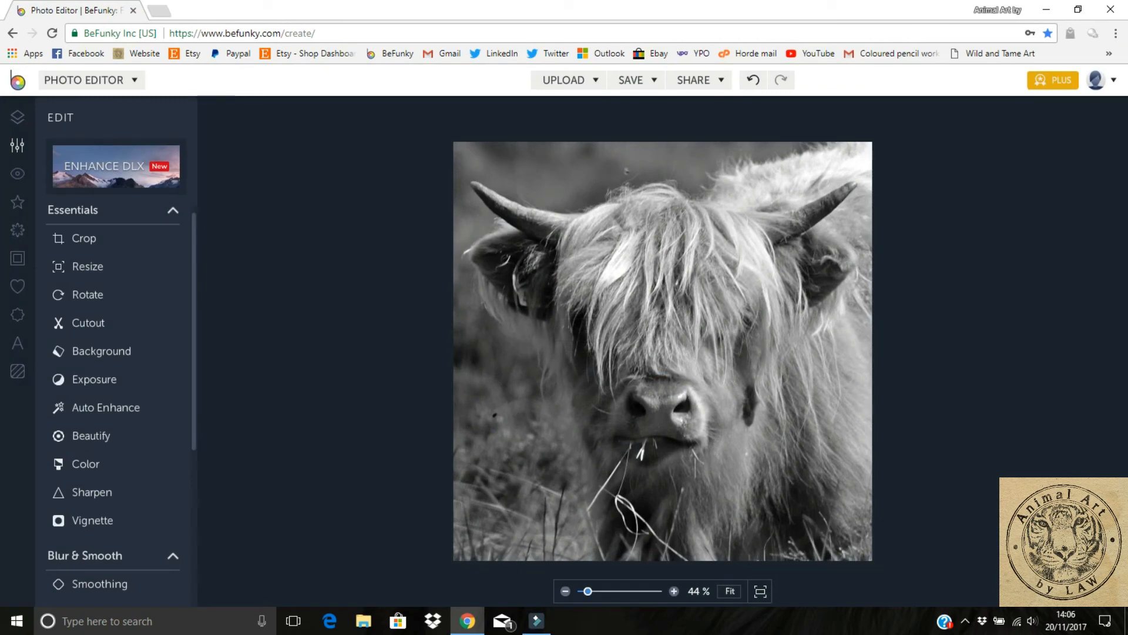
Step: Switch to Collage Maker and import DSC03069 plus the black-and-white and enhanced cow JPGs
{"action": "left_click", "coordinate": [83, 80]}
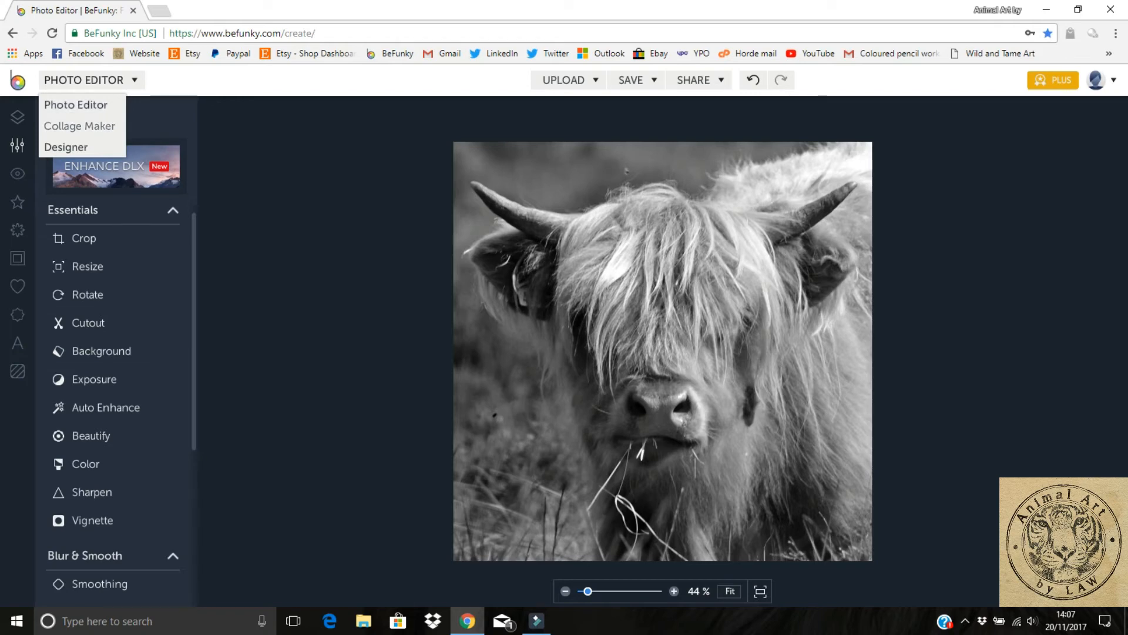
{"action": "left_click", "coordinate": [80, 126]}
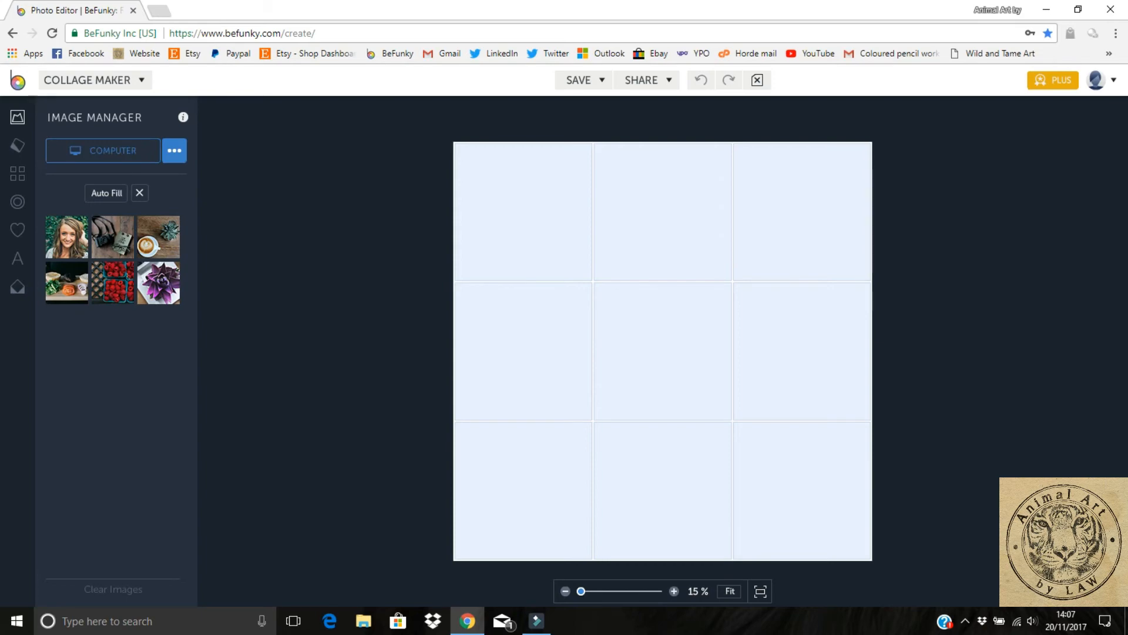
{"action": "left_click", "coordinate": [103, 150]}
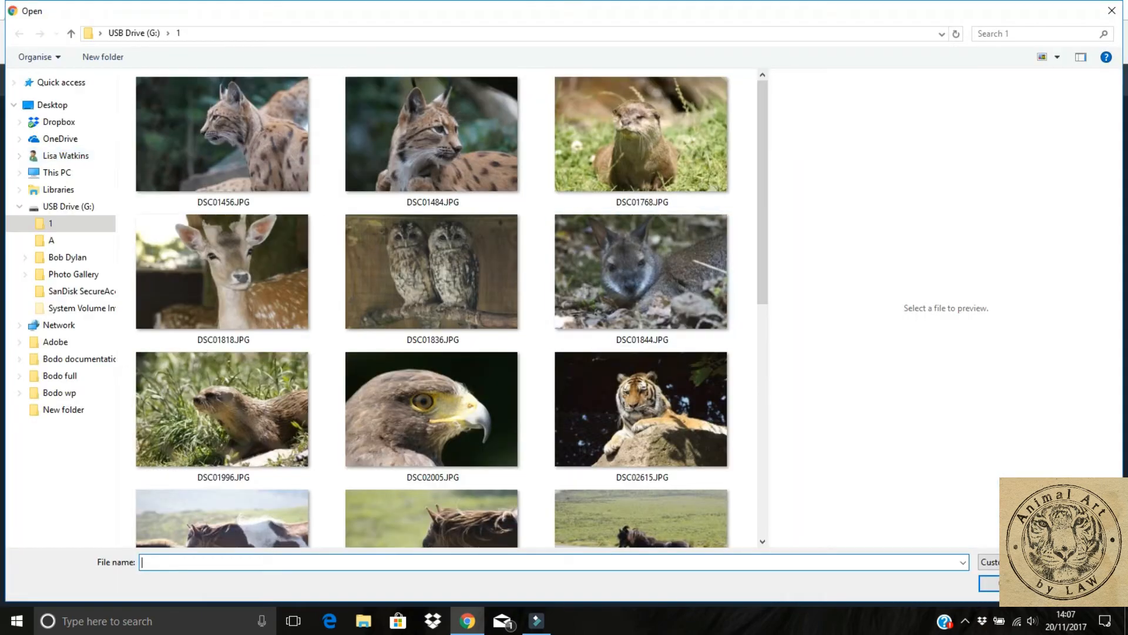
{"action": "scroll", "scroll_direction": "down", "scroll_amount": 3}
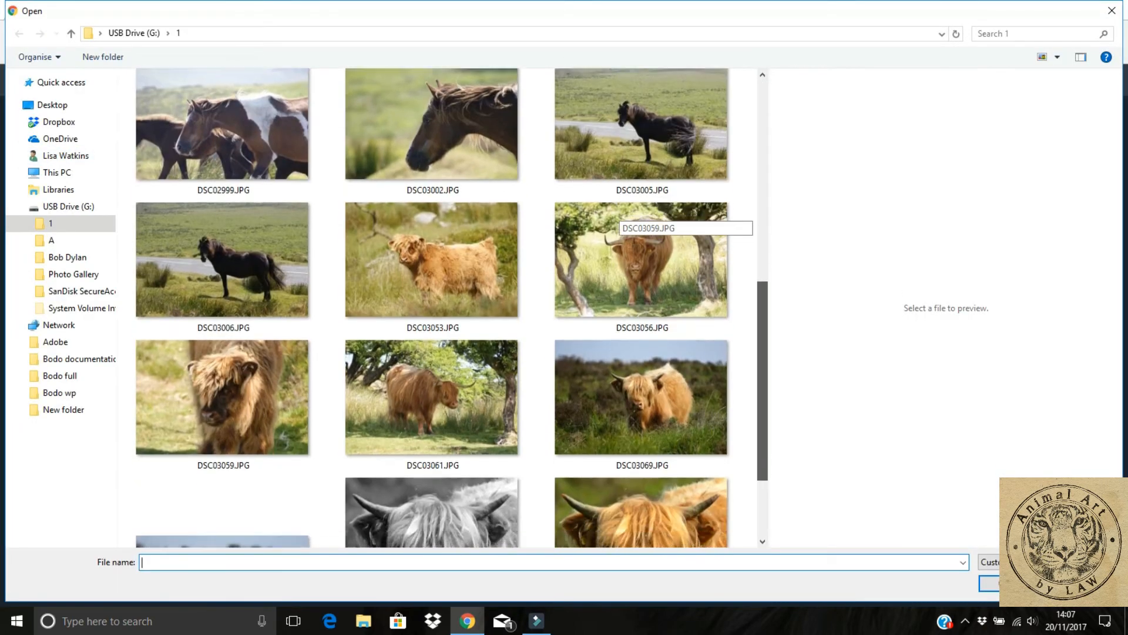
{"action": "scroll", "scroll_direction": "down", "scroll_amount": 3}
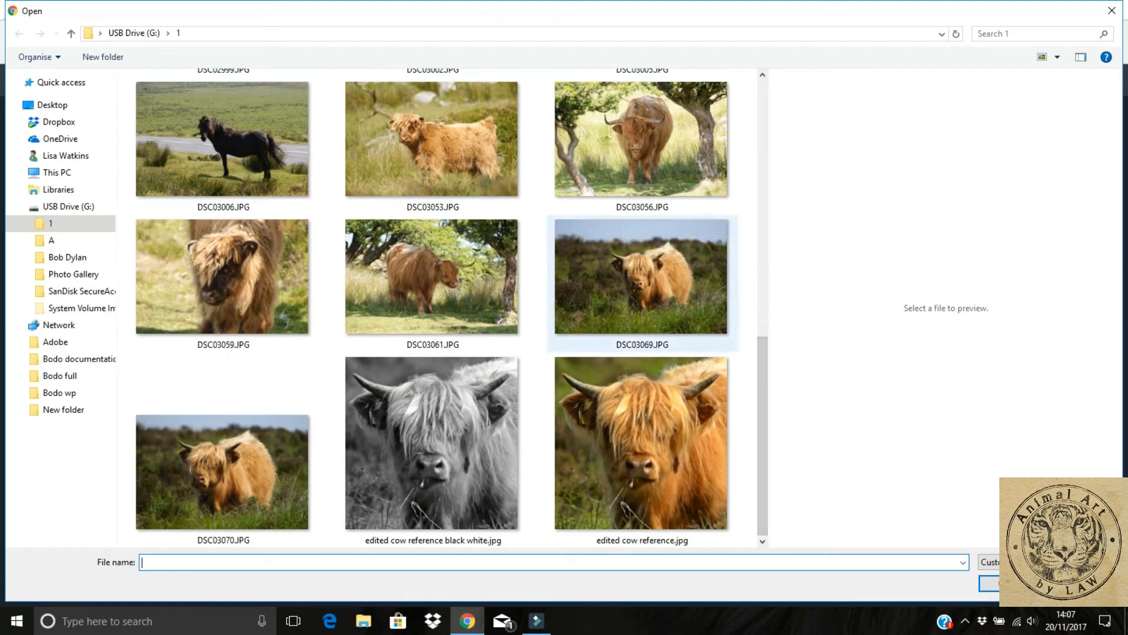
{"action": "left_click", "coordinate": [640, 276]}
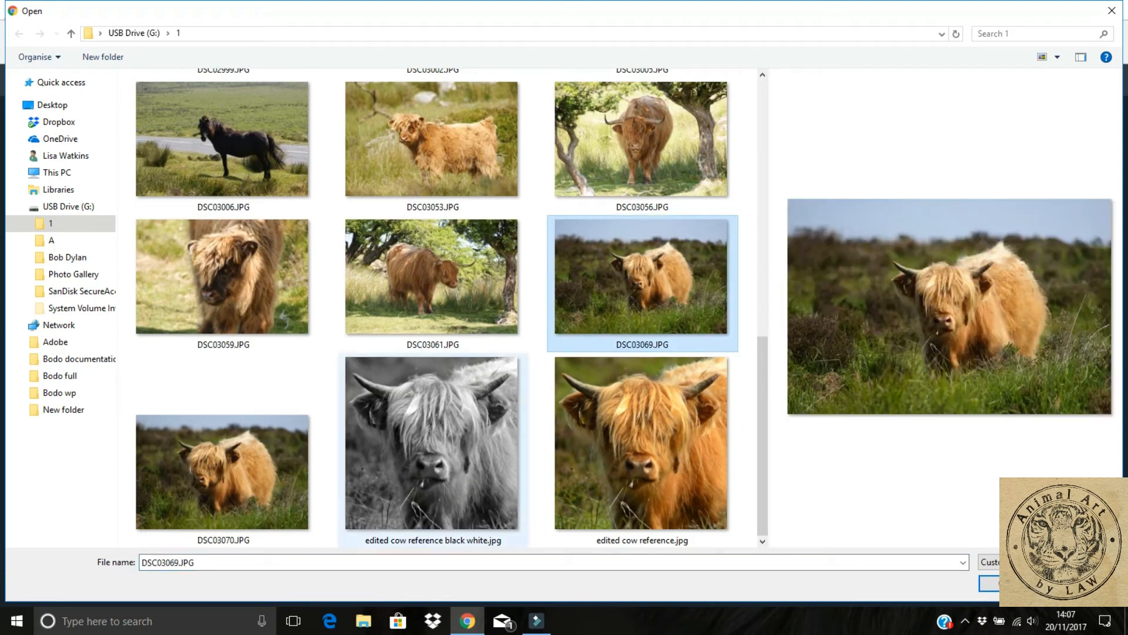
{"action": "left_click", "coordinate": [432, 442]}
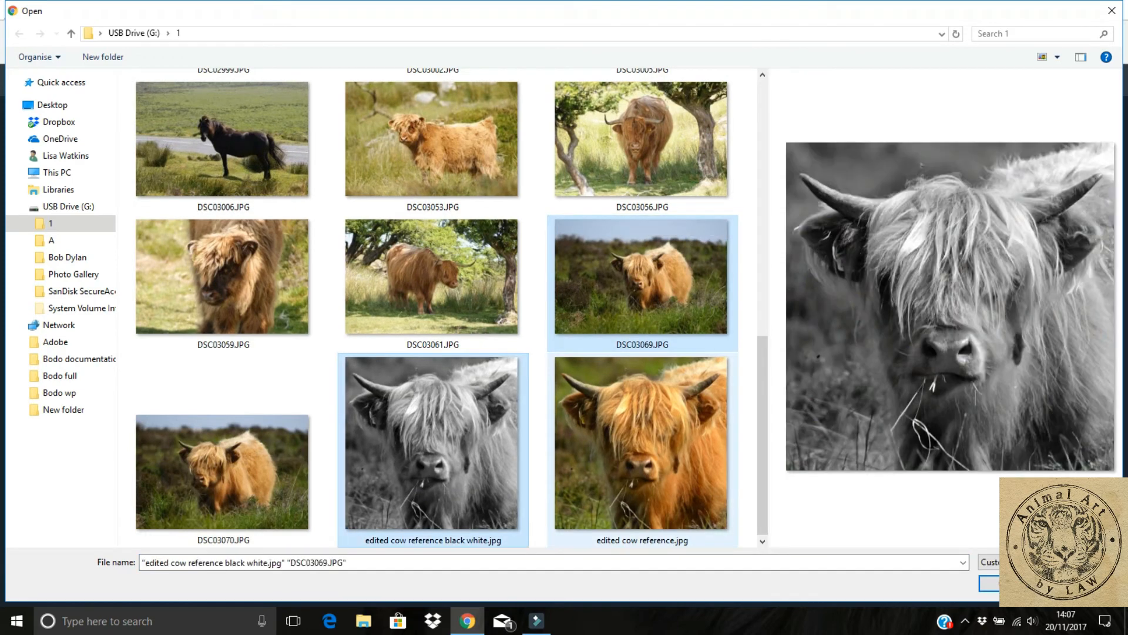
{"action": "left_click", "coordinate": [641, 442]}
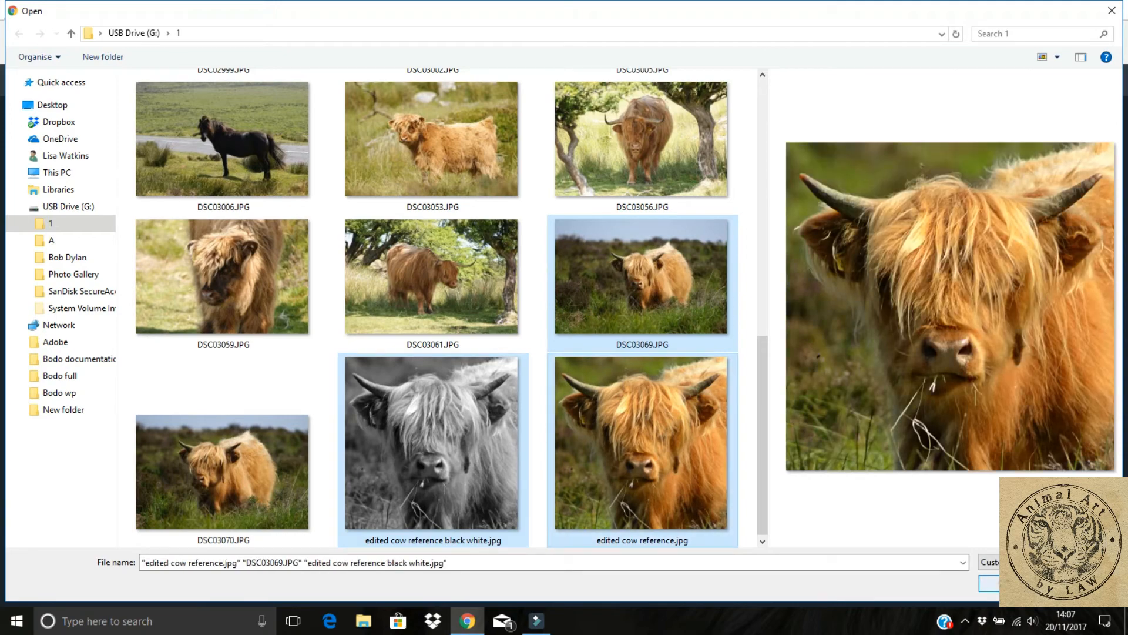
{"action": "left_click", "coordinate": [989, 584]}
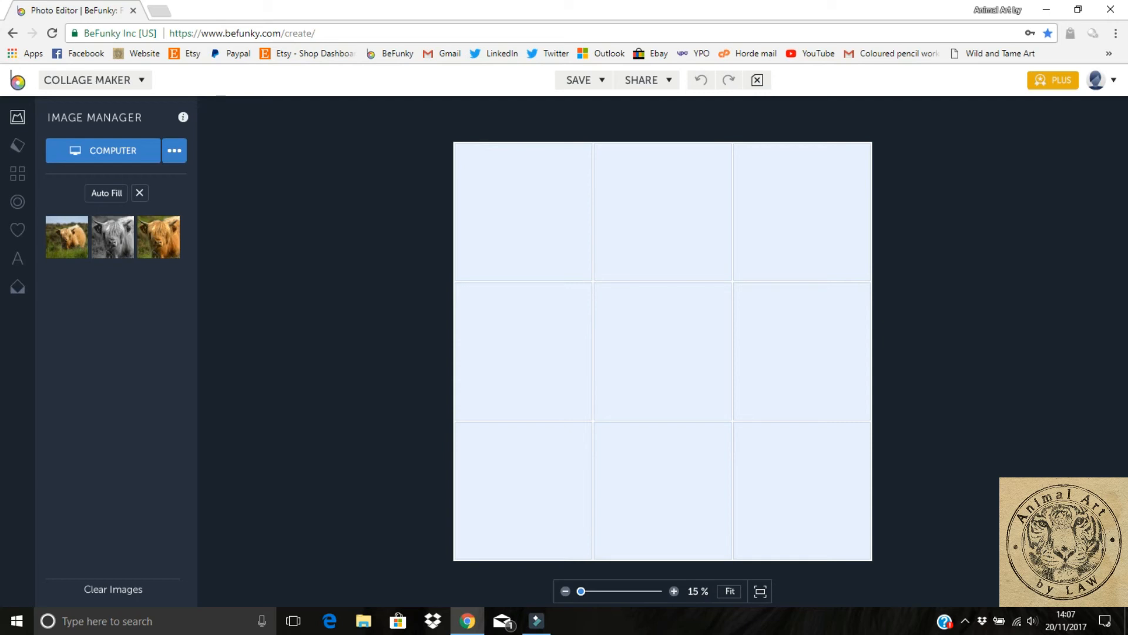
{"action": "mouse_move", "coordinate": [17, 173]}
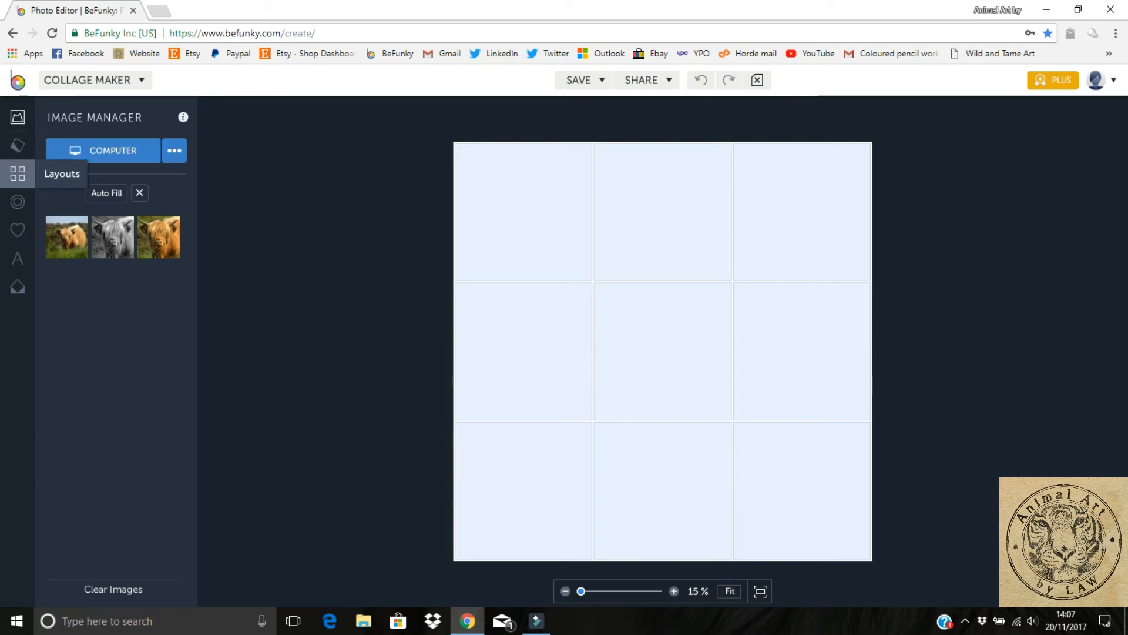
Step: Apply the three-across grid layout and auto-fill it with the three imported cow photos
{"action": "left_click", "coordinate": [17, 174]}
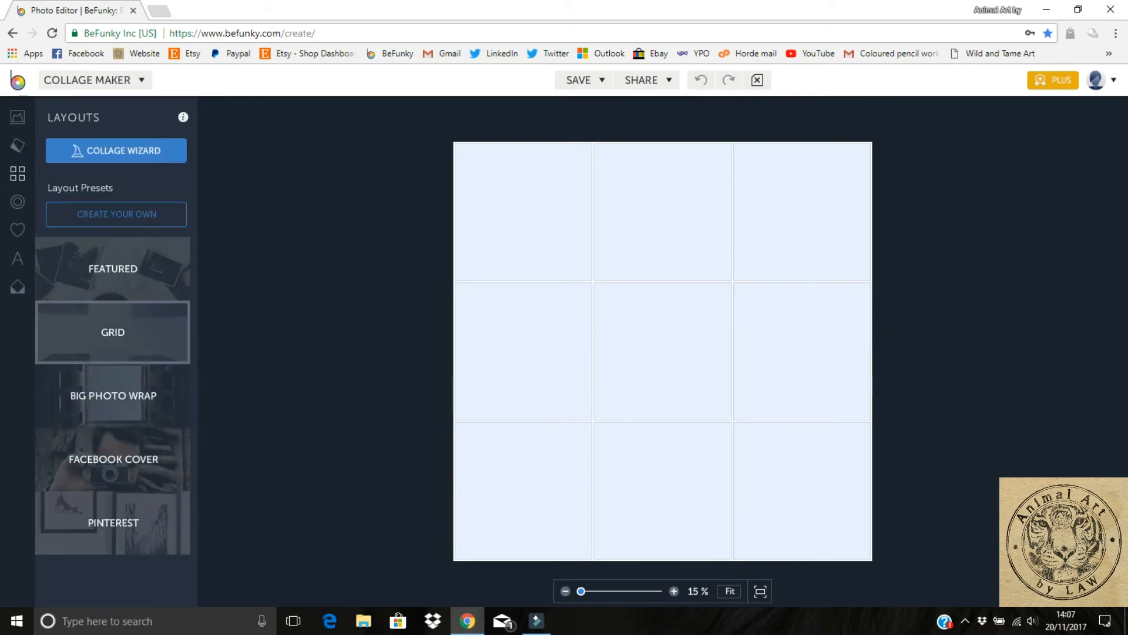
{"action": "left_click", "coordinate": [112, 332]}
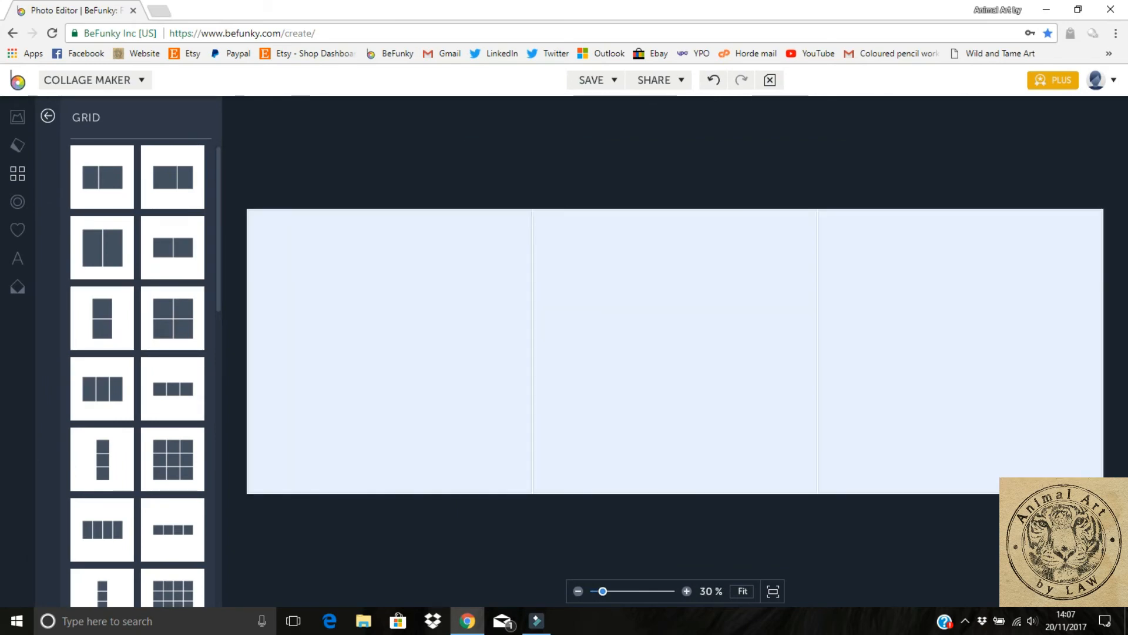
{"action": "left_click", "coordinate": [17, 116]}
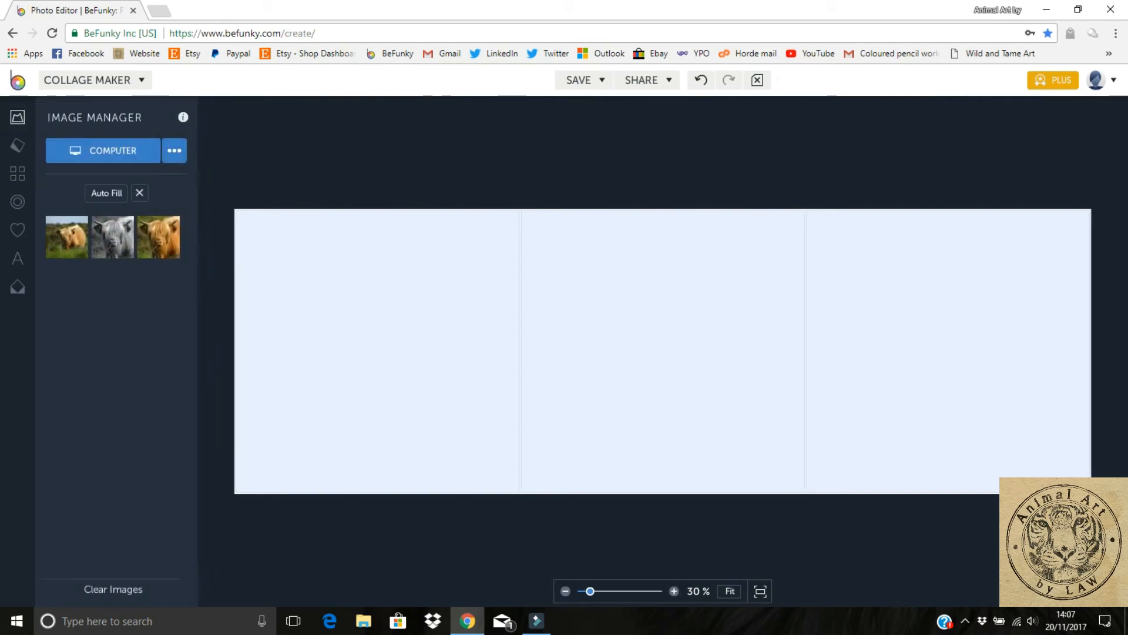
{"action": "left_click", "coordinate": [106, 193]}
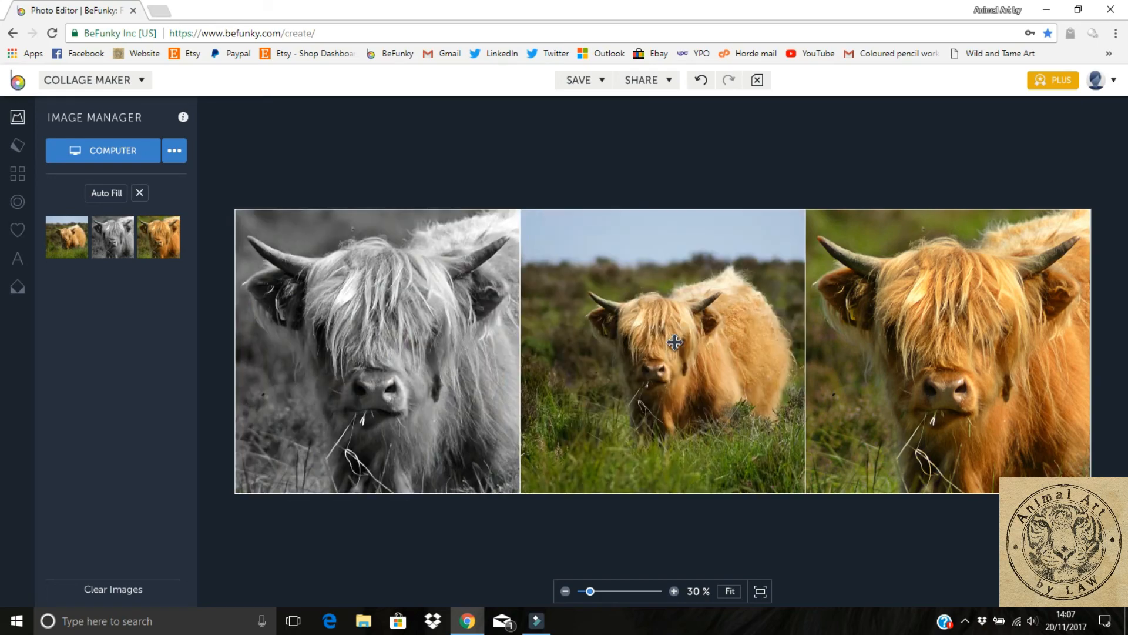
{"action": "mouse_move", "coordinate": [405, 351]}
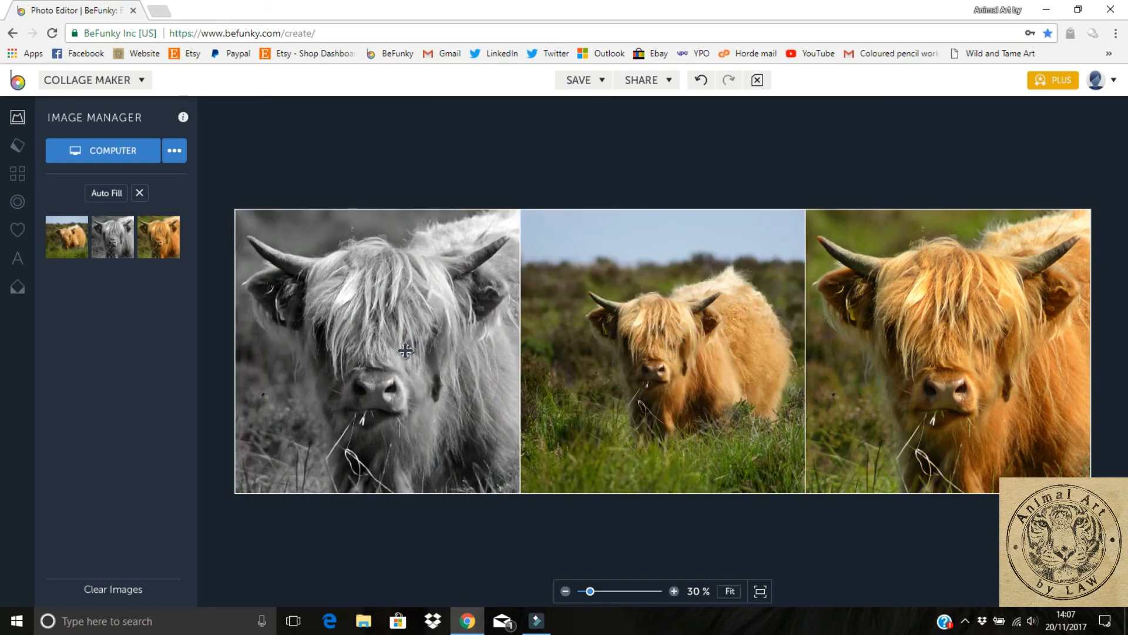
{"action": "mouse_move", "coordinate": [941, 333]}
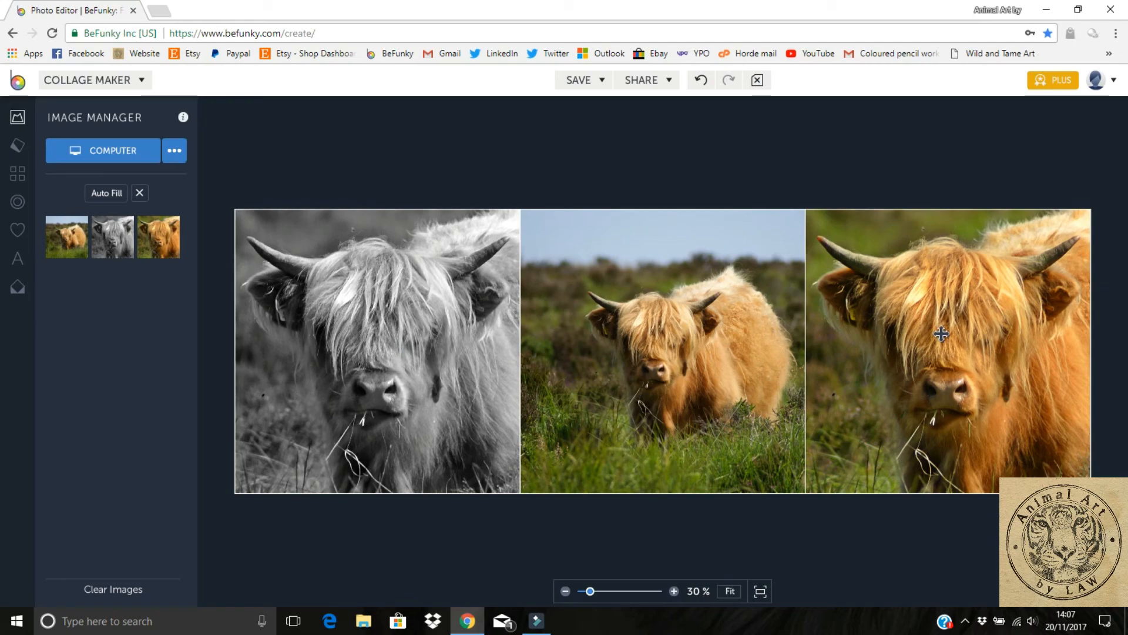
{"action": "mouse_move", "coordinate": [761, 316]}
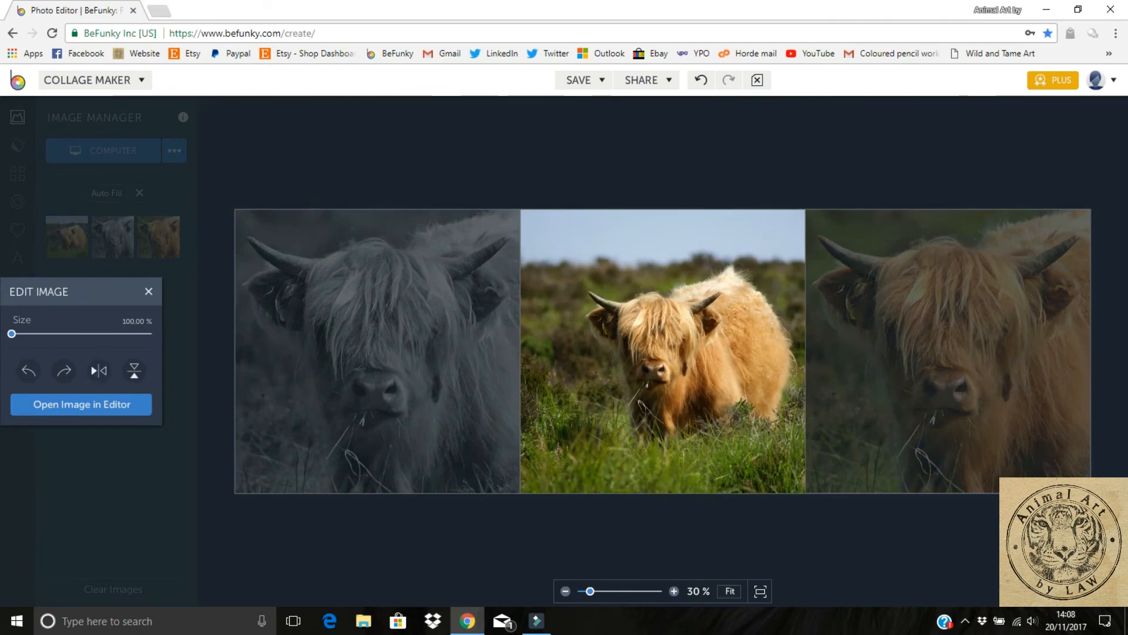
Step: Select the middle original cow photo and cancel the Open Image in Editor prompt
{"action": "left_click", "coordinate": [81, 404]}
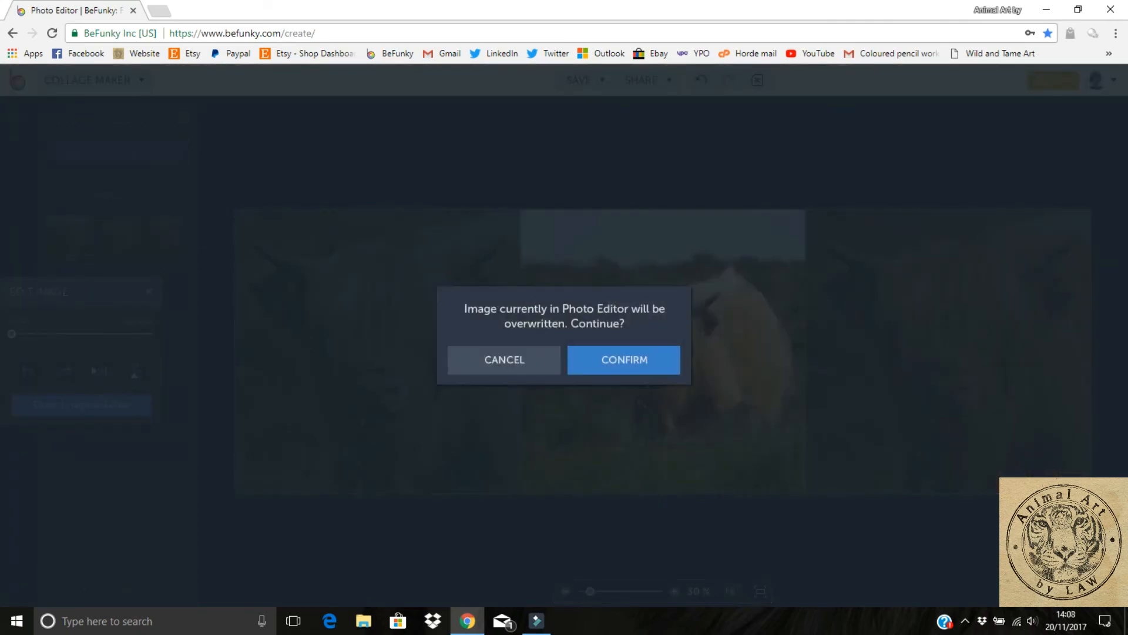
{"action": "left_click", "coordinate": [623, 359]}
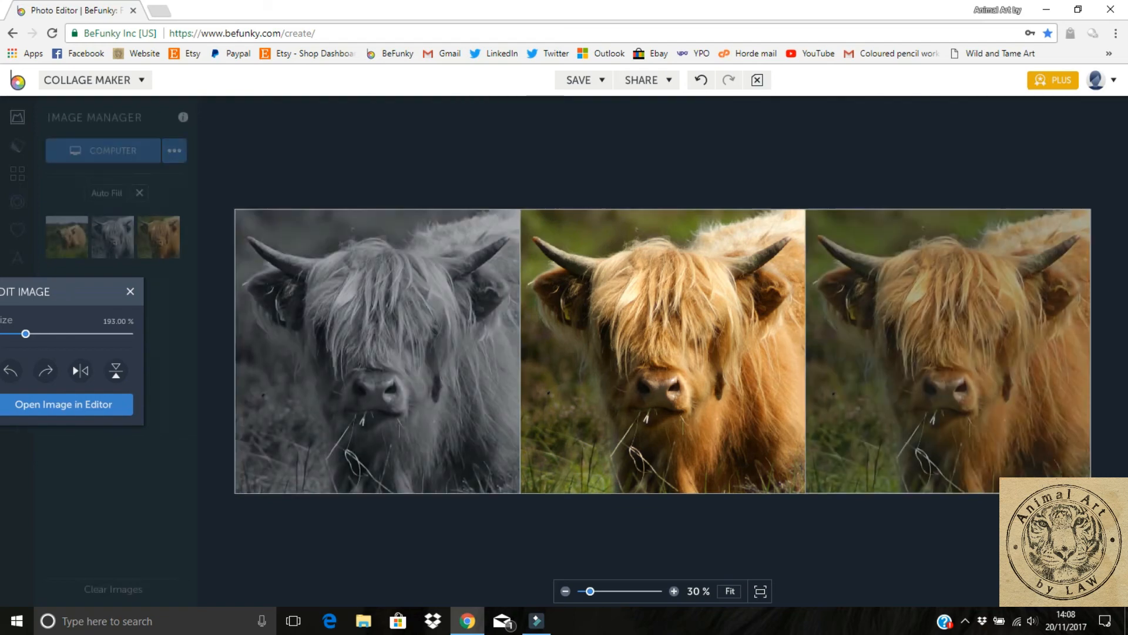
{"action": "left_click", "coordinate": [130, 291]}
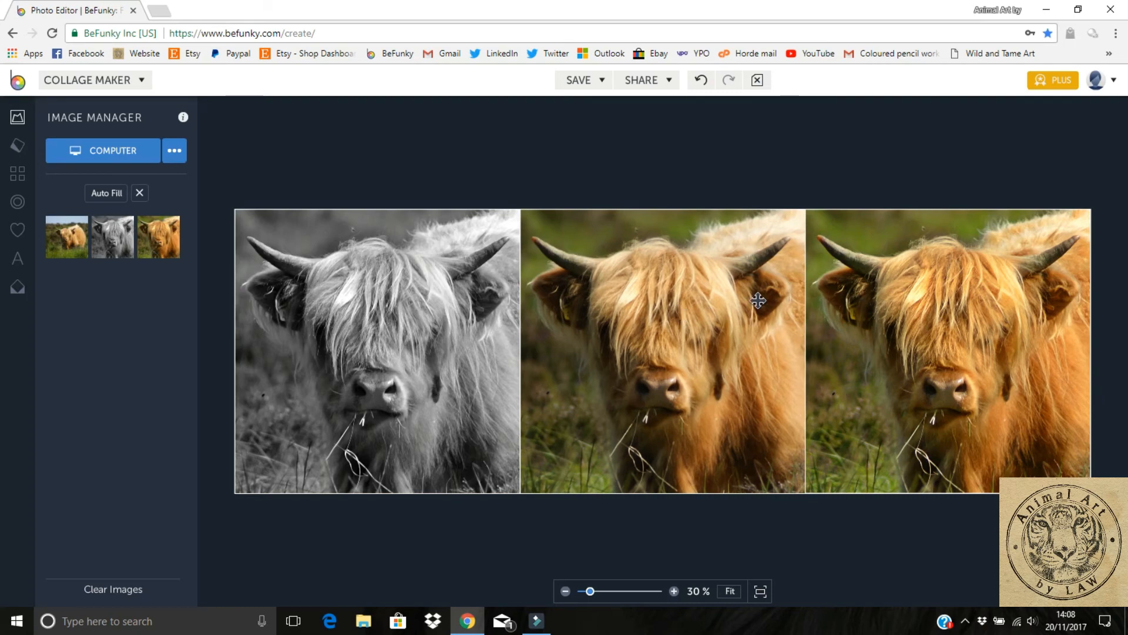
{"action": "mouse_move", "coordinate": [644, 363]}
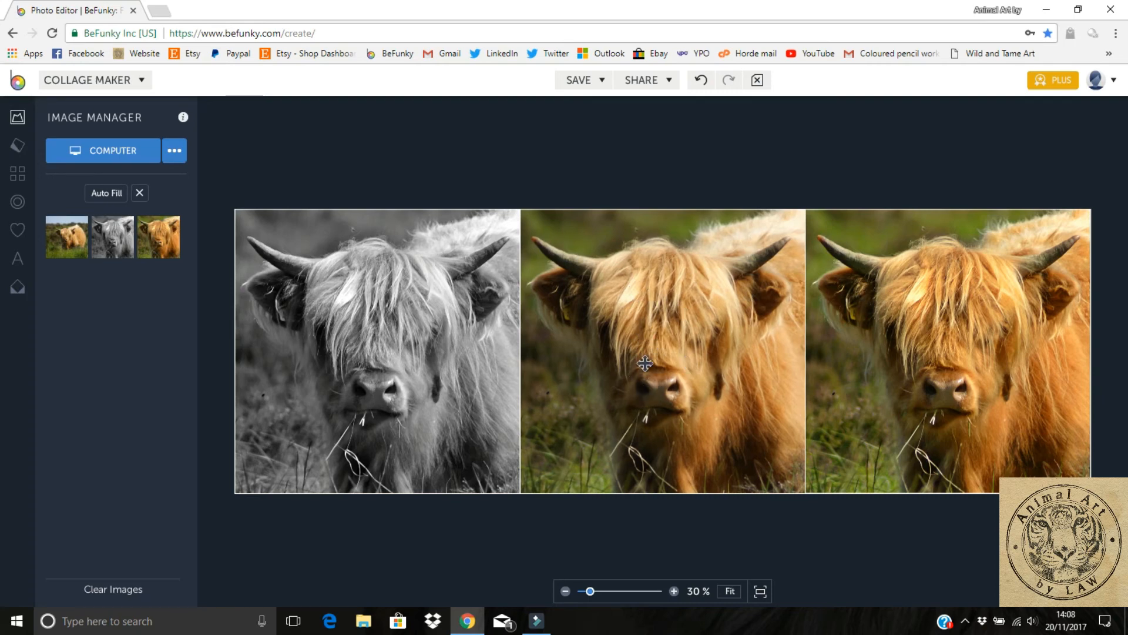
{"action": "mouse_move", "coordinate": [706, 370]}
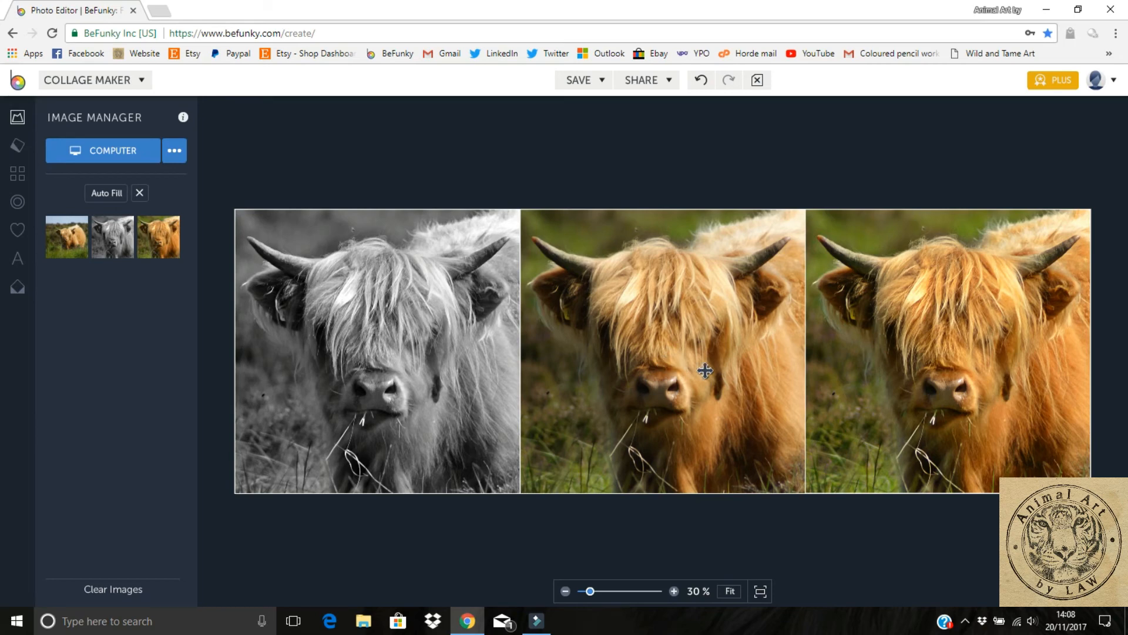
{"action": "mouse_move", "coordinate": [943, 342]}
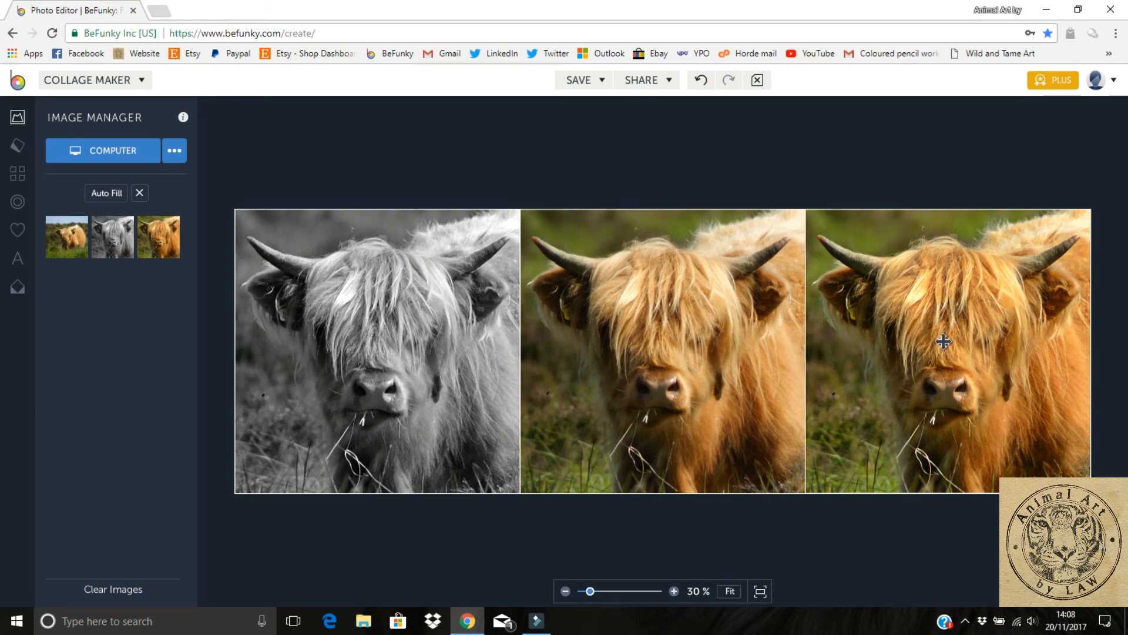
{"action": "mouse_move", "coordinate": [969, 336]}
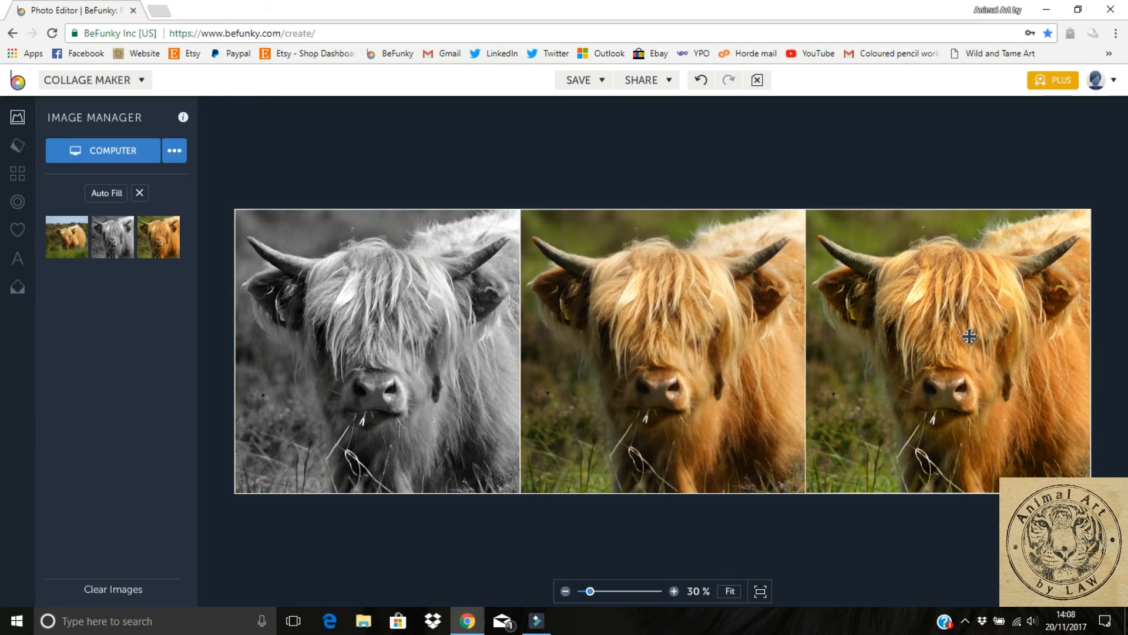
{"action": "mouse_move", "coordinate": [908, 375]}
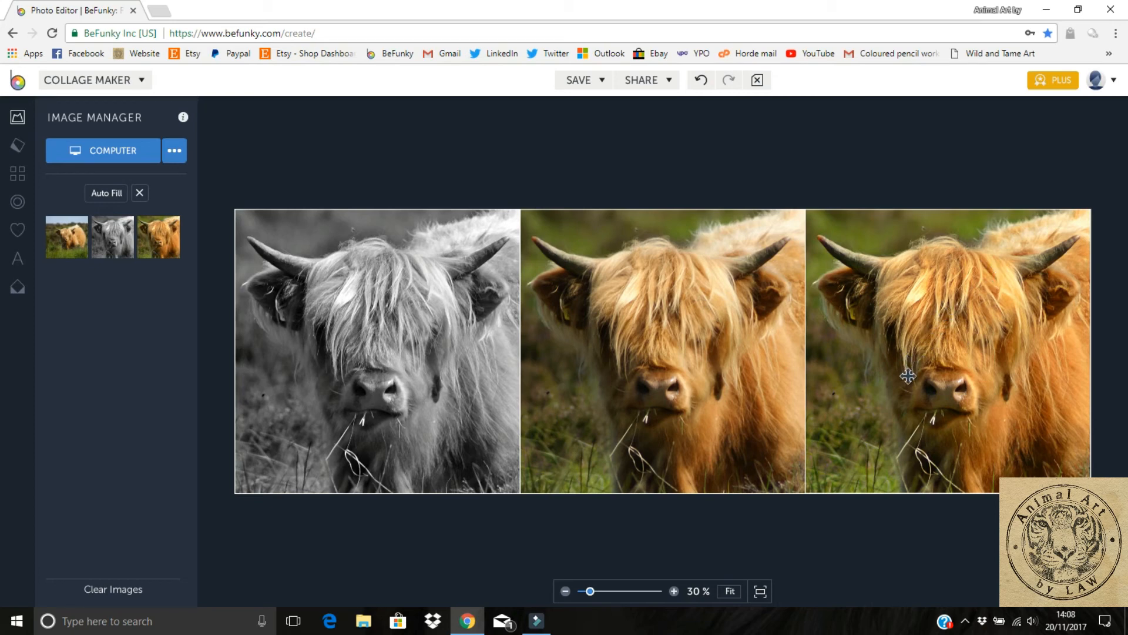
{"action": "mouse_move", "coordinate": [984, 288]}
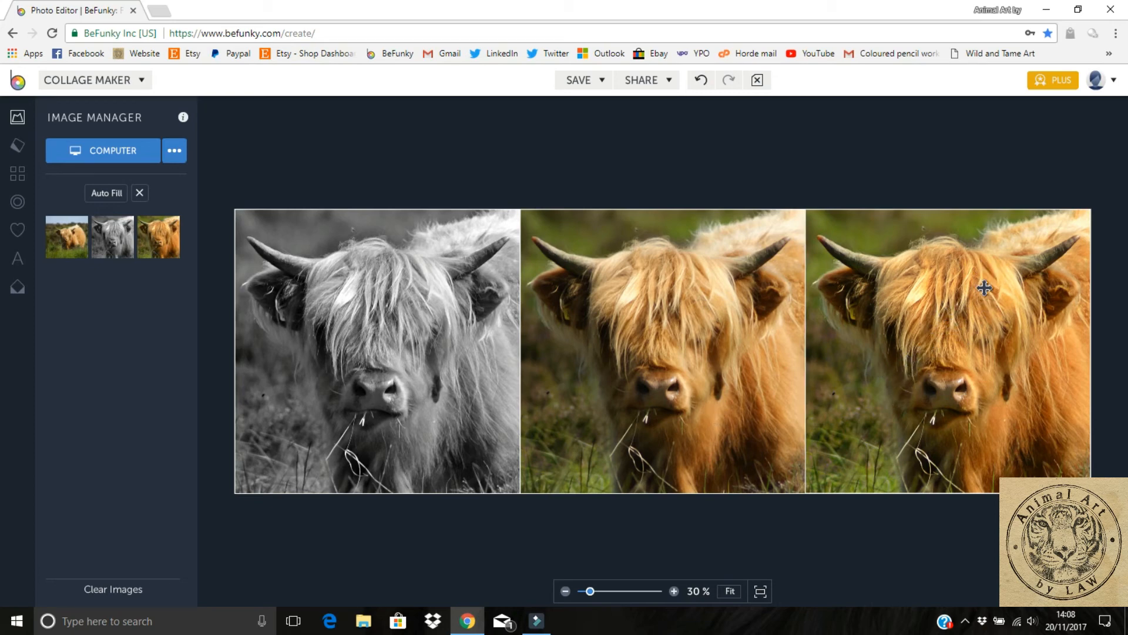
{"action": "mouse_move", "coordinate": [945, 385]}
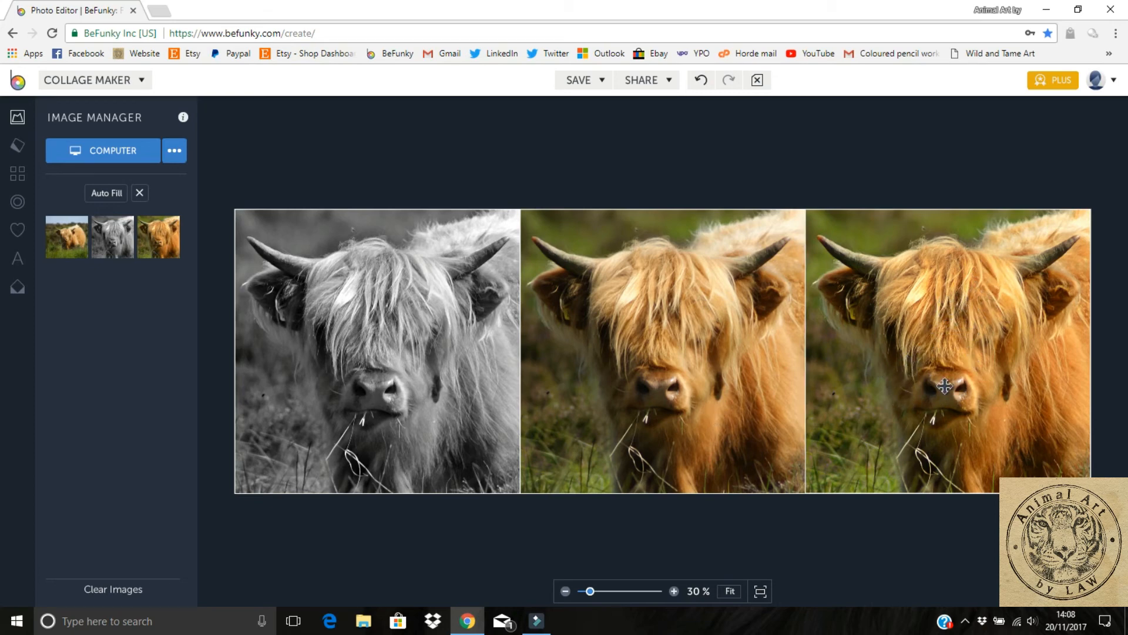
{"action": "mouse_move", "coordinate": [968, 358]}
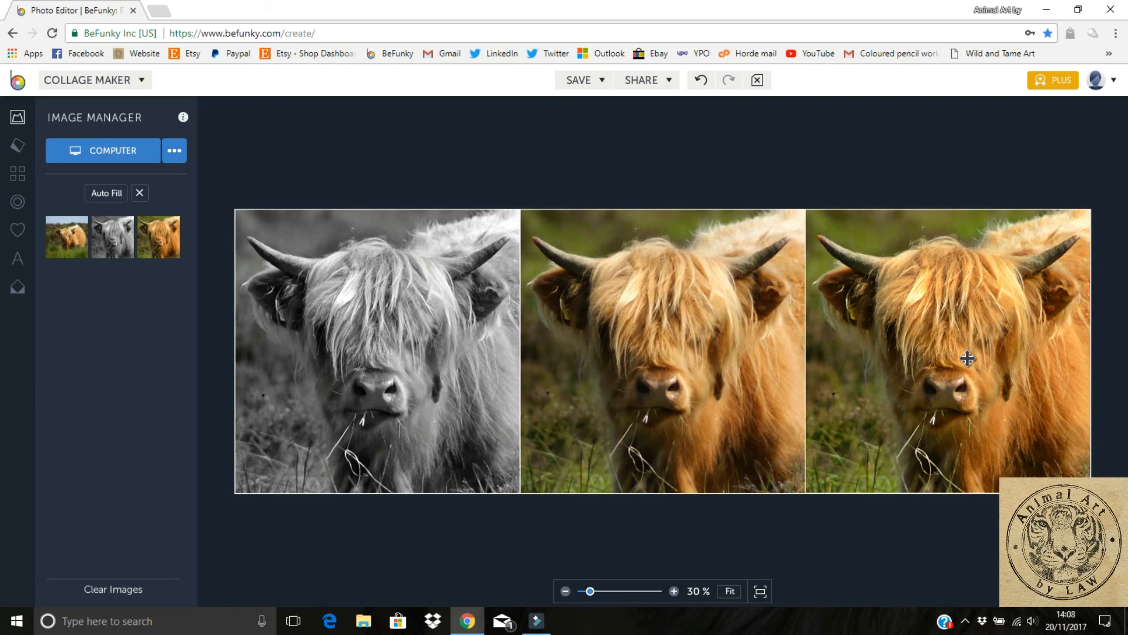
{"action": "mouse_move", "coordinate": [568, 315]}
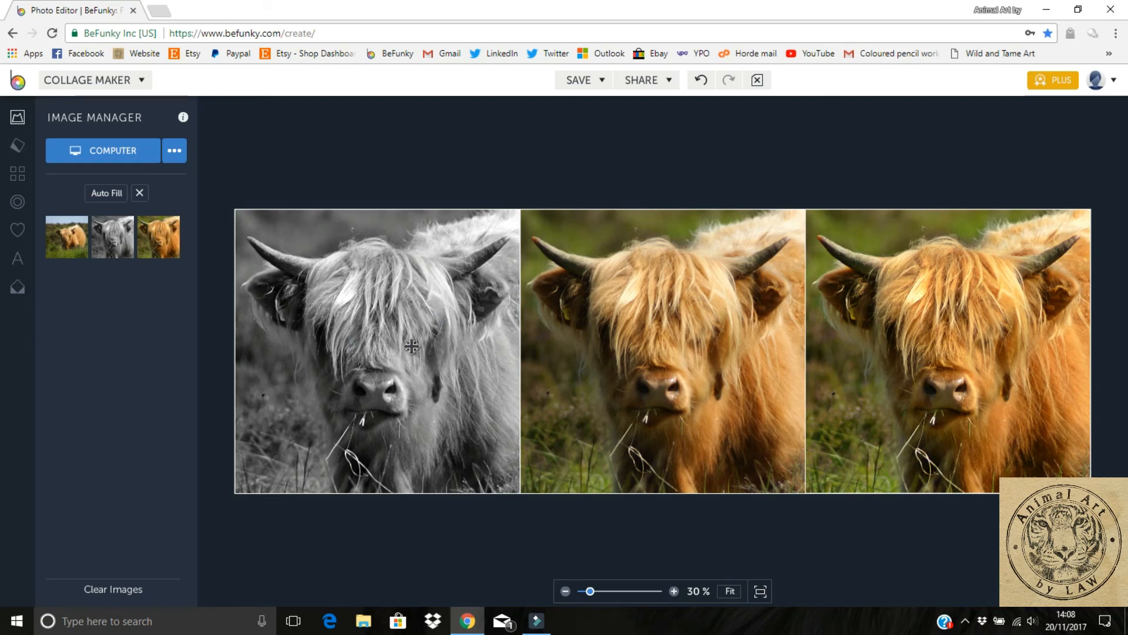
{"action": "mouse_move", "coordinate": [269, 292]}
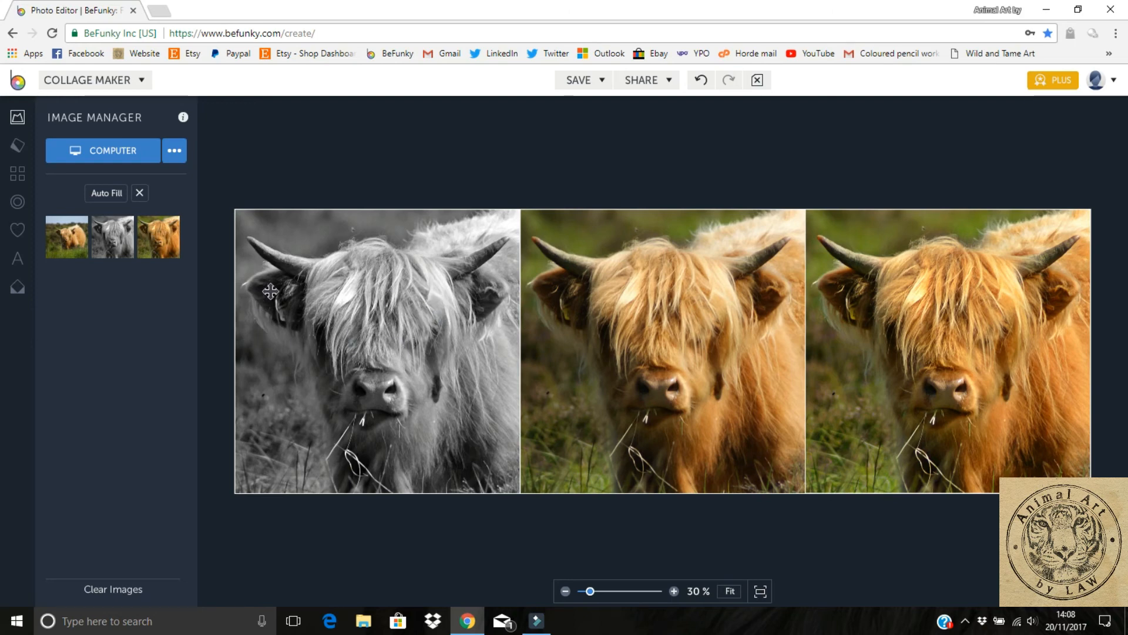
{"action": "mouse_move", "coordinate": [323, 339]}
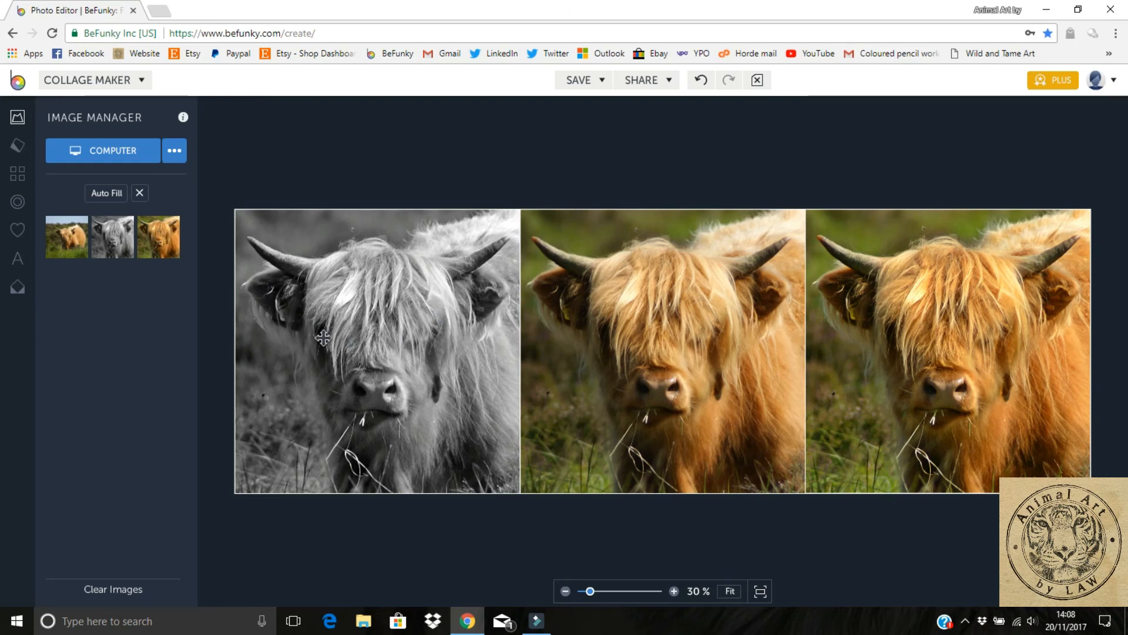
{"action": "mouse_move", "coordinate": [451, 349]}
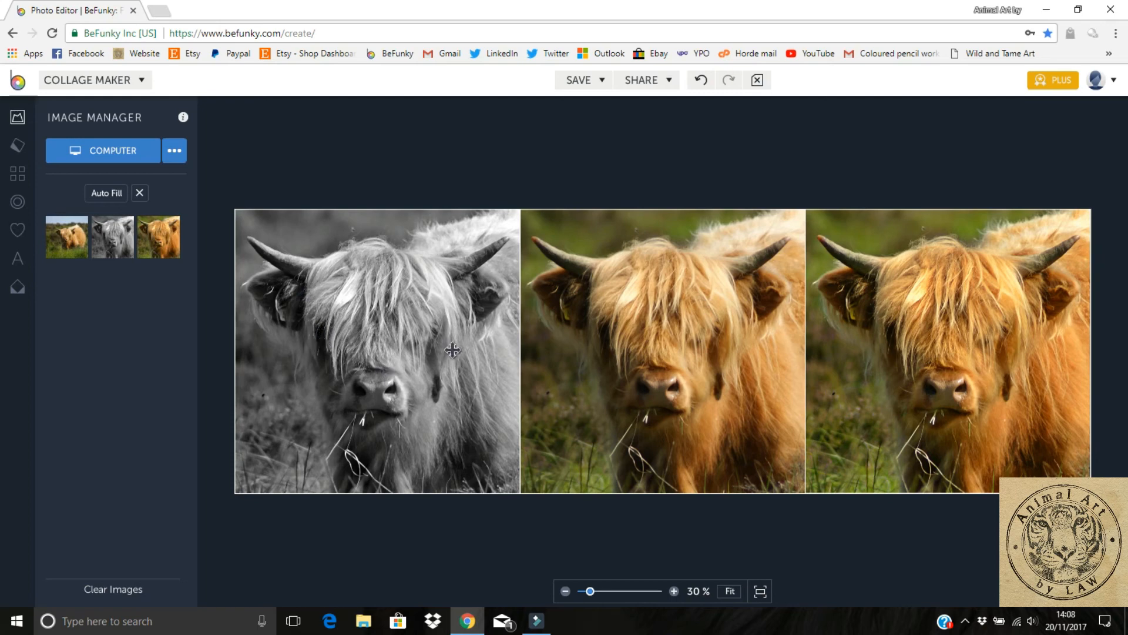
{"action": "mouse_move", "coordinate": [381, 421]}
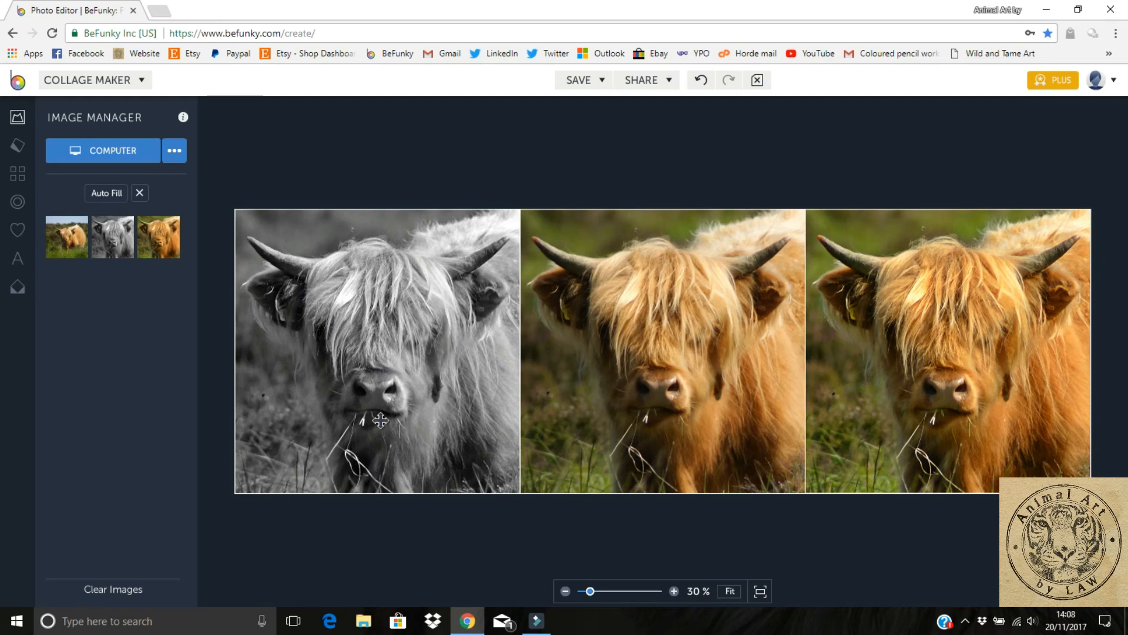
{"action": "mouse_move", "coordinate": [358, 464]}
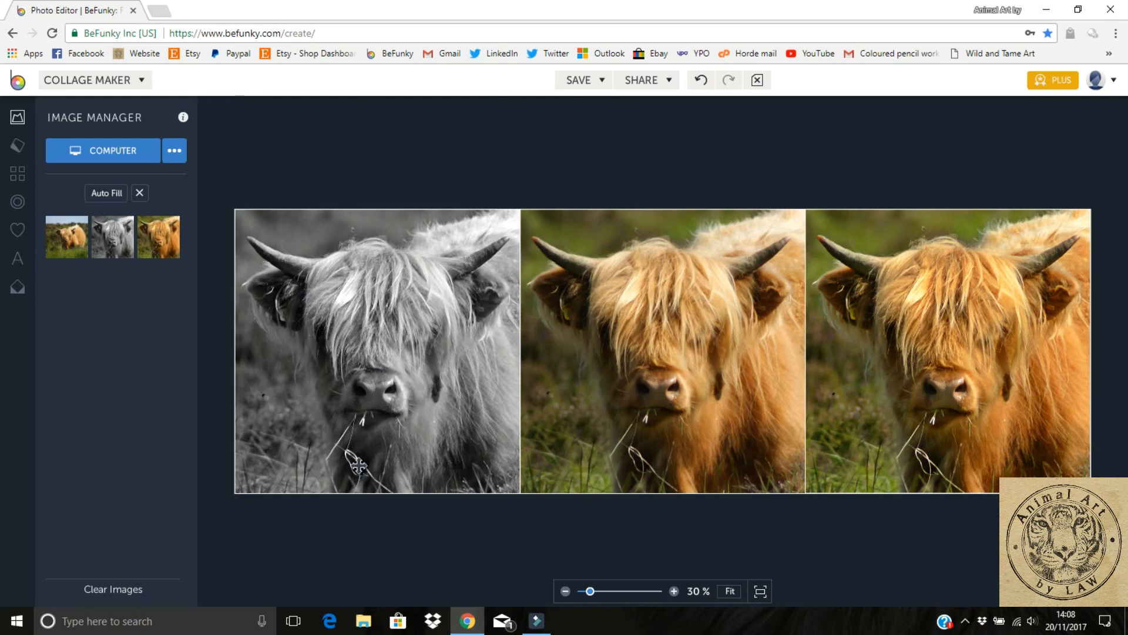
{"action": "mouse_move", "coordinate": [357, 464]}
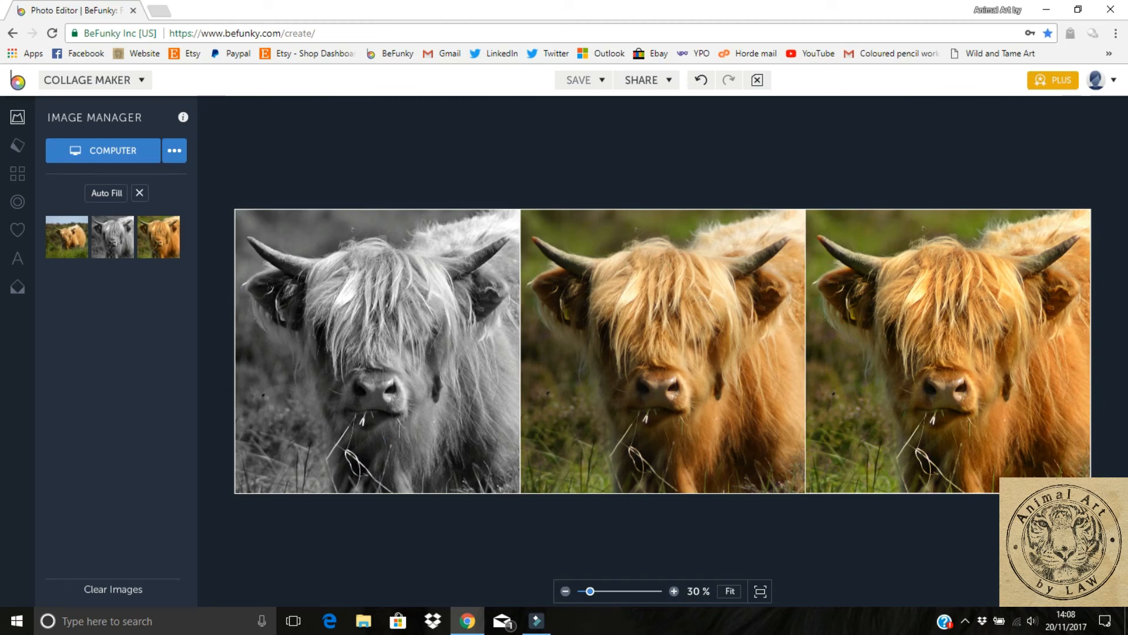
{"action": "mouse_move", "coordinate": [619, 259]}
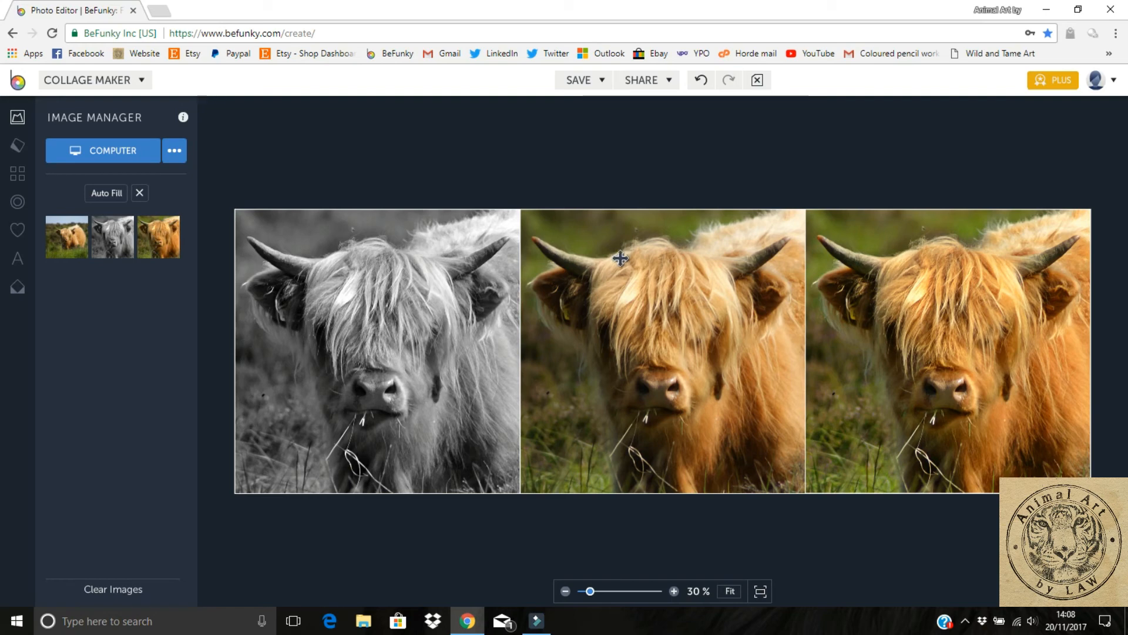
{"action": "mouse_move", "coordinate": [635, 337]}
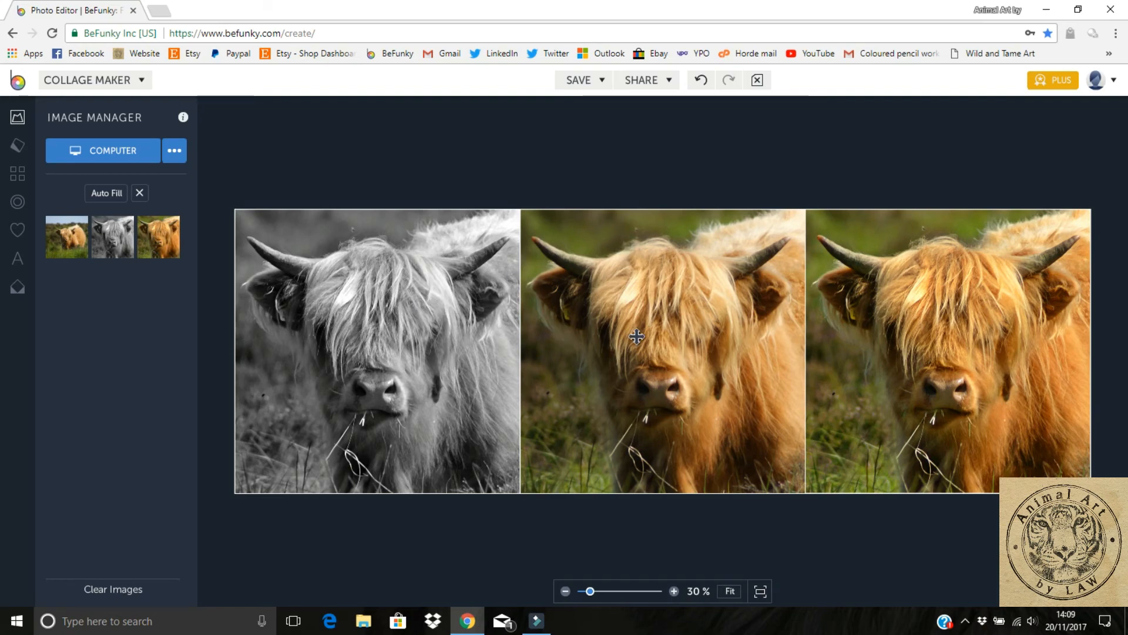
{"action": "mouse_move", "coordinate": [862, 290]}
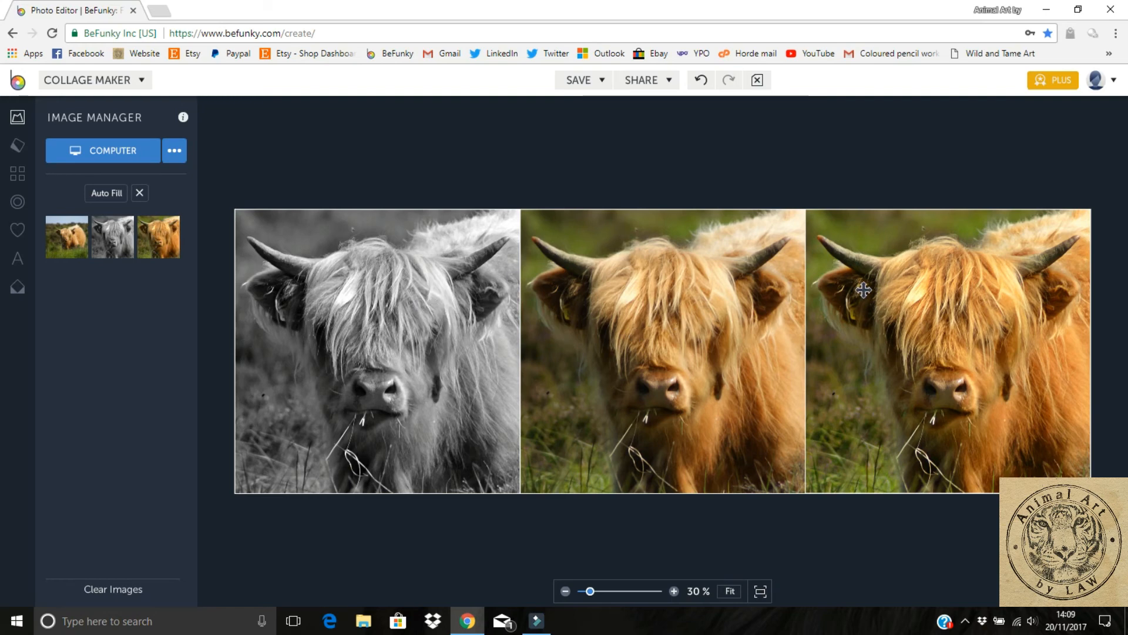
{"action": "mouse_move", "coordinate": [626, 416]}
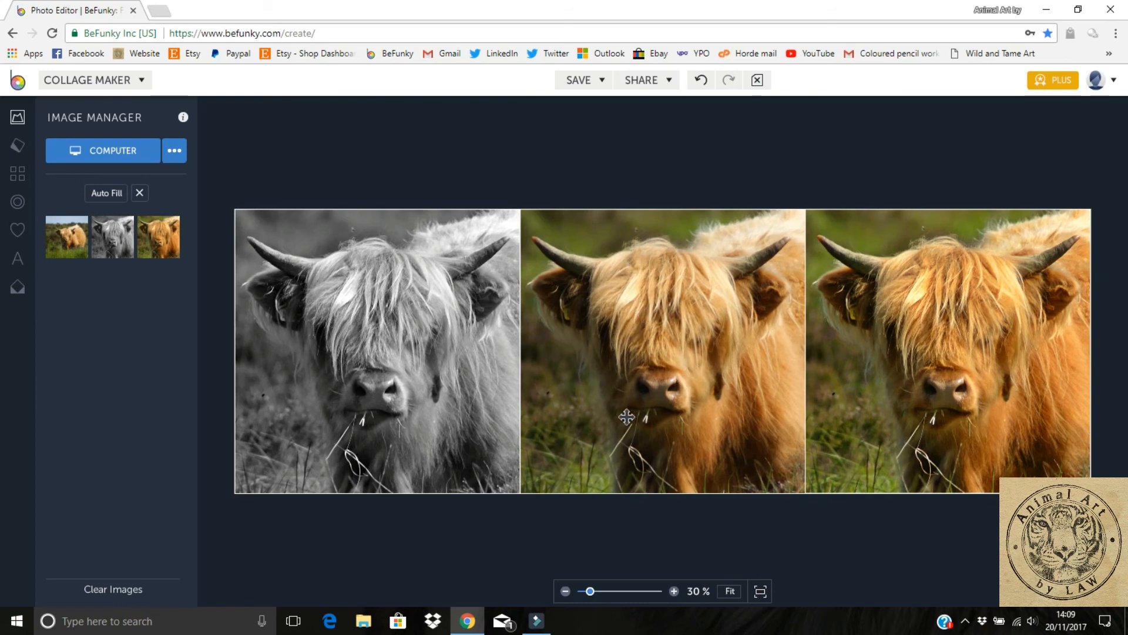
{"action": "mouse_move", "coordinate": [633, 369]}
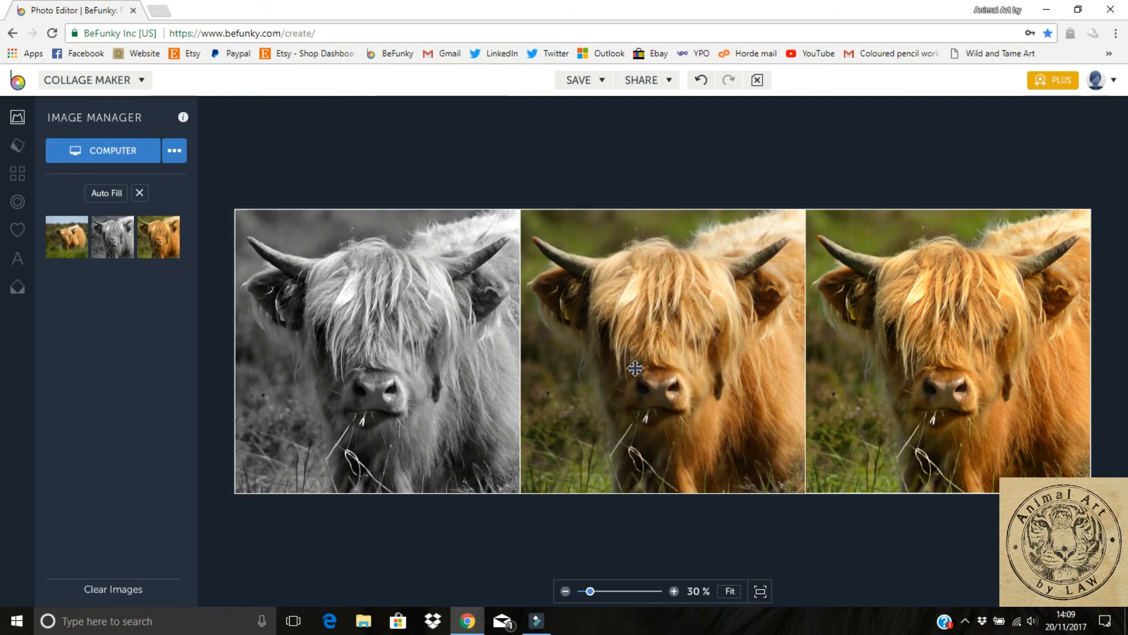
{"action": "mouse_move", "coordinate": [662, 323]}
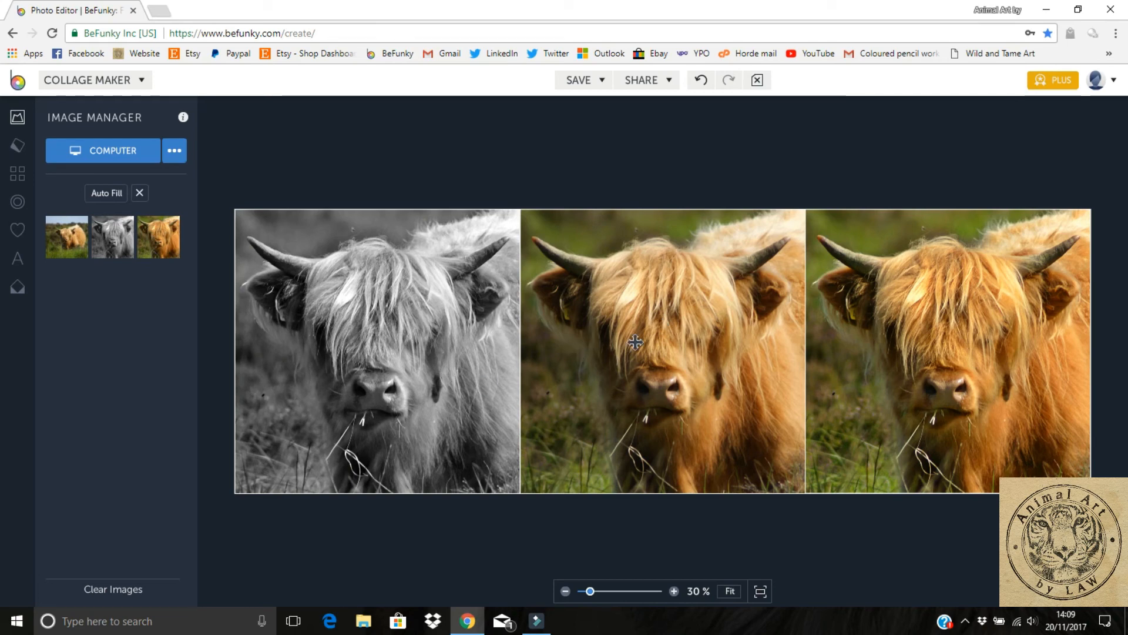
{"action": "mouse_move", "coordinate": [660, 391]}
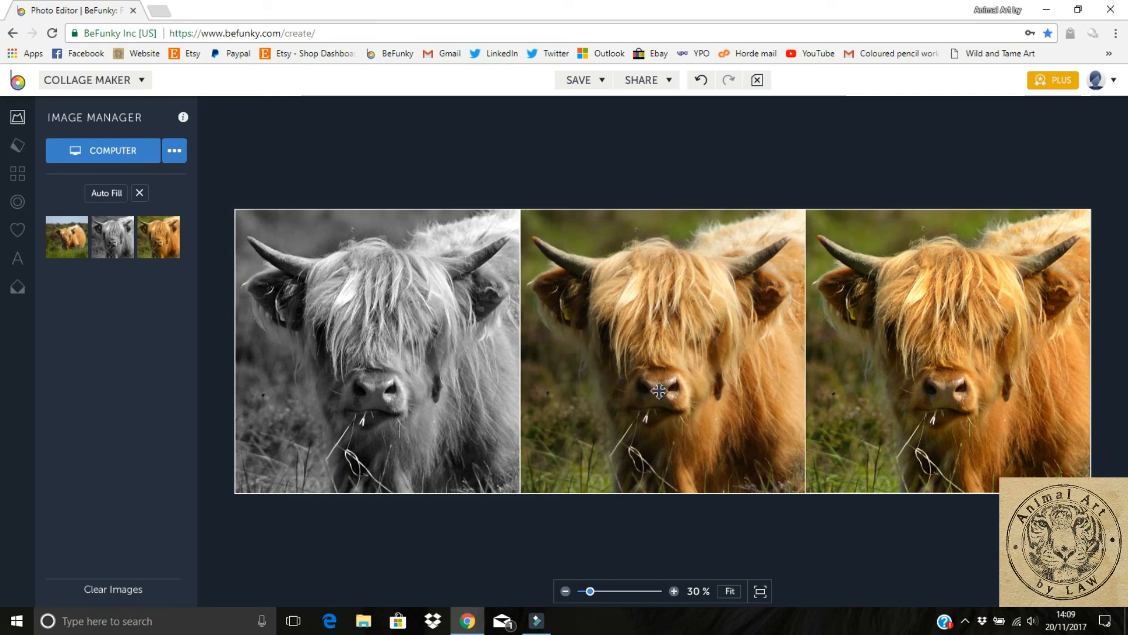
{"action": "mouse_move", "coordinate": [831, 366]}
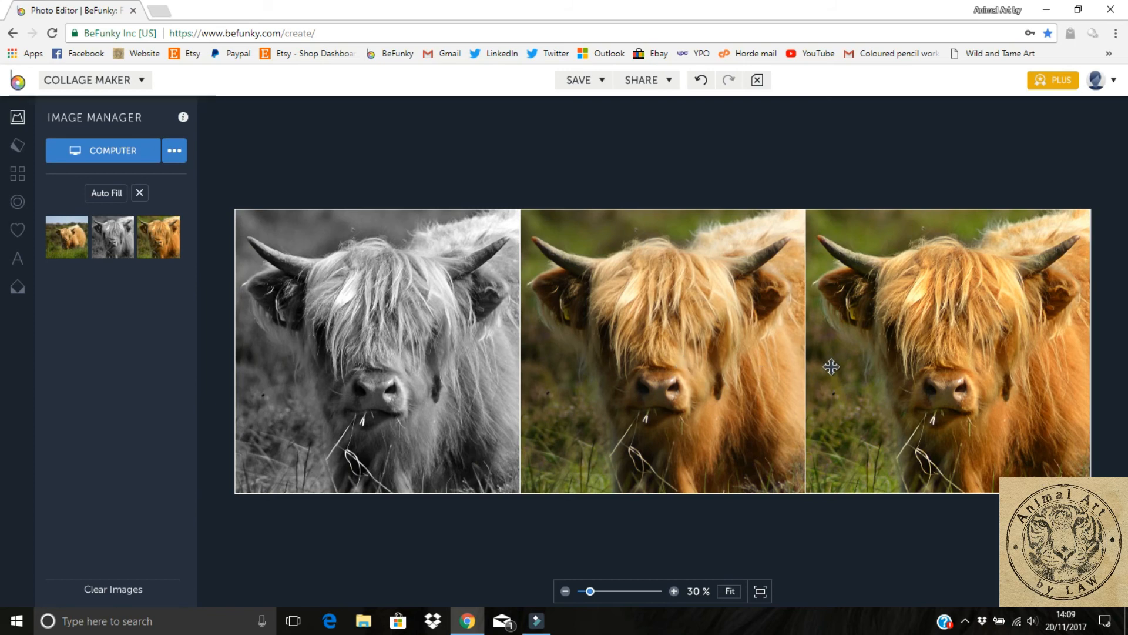
{"action": "mouse_move", "coordinate": [424, 354]}
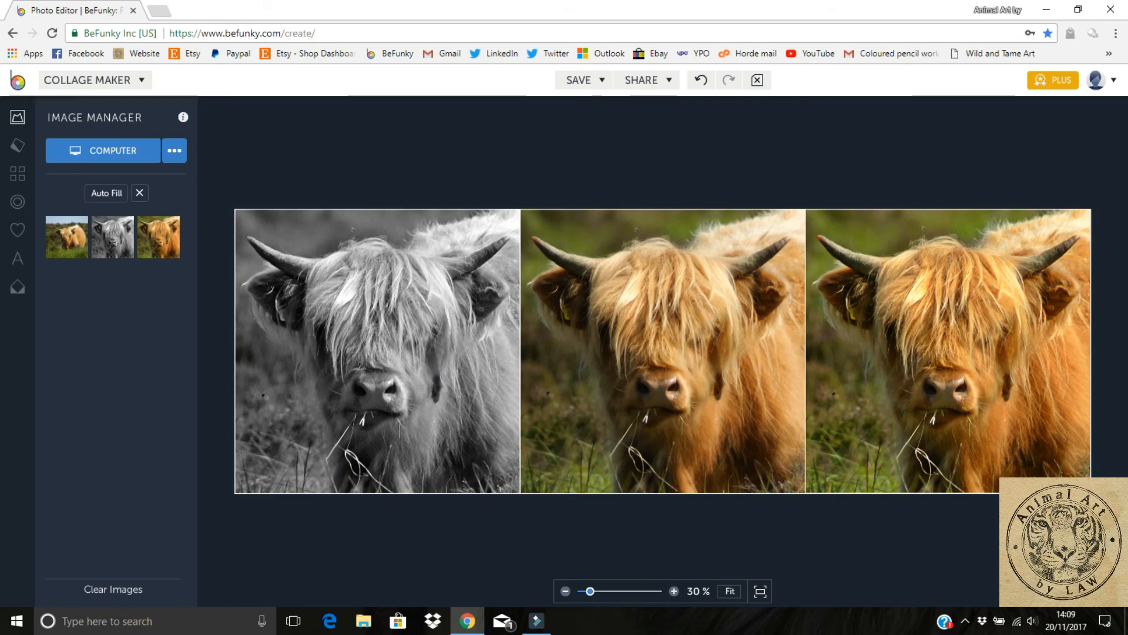
Step: Save the collage to the computer as the JPG 'Cow comparison references' at quality 100
{"action": "left_click", "coordinate": [580, 80]}
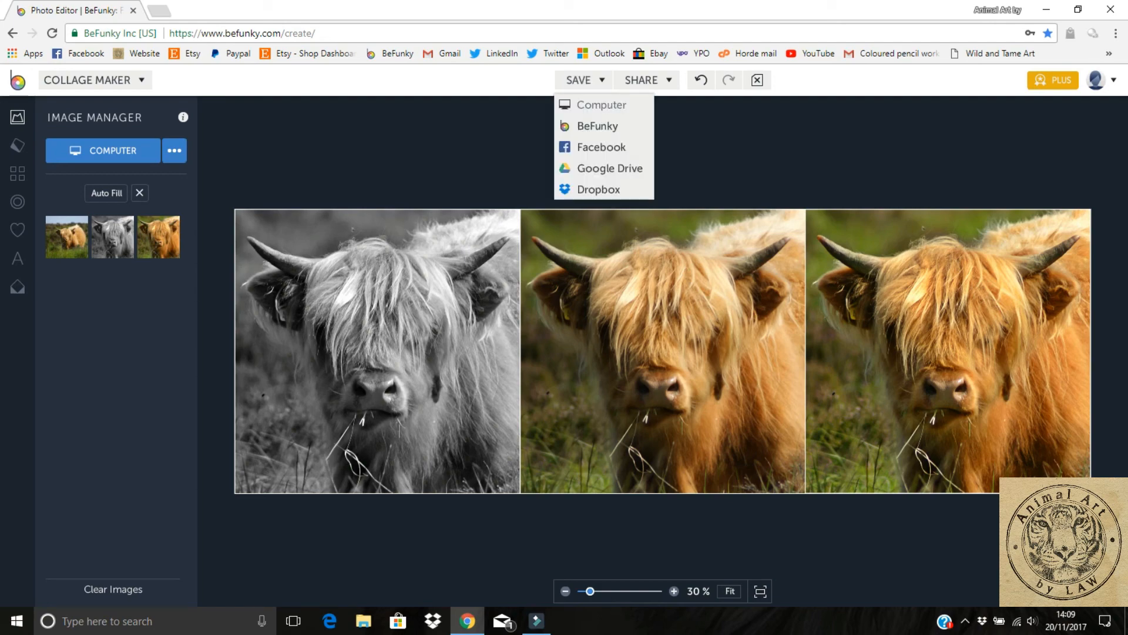
{"action": "left_click", "coordinate": [601, 105]}
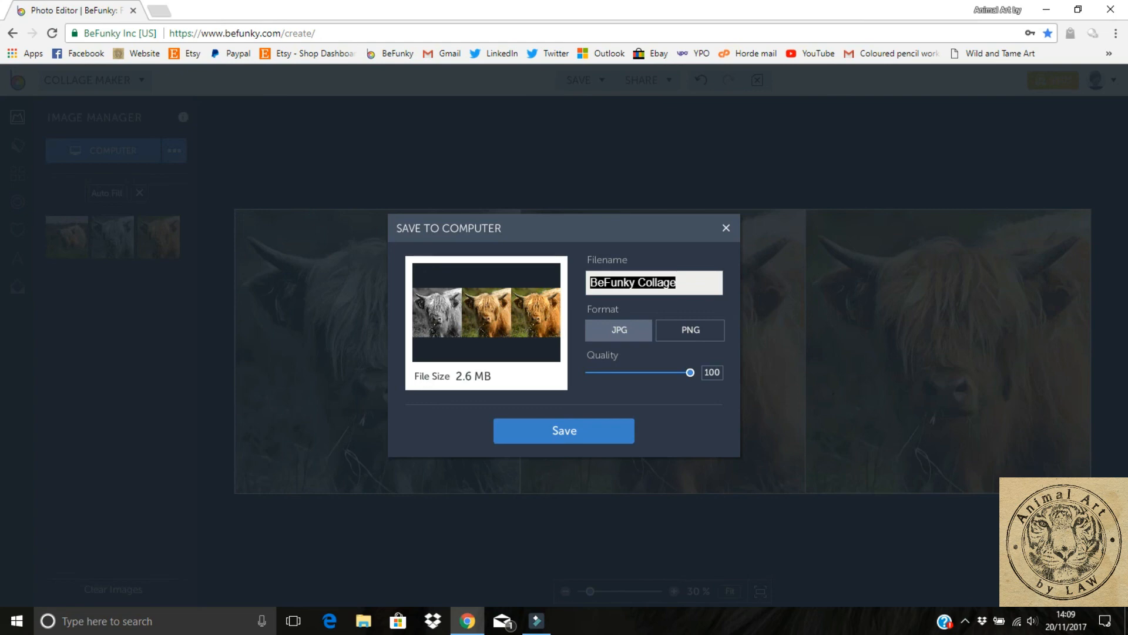
{"action": "type", "text": "Com"}
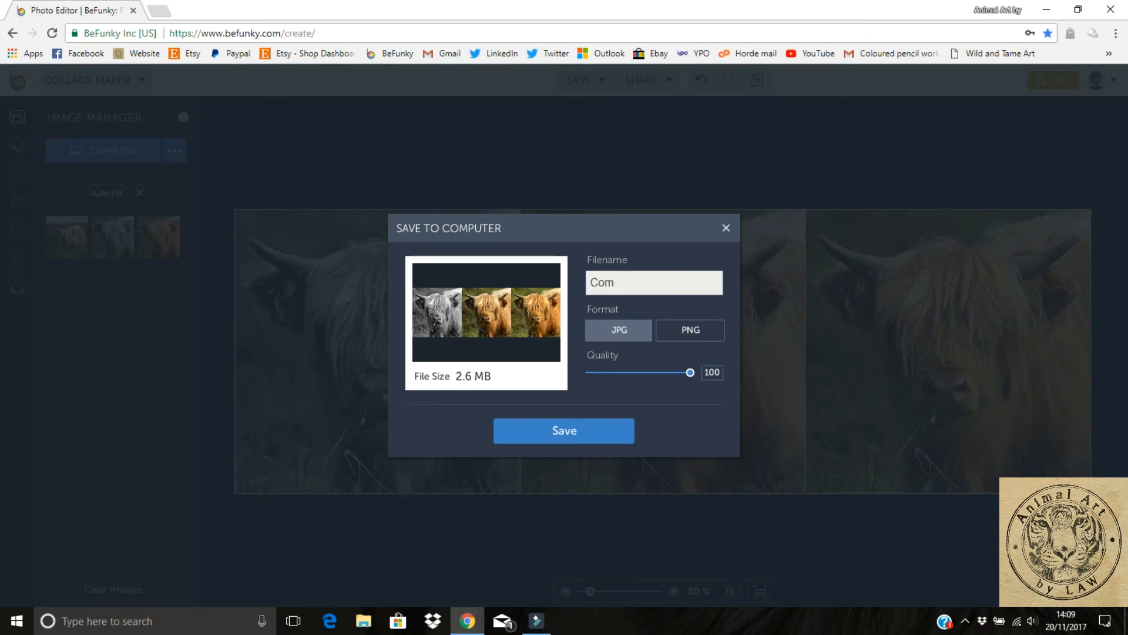
{"action": "type", "text": "Cow comp"}
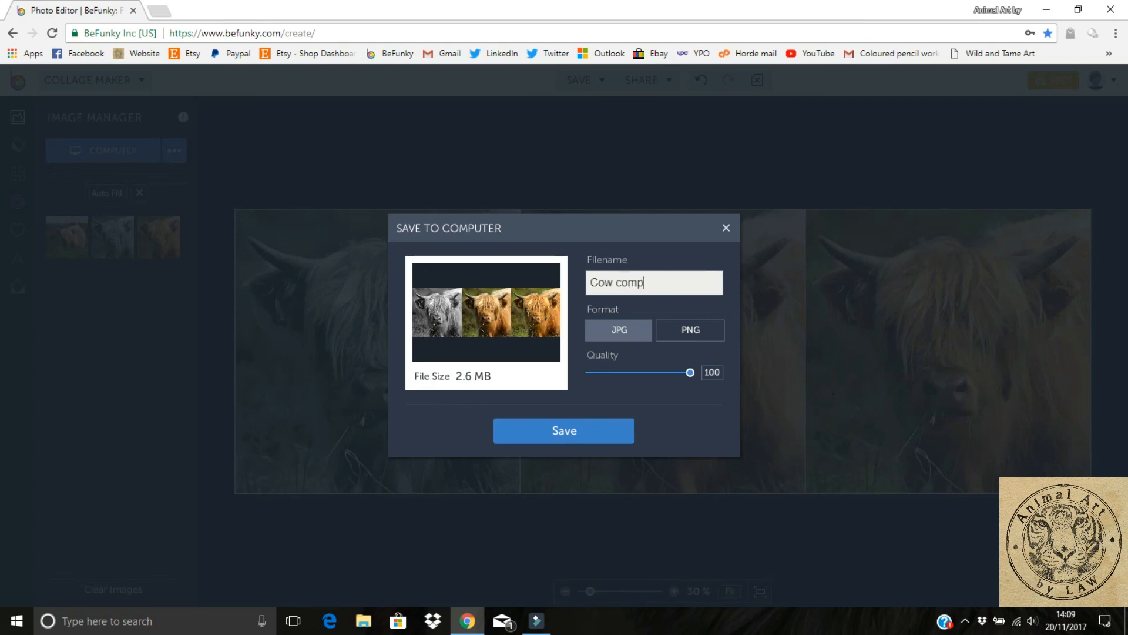
{"action": "type", "text": "arison references"}
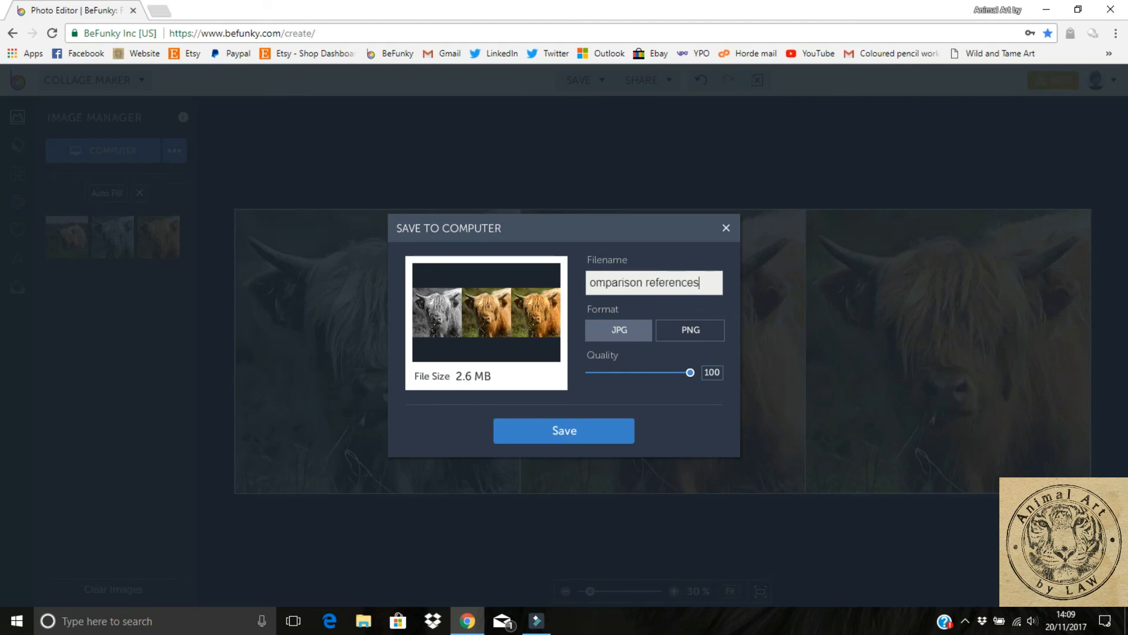
{"action": "left_click", "coordinate": [564, 430]}
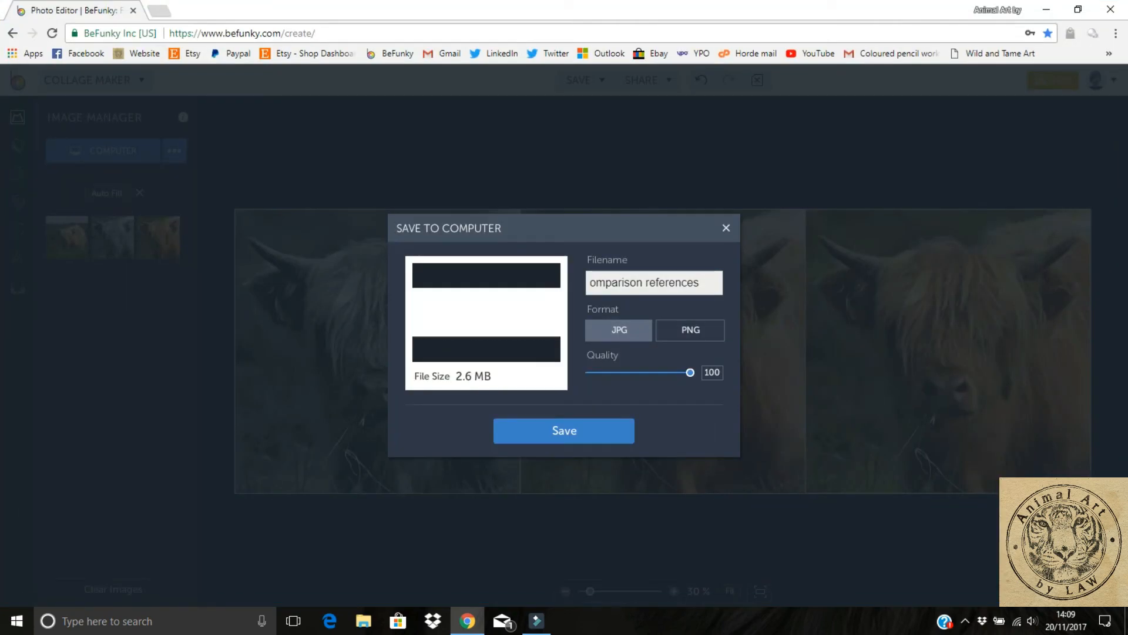
{"action": "left_click", "coordinate": [564, 430]}
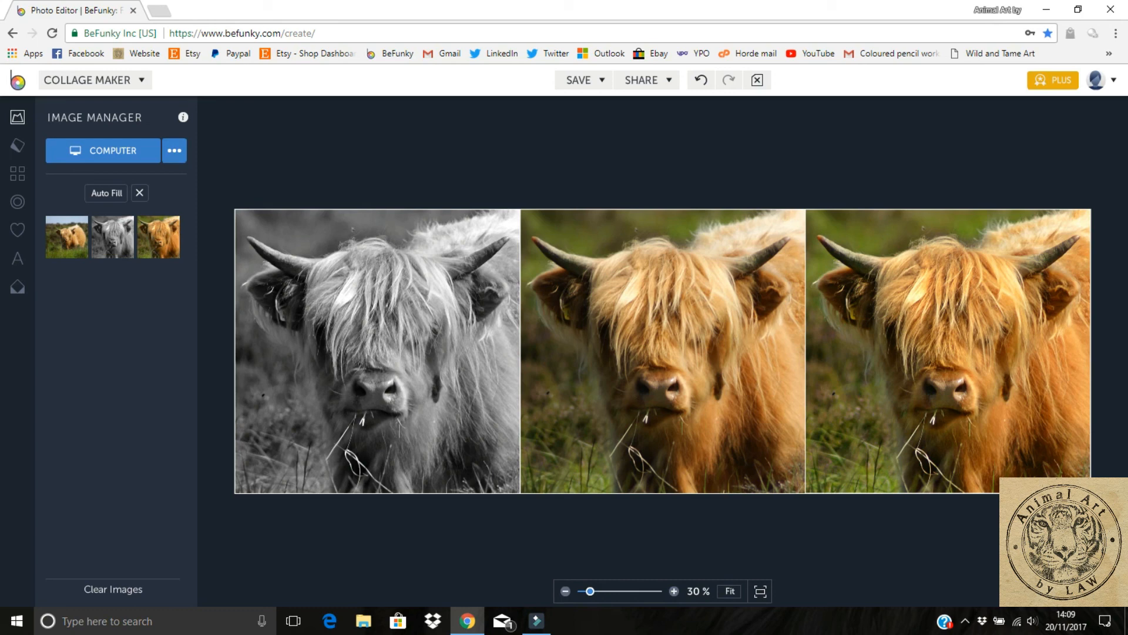
{"action": "mouse_move", "coordinate": [17, 146]}
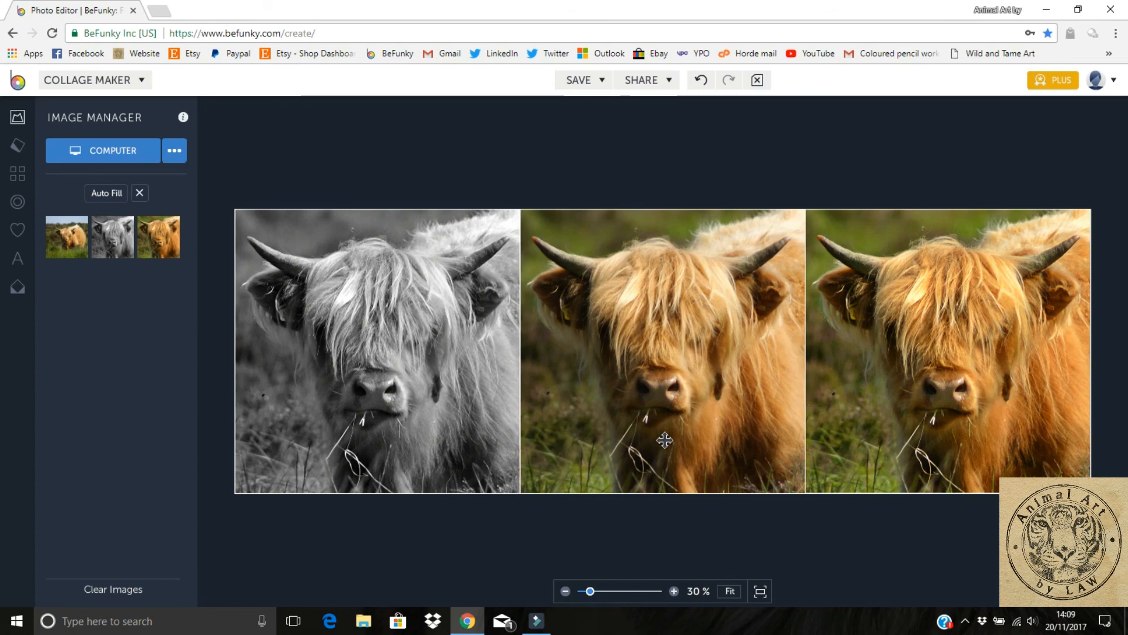
{"action": "mouse_move", "coordinate": [430, 345]}
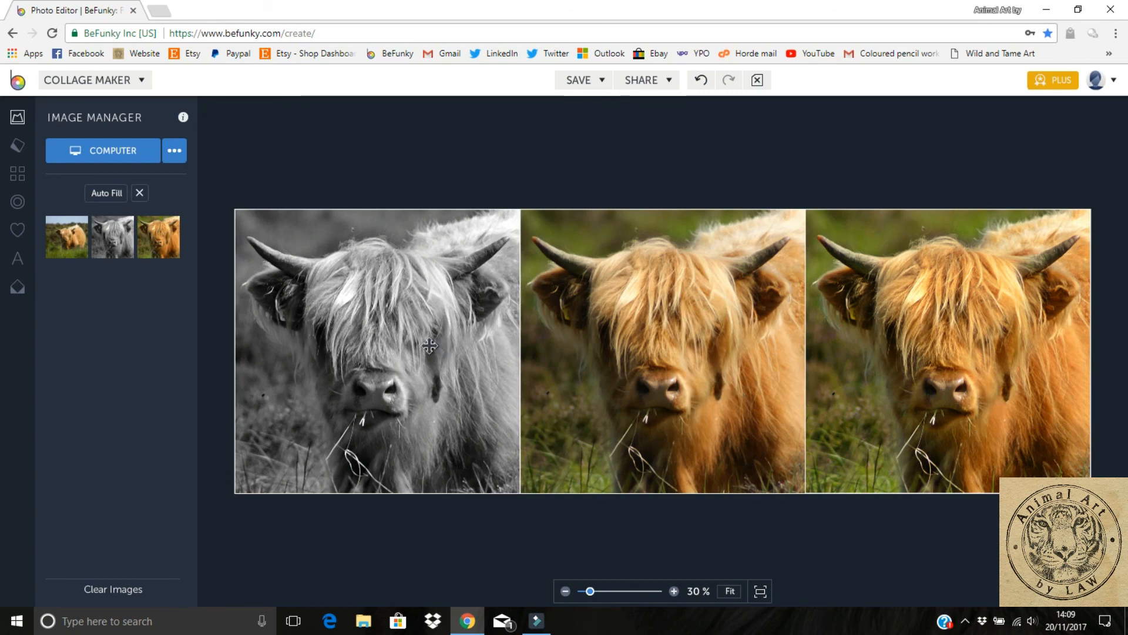